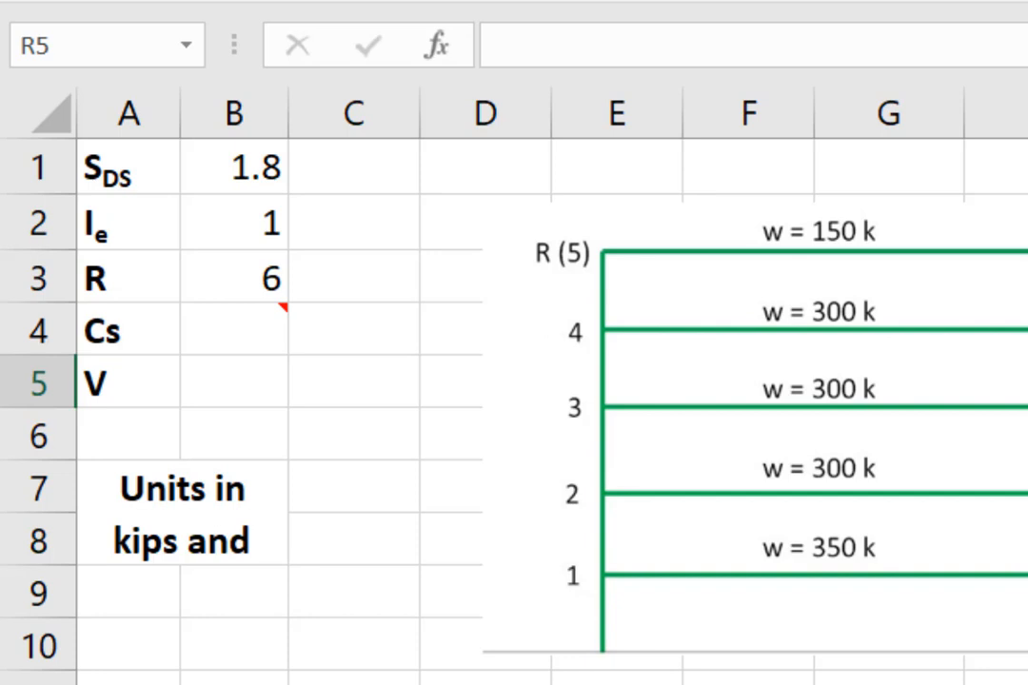
Name cells B1, B2 and B3 as Sds, Ie and Rfac, then verify the names
click(232, 168)
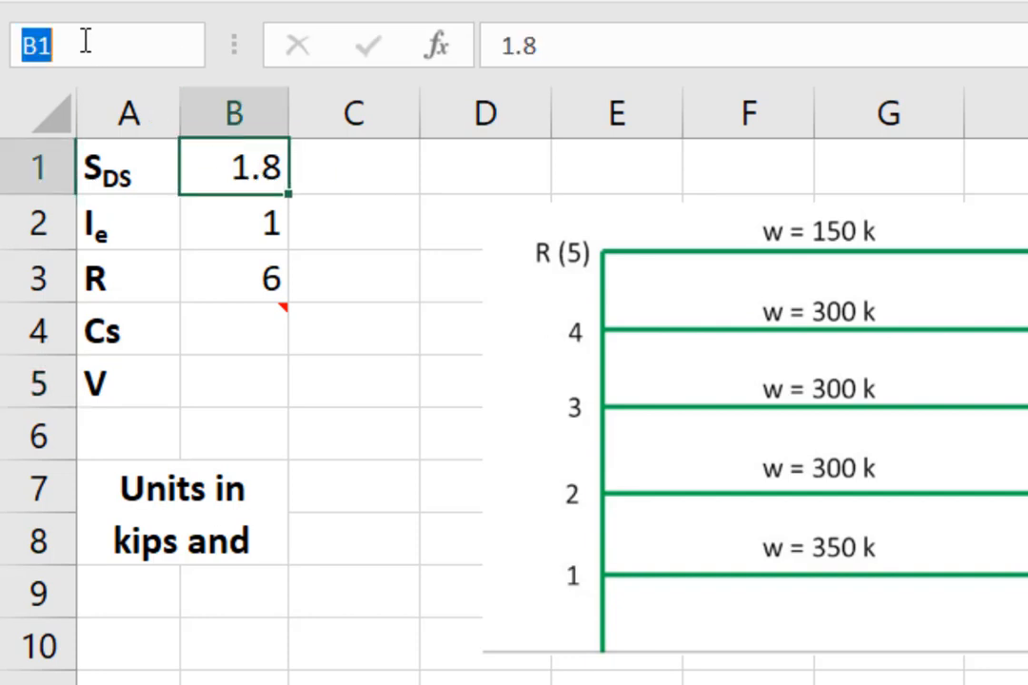
text(Sds)
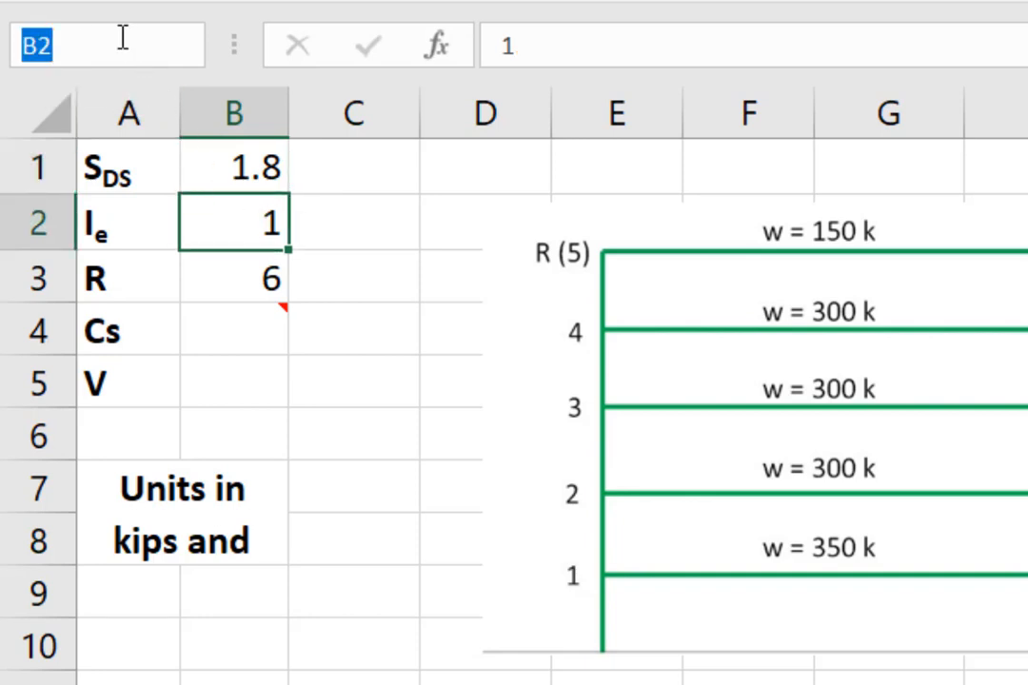
text(Ie)
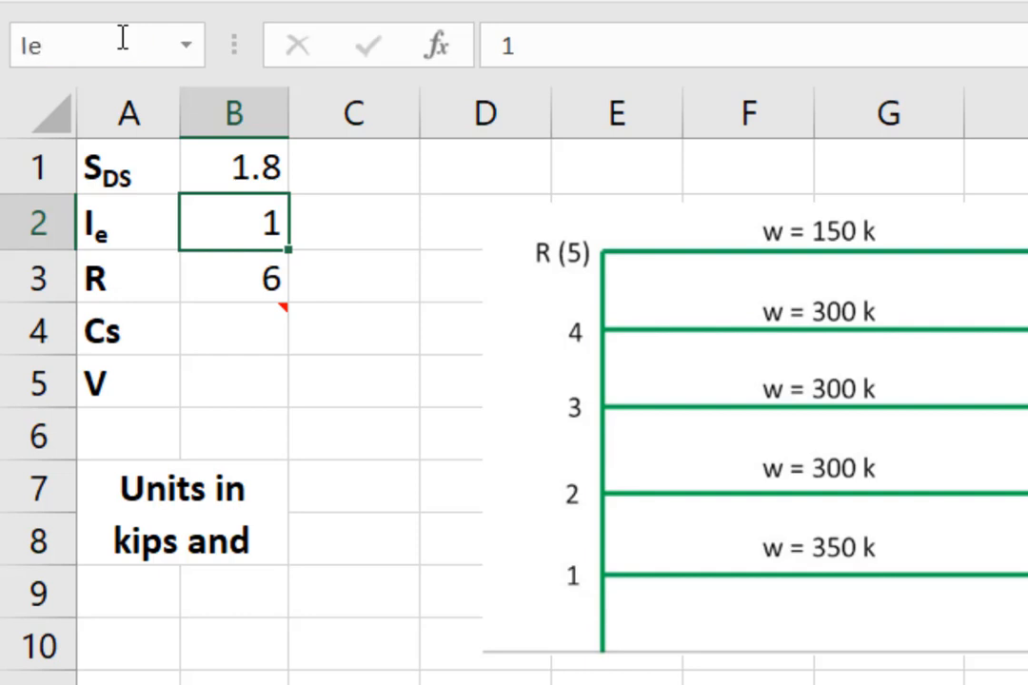
click(233, 279)
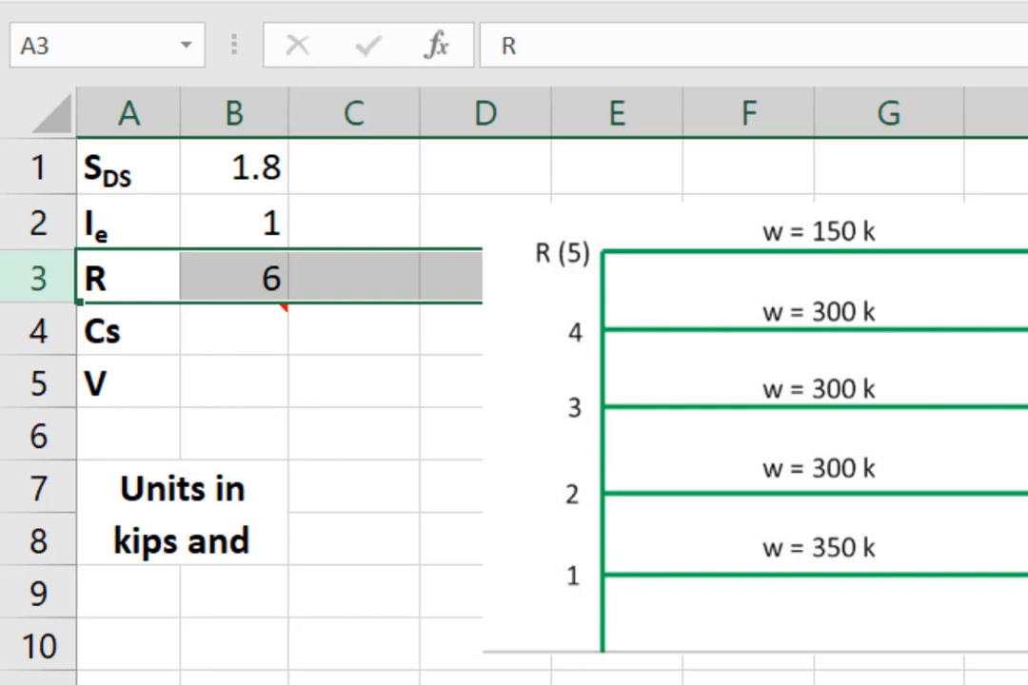
click(233, 278)
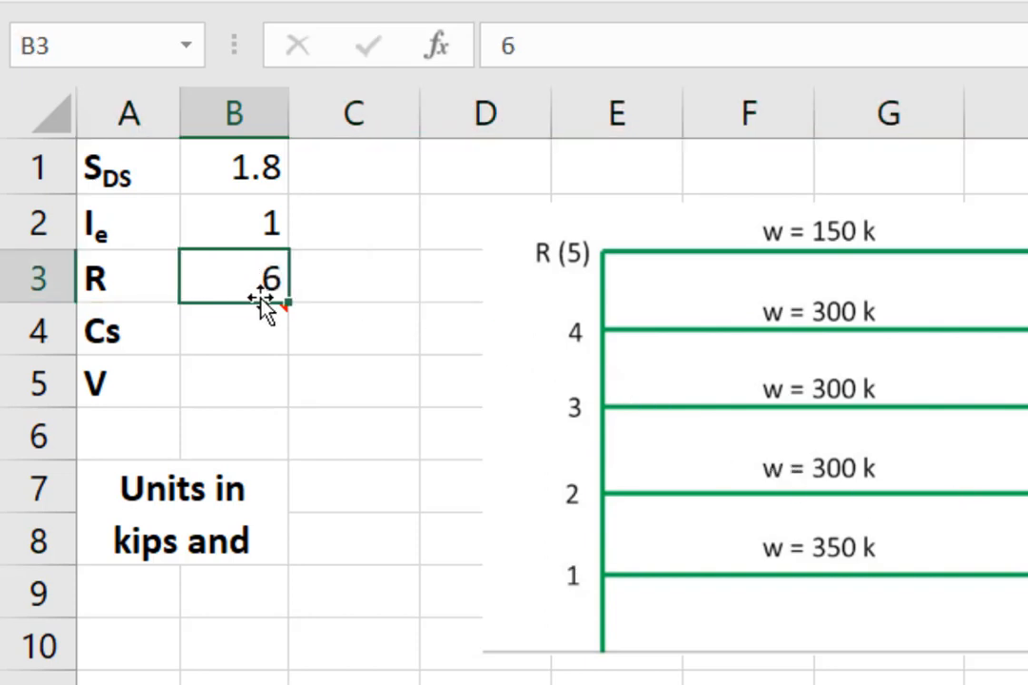
text(Rfac)
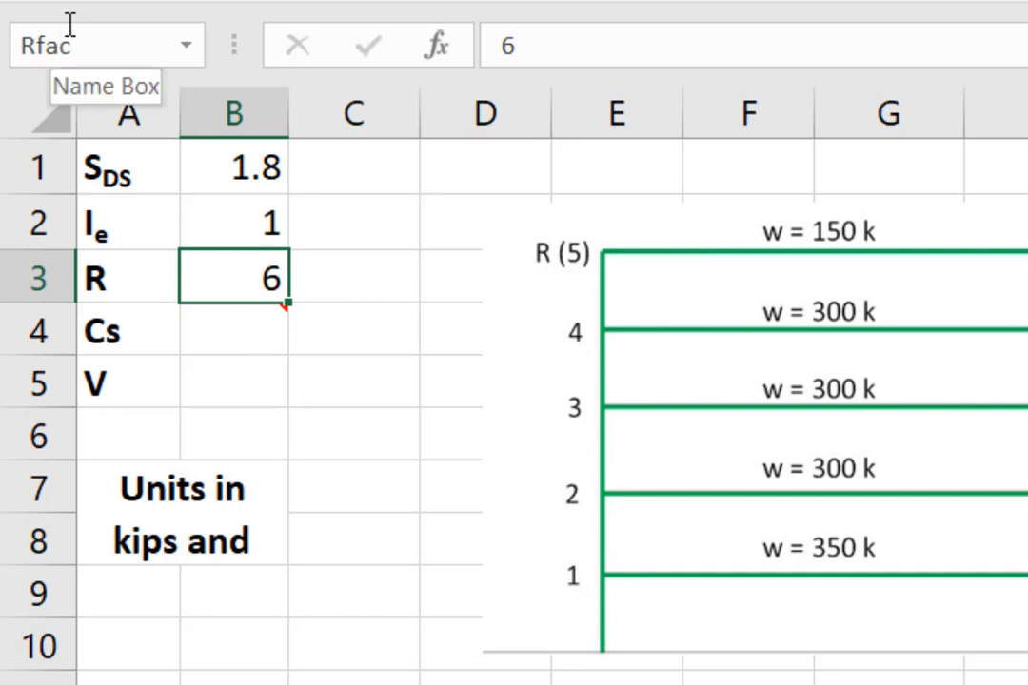
click(232, 223)
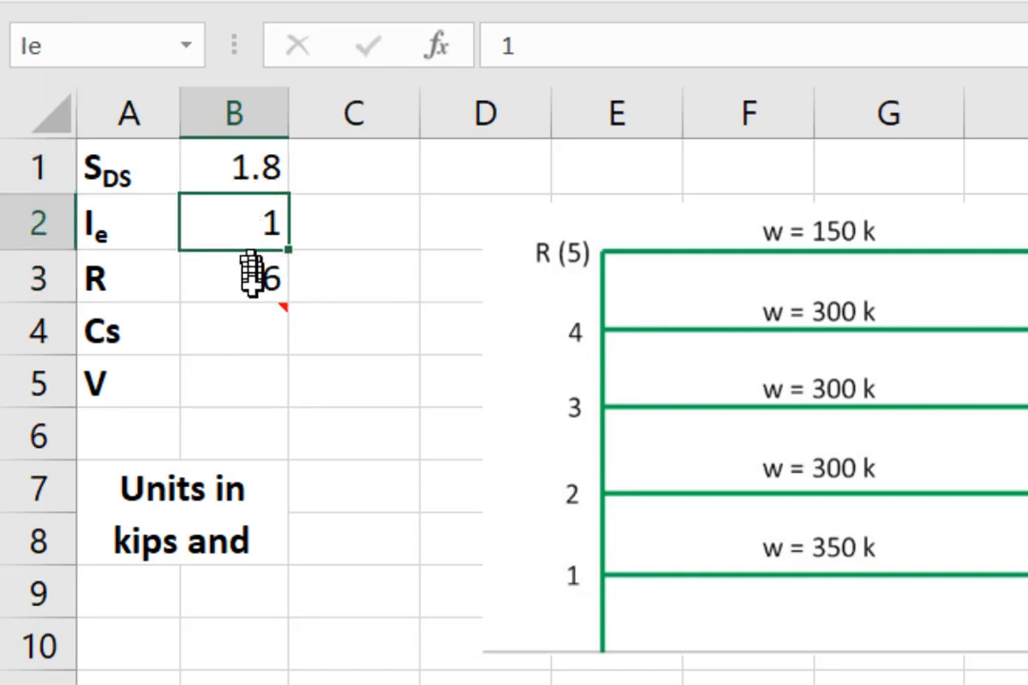
click(233, 278)
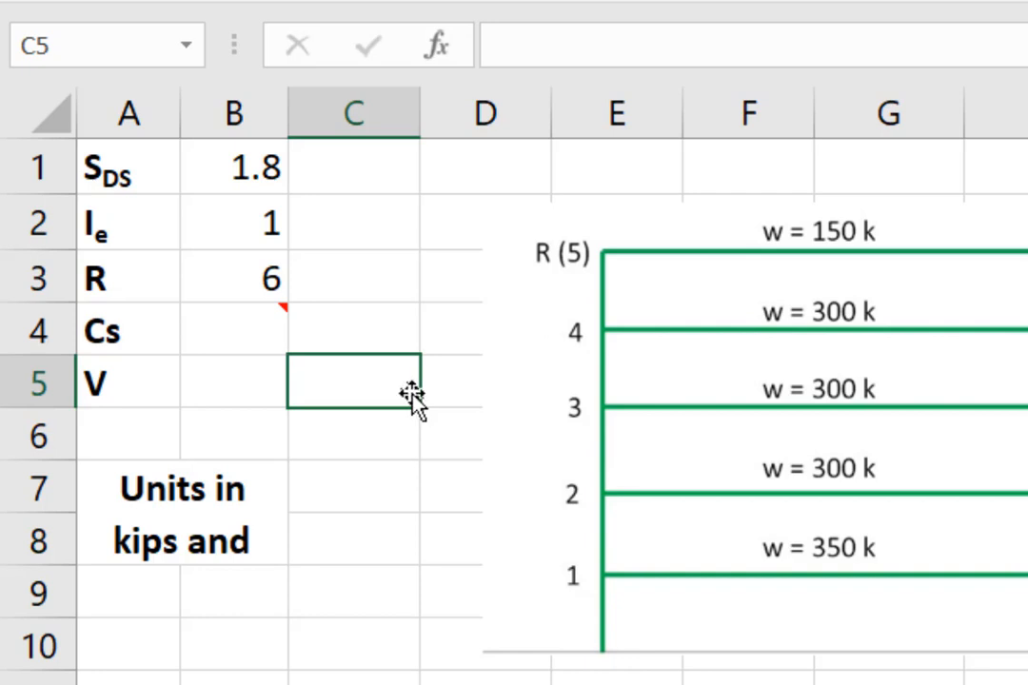
Enter =Sds/(Rfac/Ie) in B4 to compute Cs as 0.30
click(233, 328)
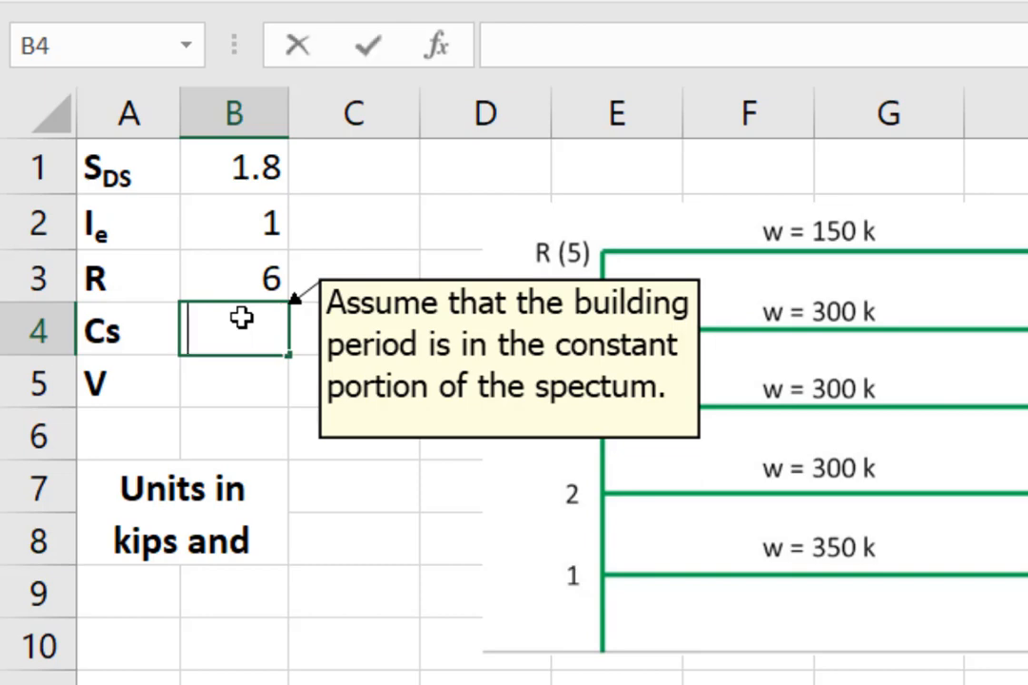
text(=Sds)
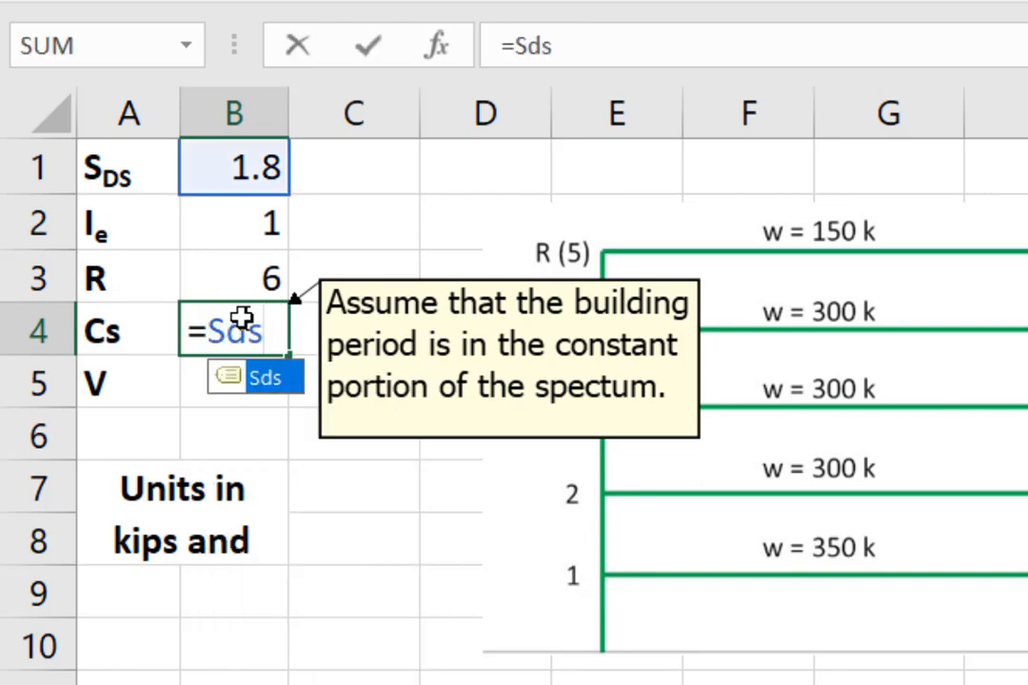
text(/(R)
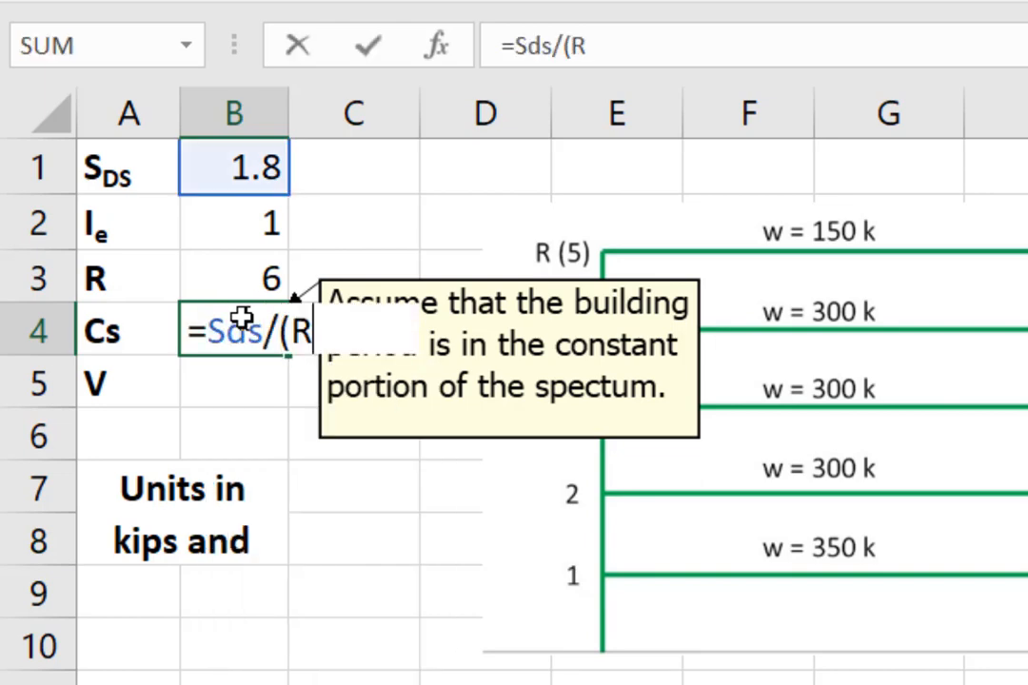
text(fac)
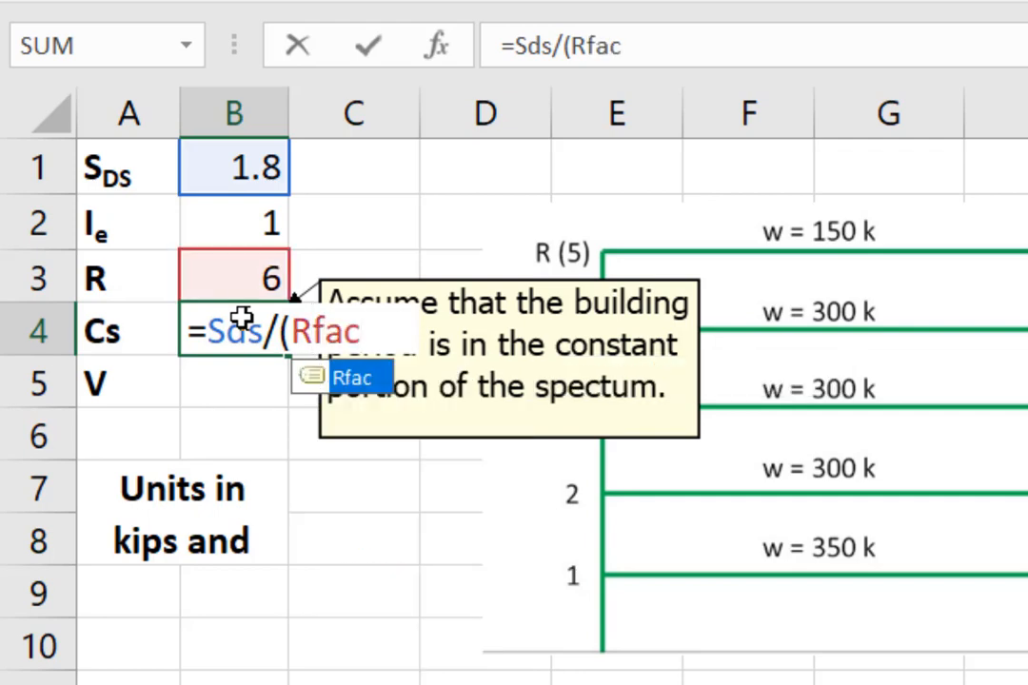
text(/Ie))
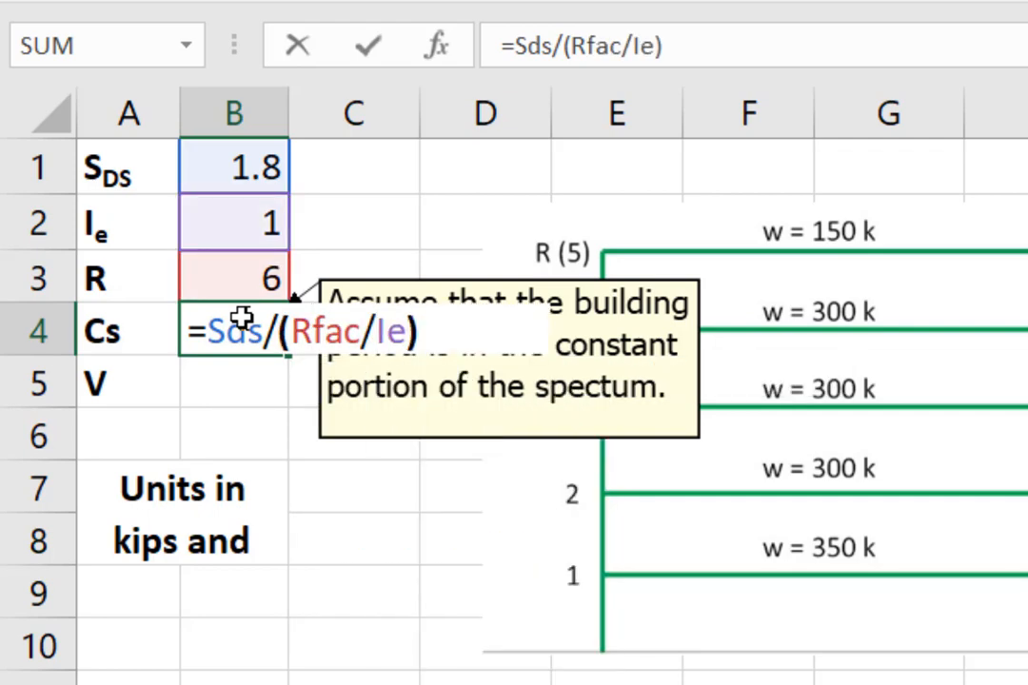
key(Enter)
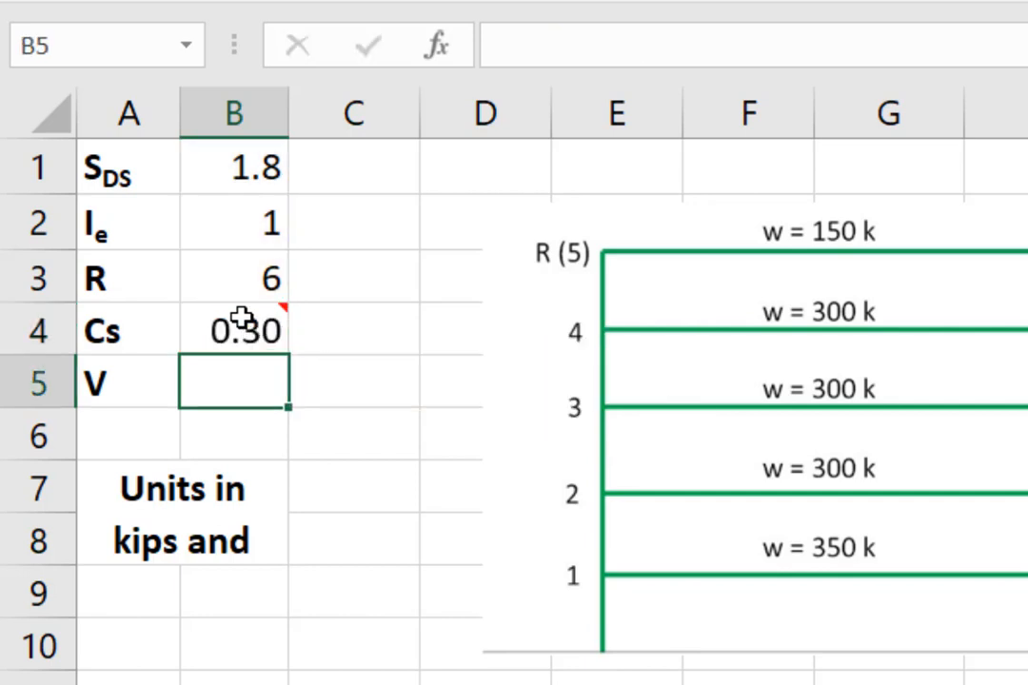
mouse_move(400, 550)
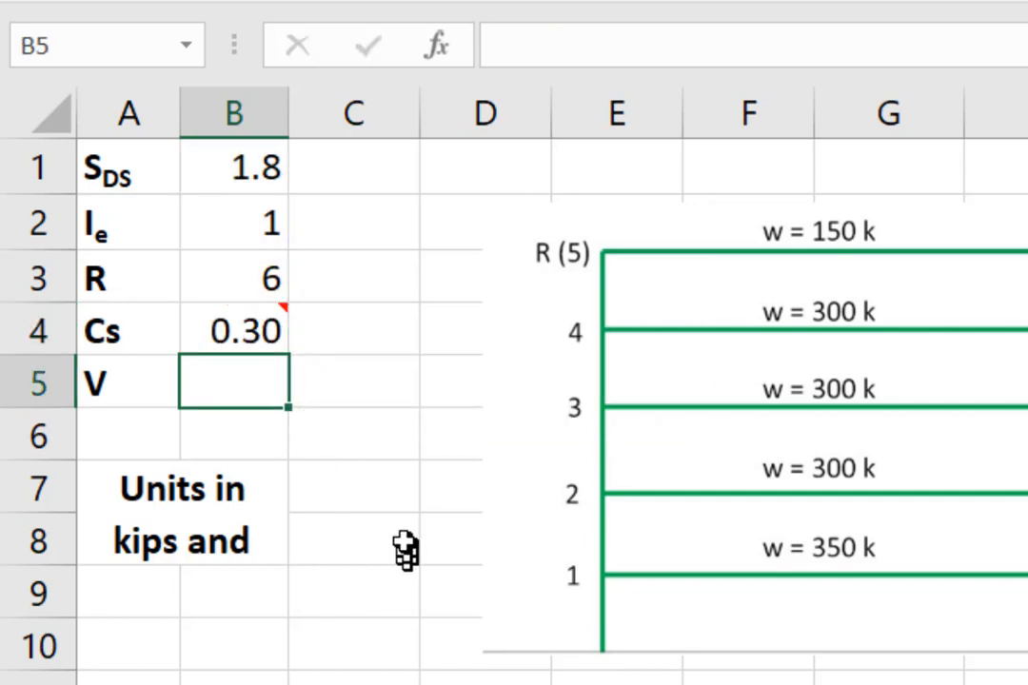
mouse_move(400, 541)
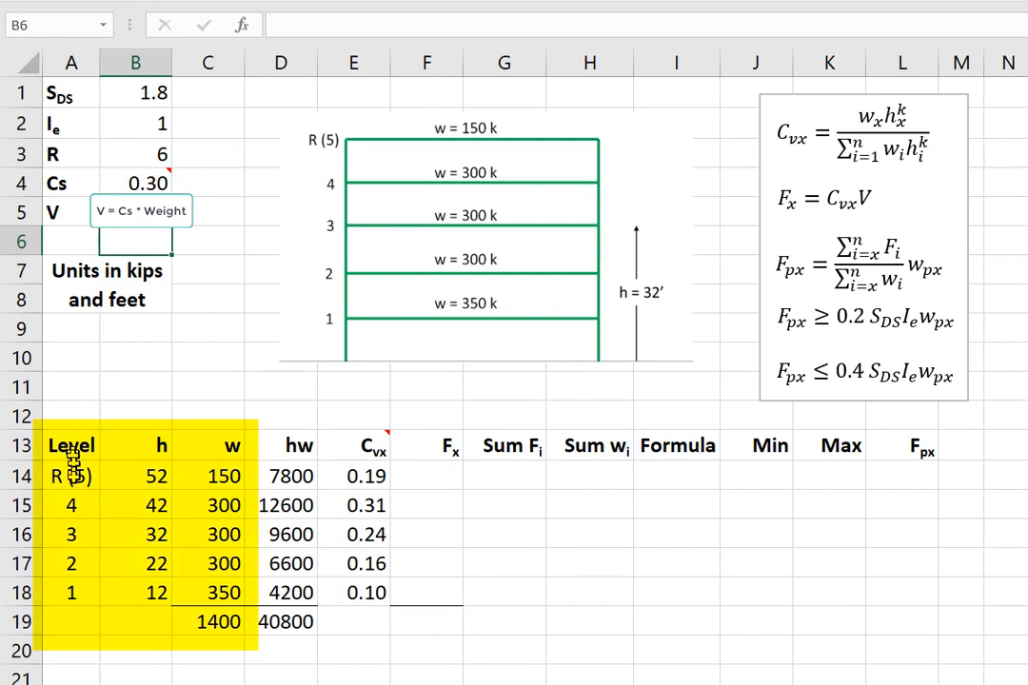
mouse_move(157, 445)
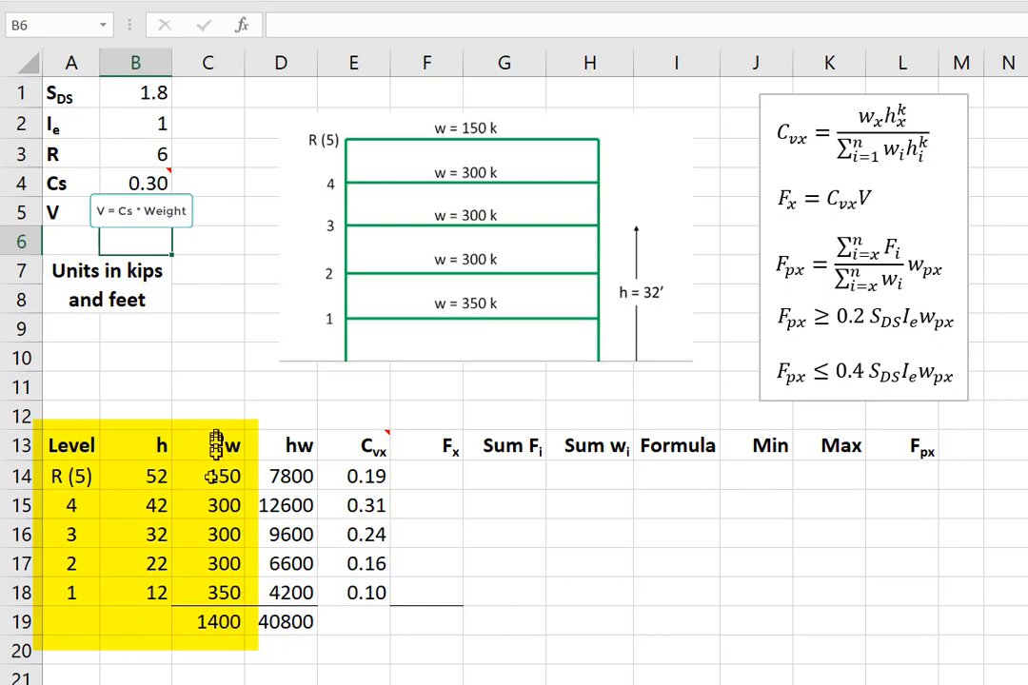
mouse_move(213, 605)
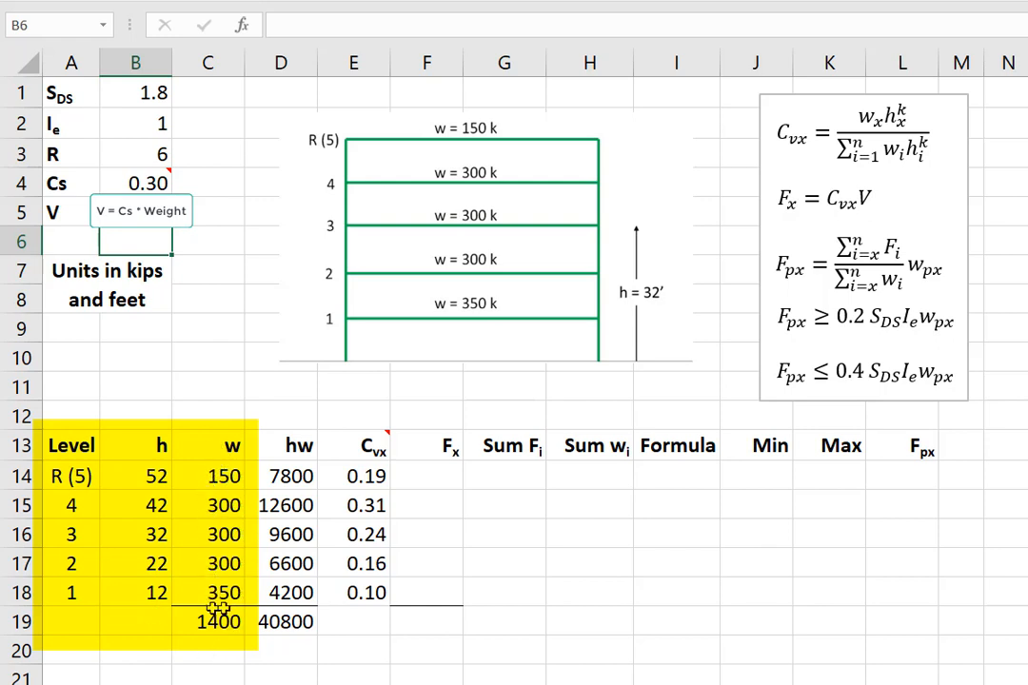
mouse_move(216, 648)
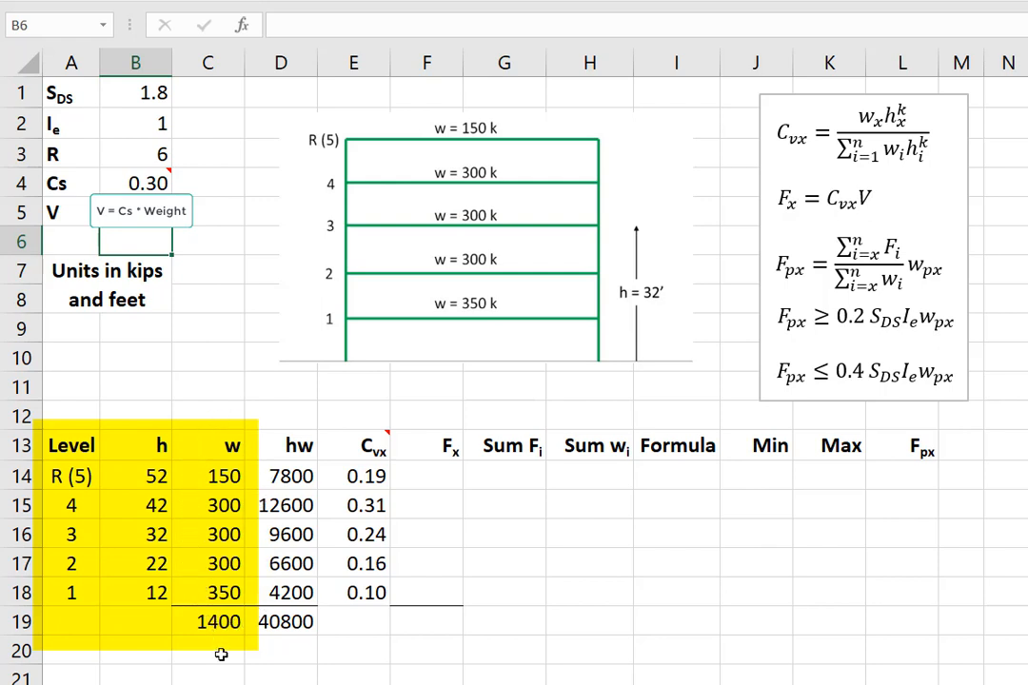
Inspect the total story weight SUM of 1400 in C19
click(217, 623)
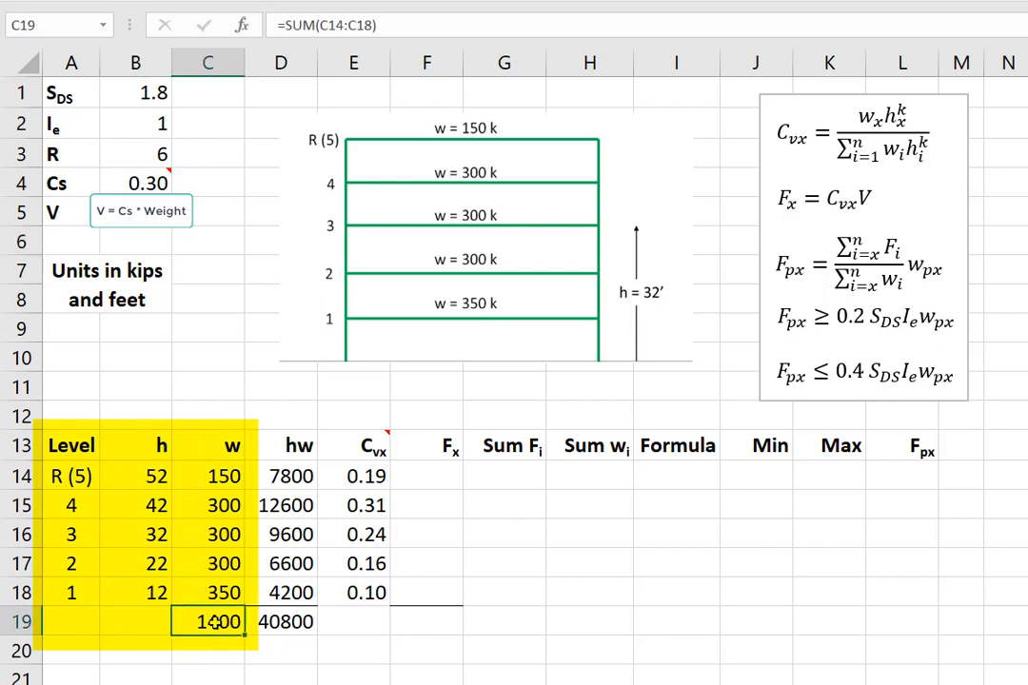
double_click(218, 622)
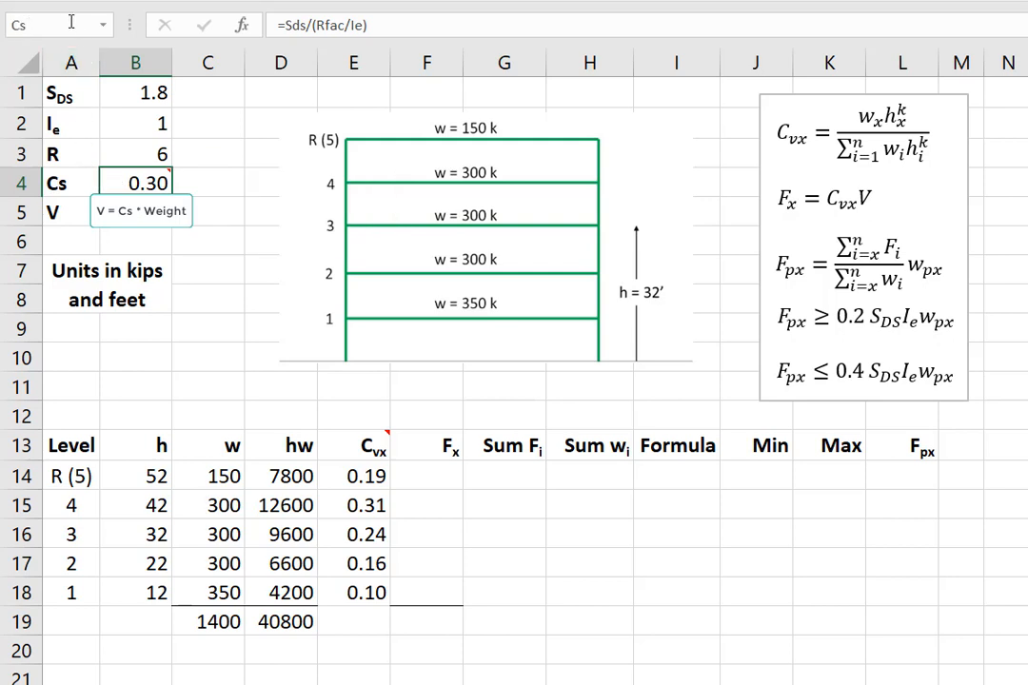
Enter =Cs times the C19 total weight in B5, giving V = 420.0 kips
click(134, 212)
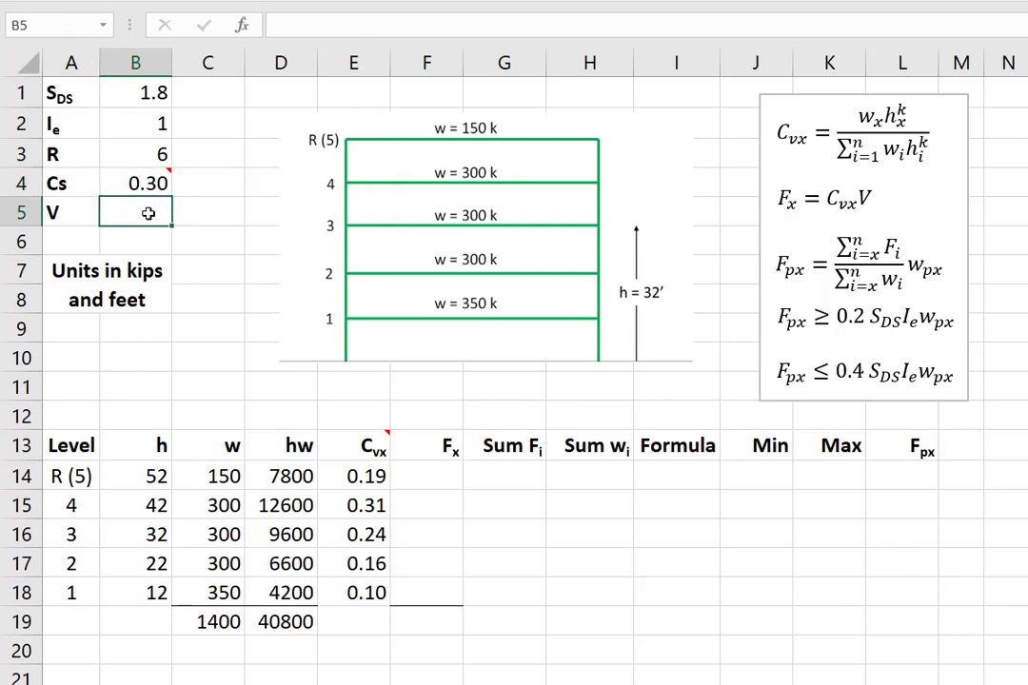
text(=Cs)
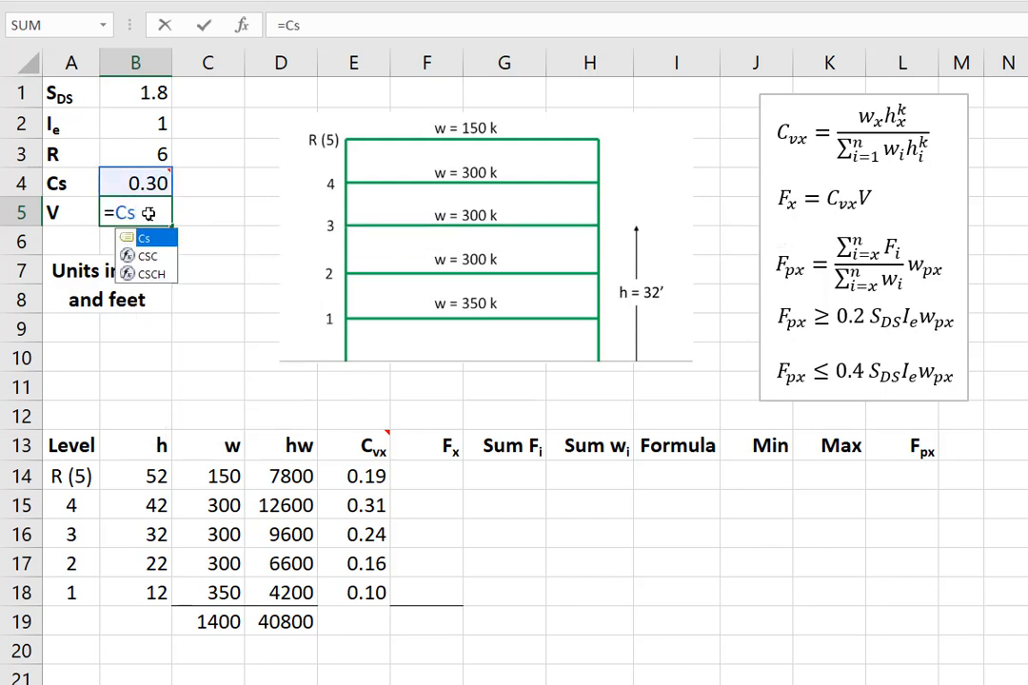
text(*)
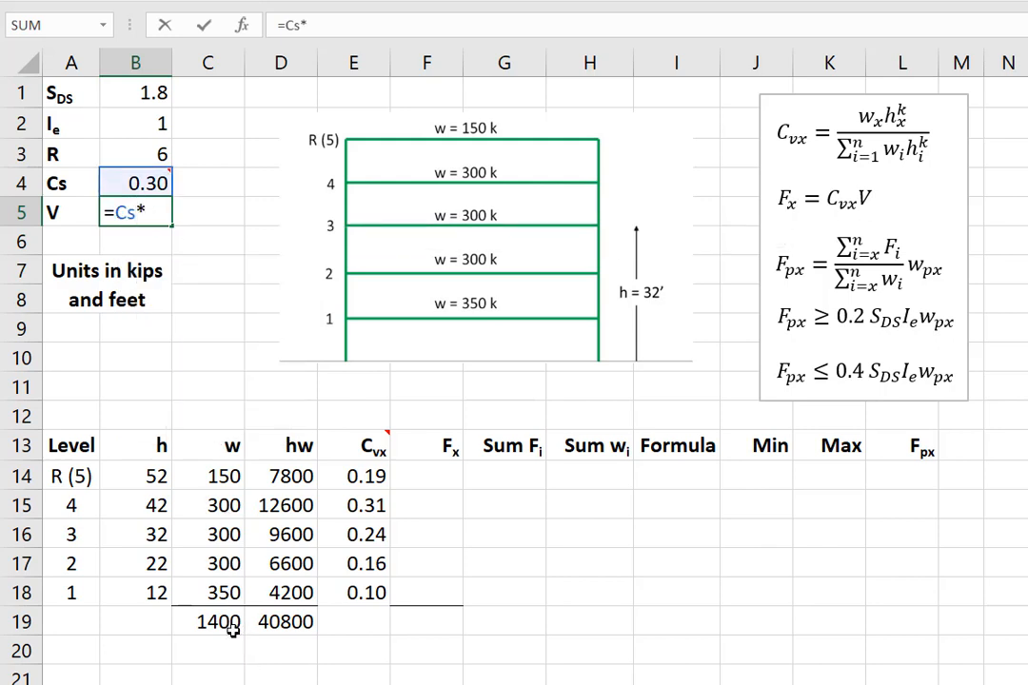
key(Enter)
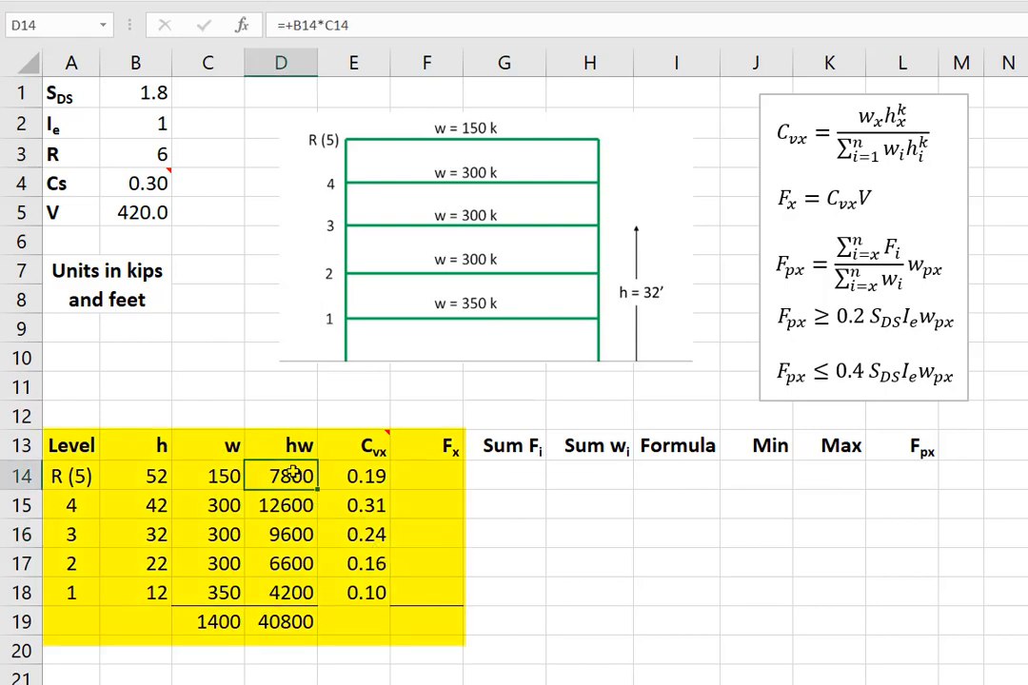
double_click(295, 474)
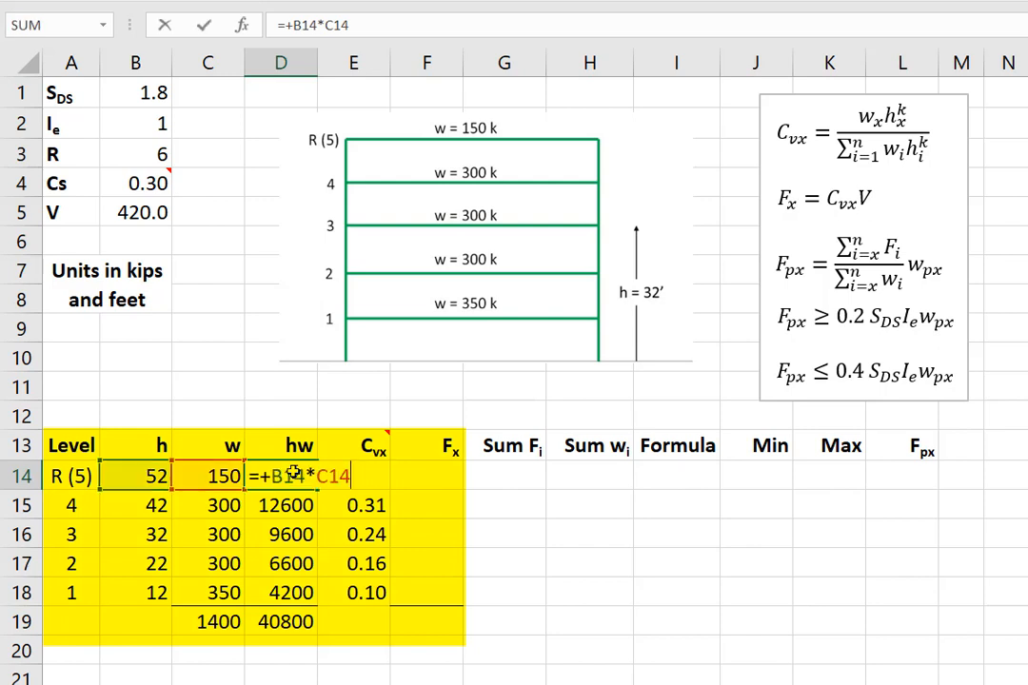
key(Enter)
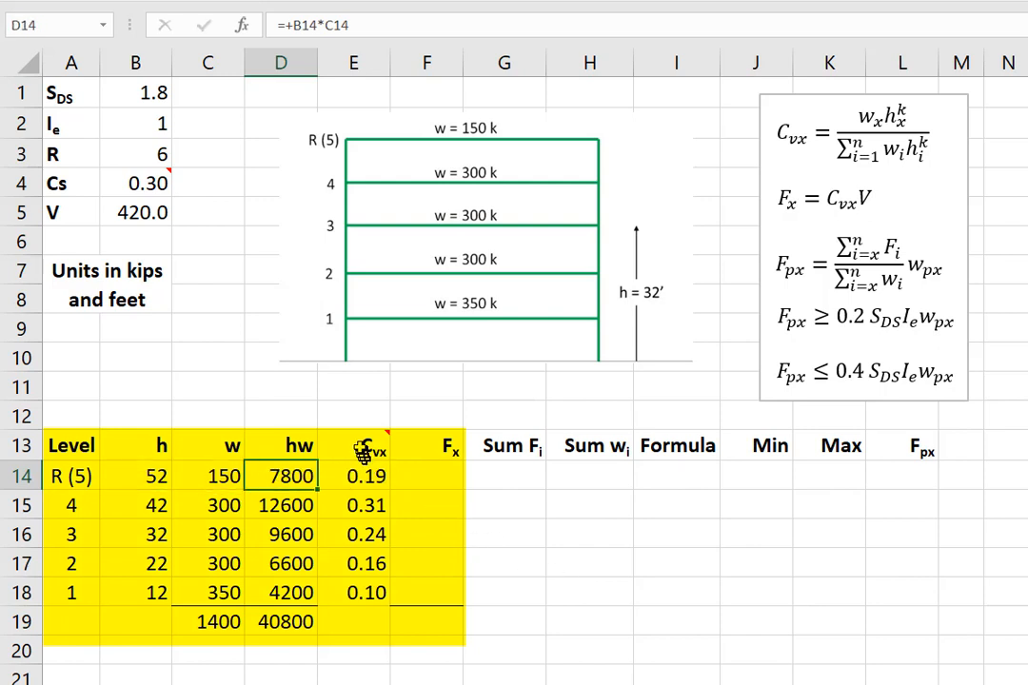
mouse_move(369, 447)
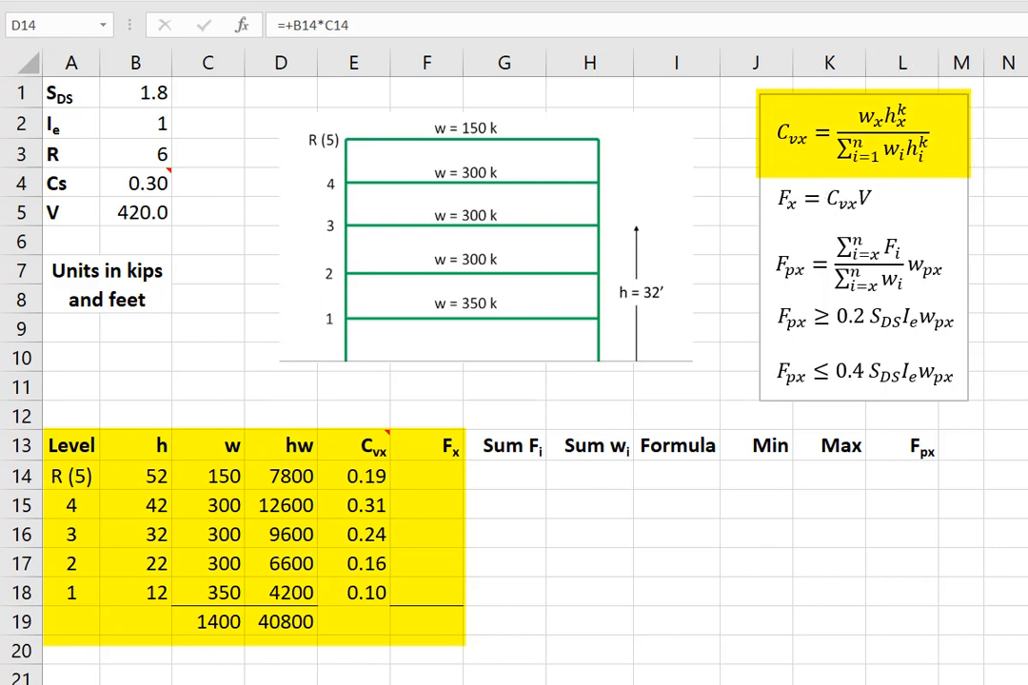
mouse_move(935, 114)
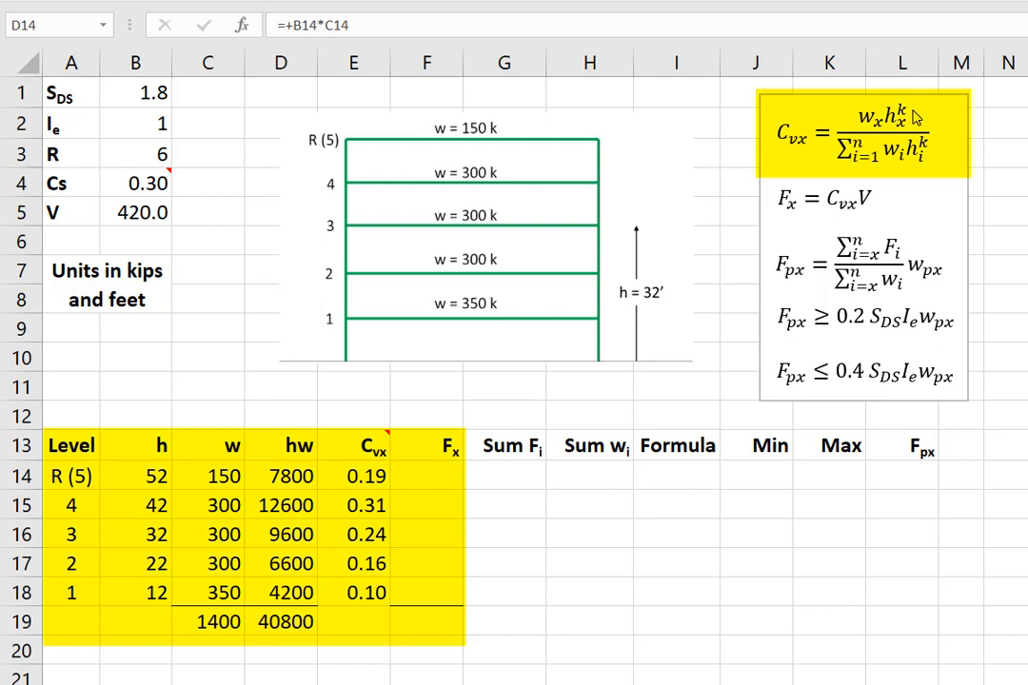
mouse_move(908, 456)
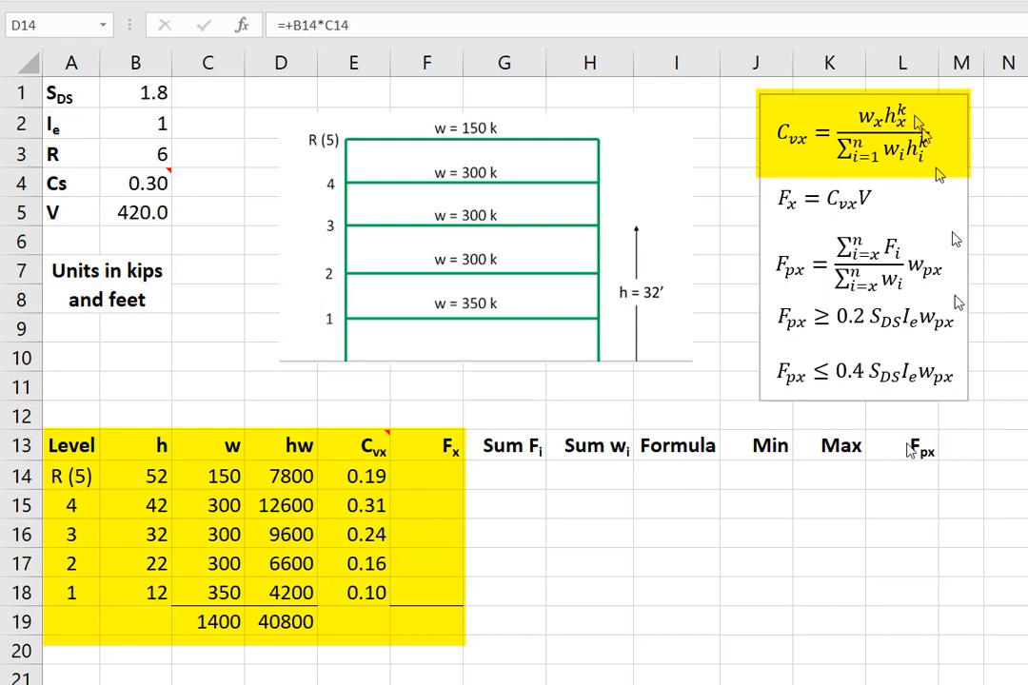
click(290, 476)
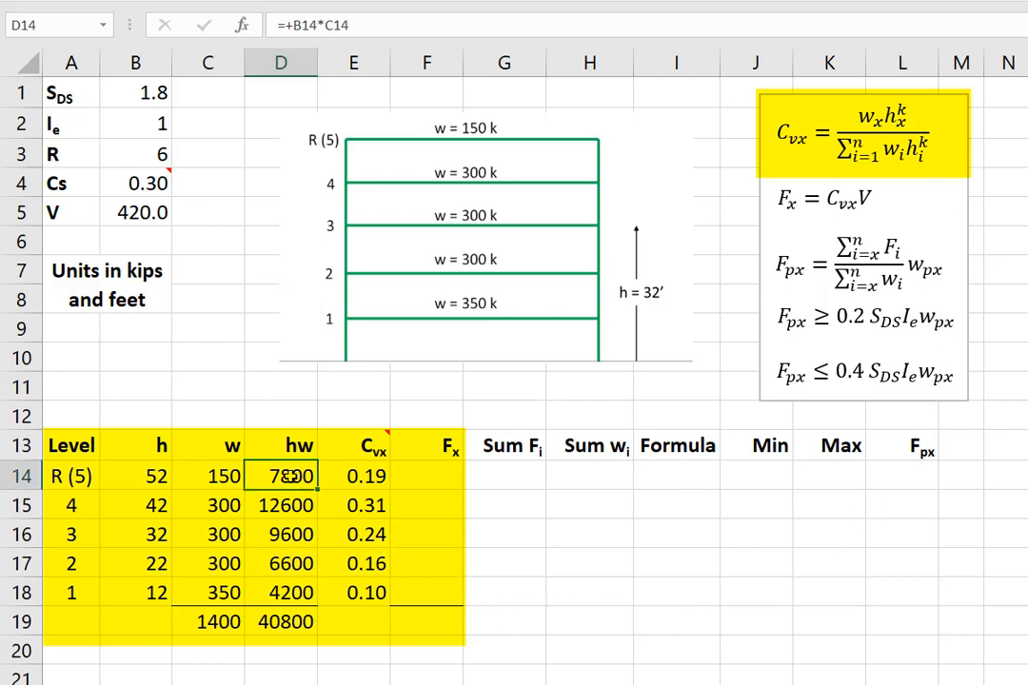
click(290, 588)
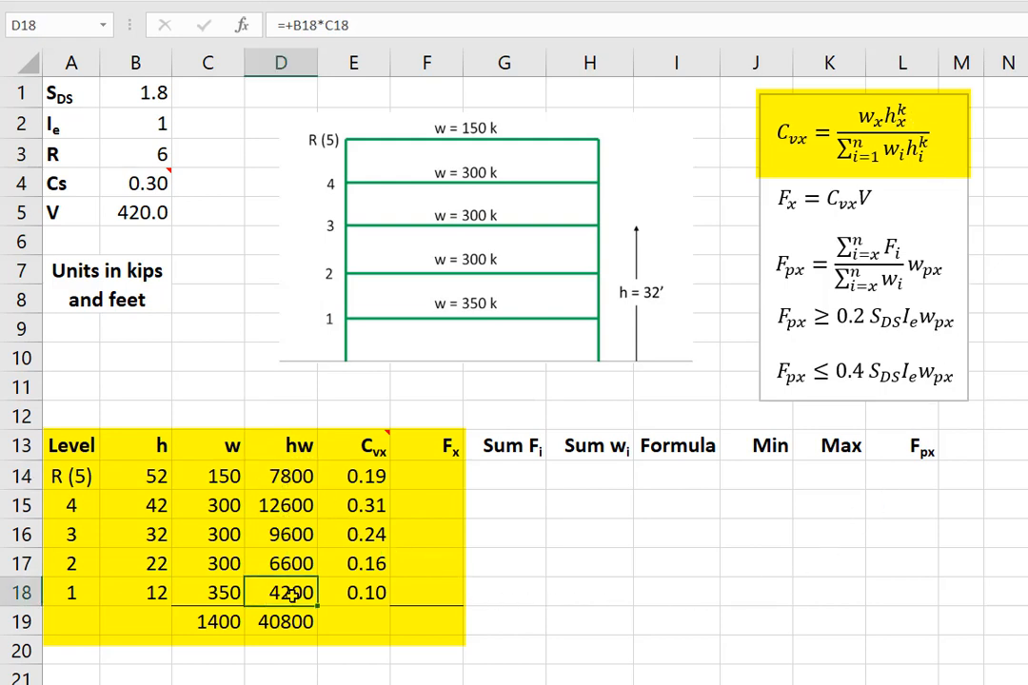
click(286, 621)
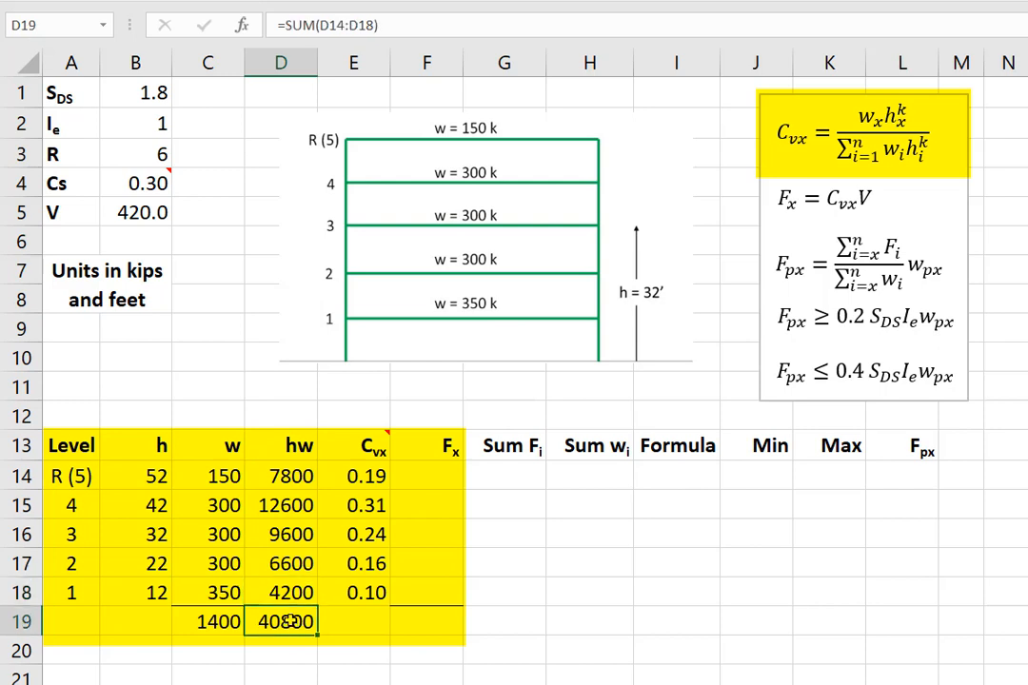
double_click(284, 621)
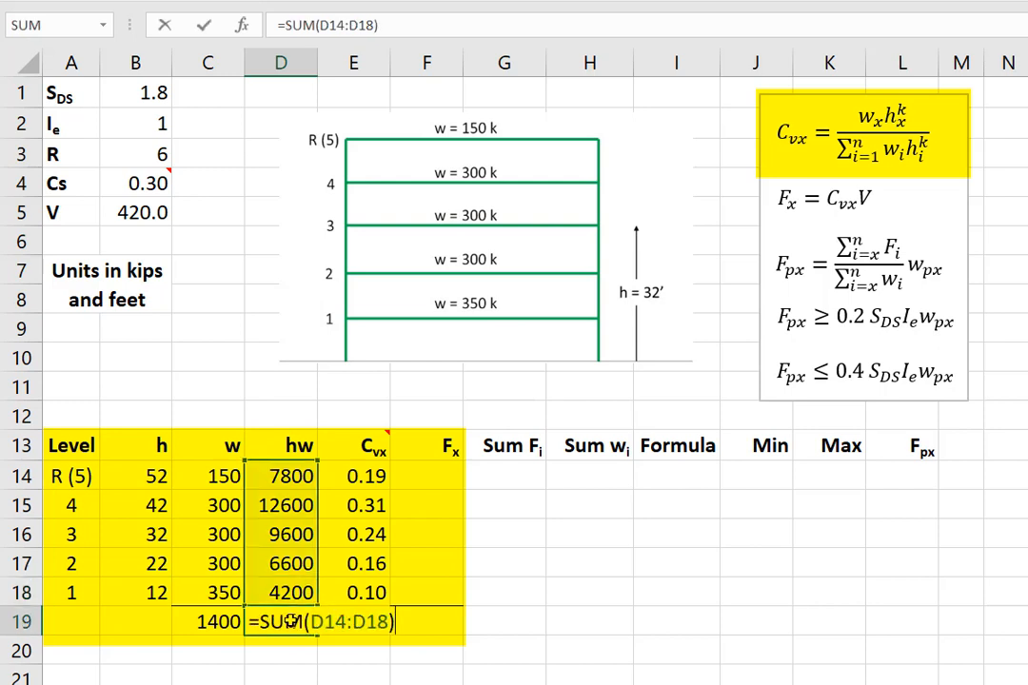
key(Enter)
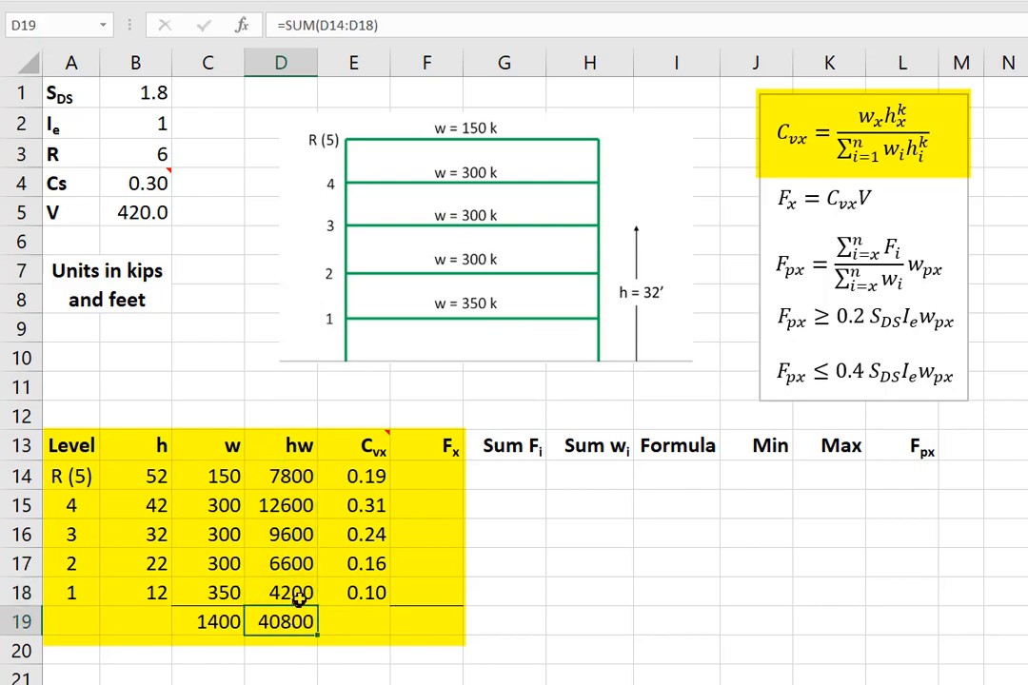
click(372, 476)
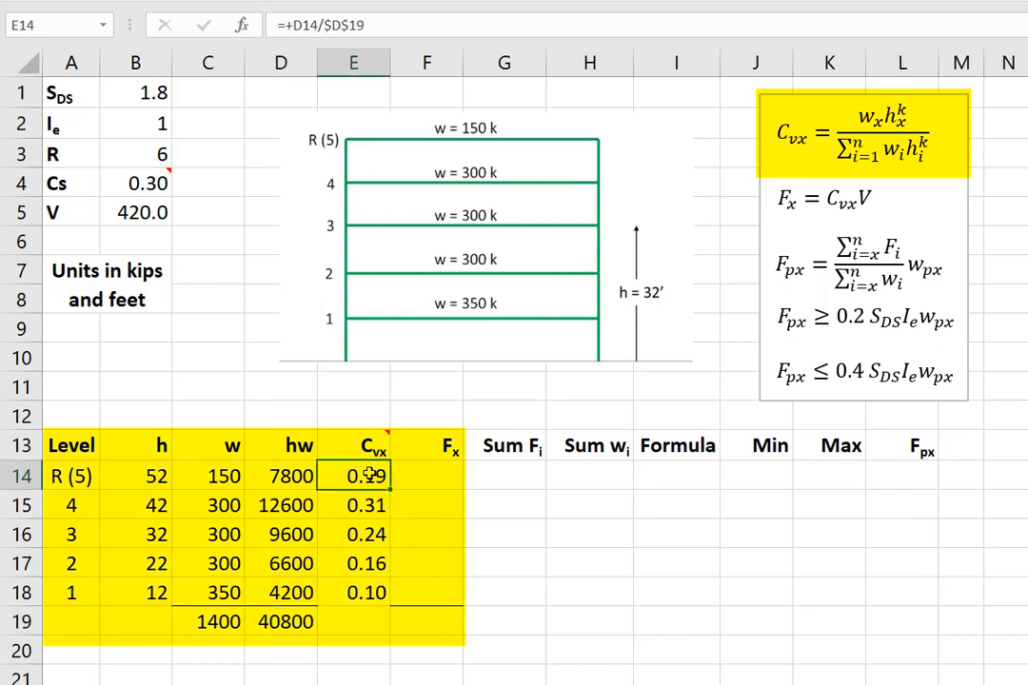
double_click(371, 475)
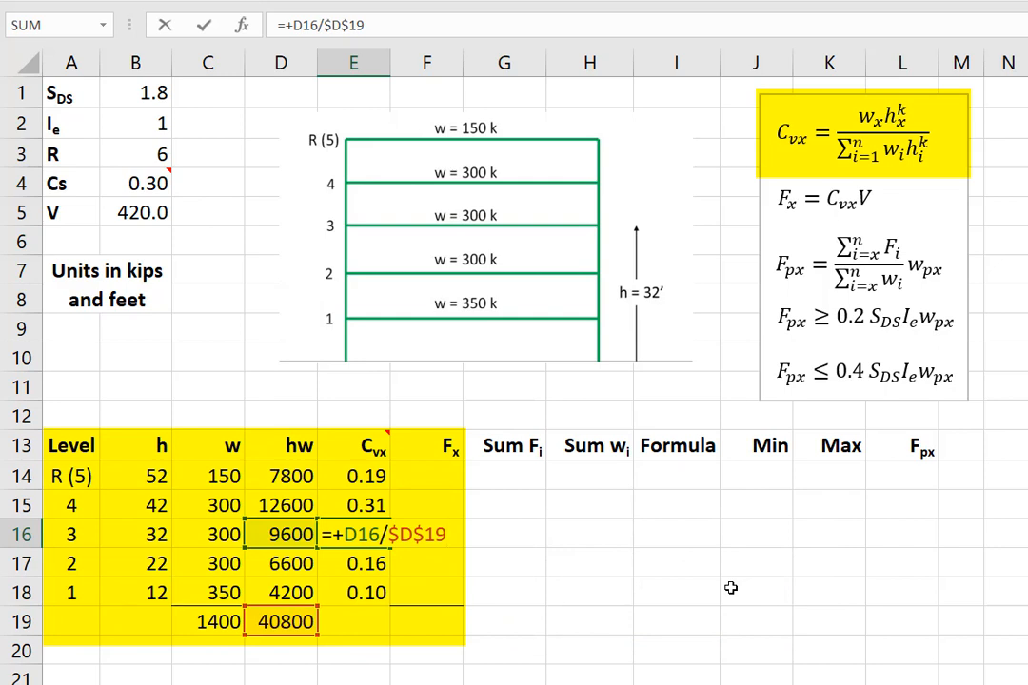
key(Enter)
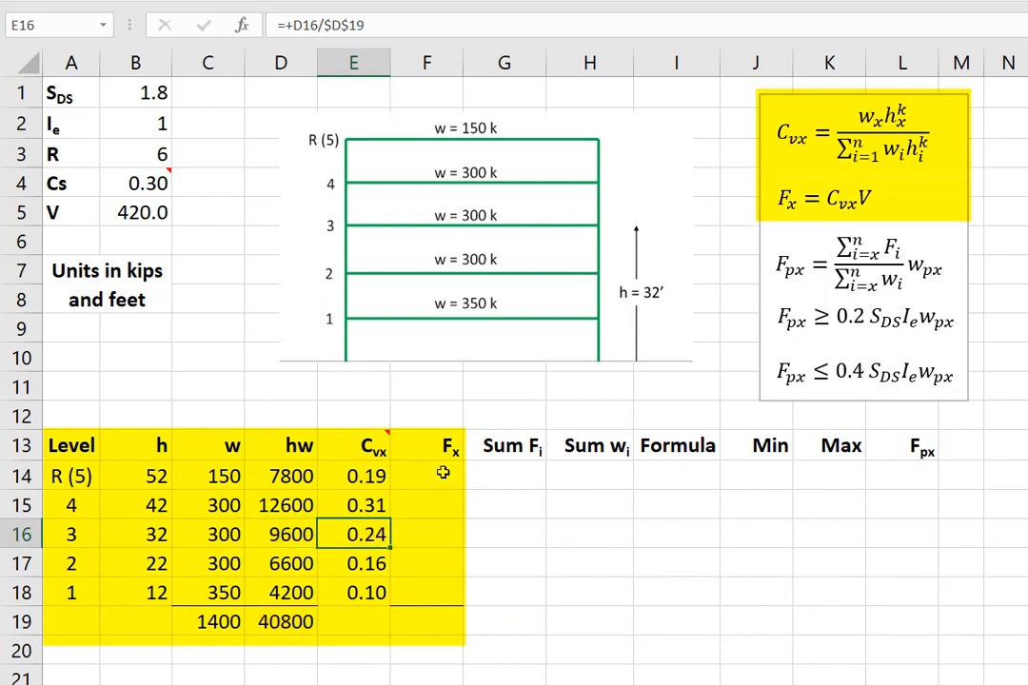
Enter the roof-level Fx formula =E14*V in F14
click(443, 475)
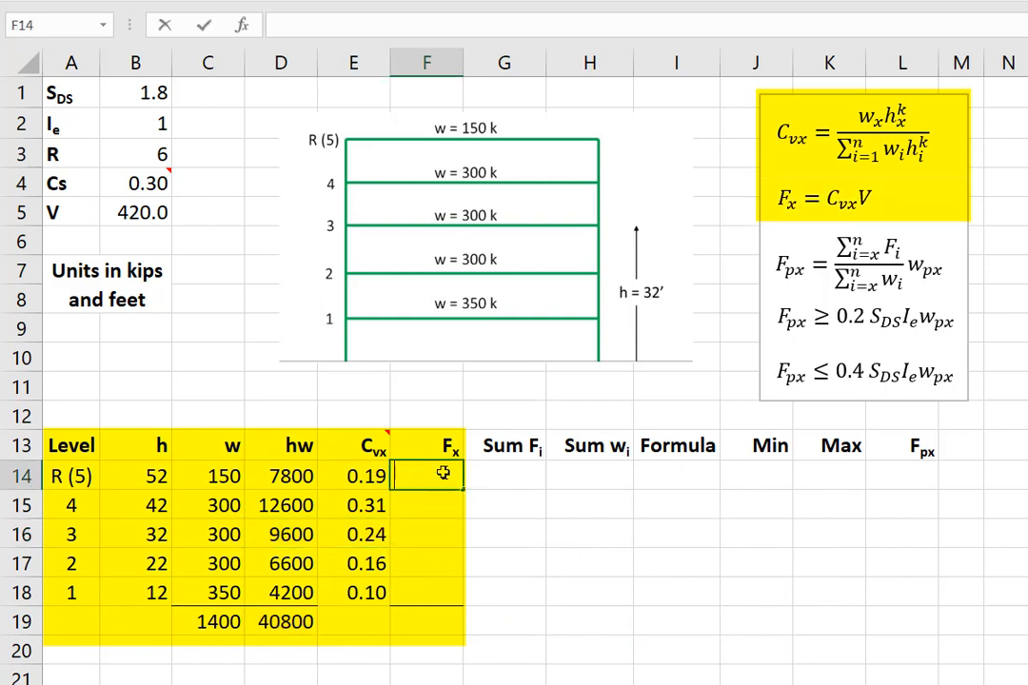
text(=E14)
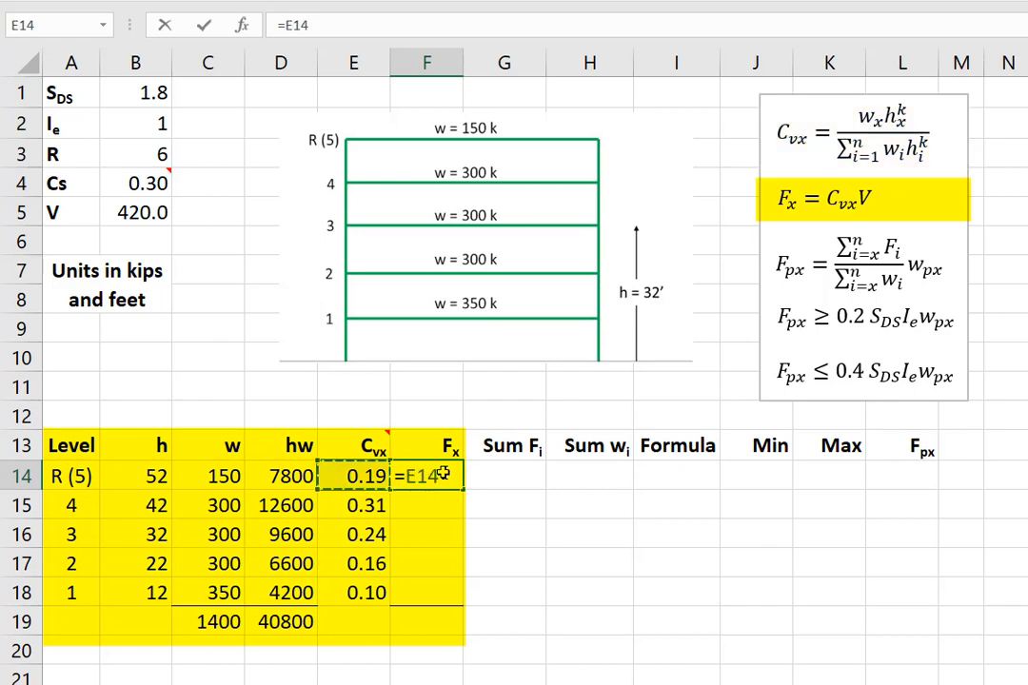
text(*)
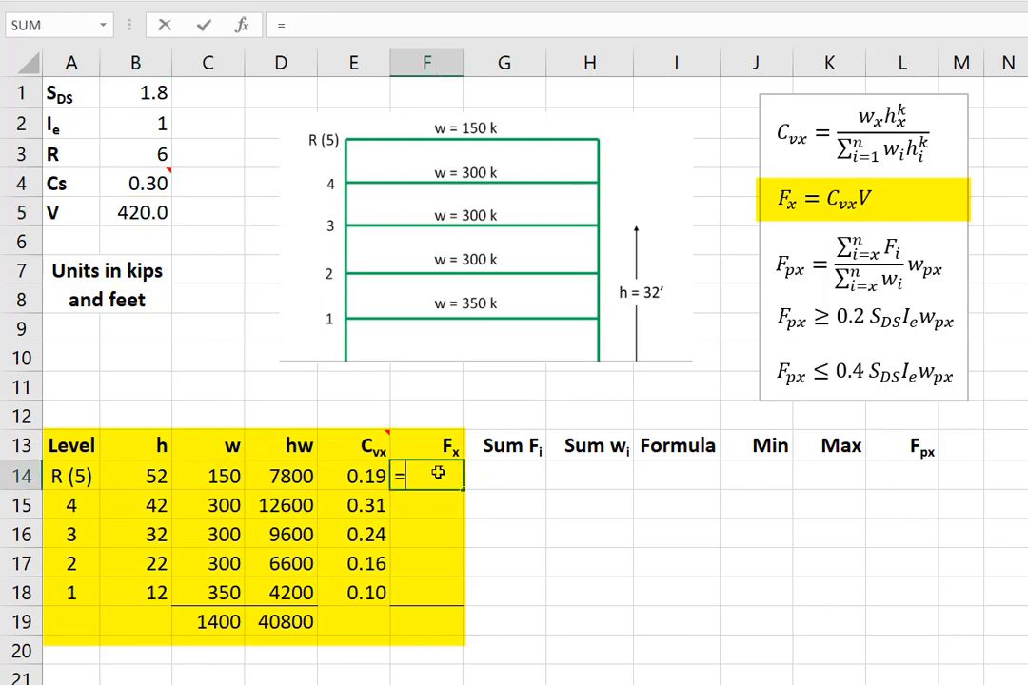
click(362, 476)
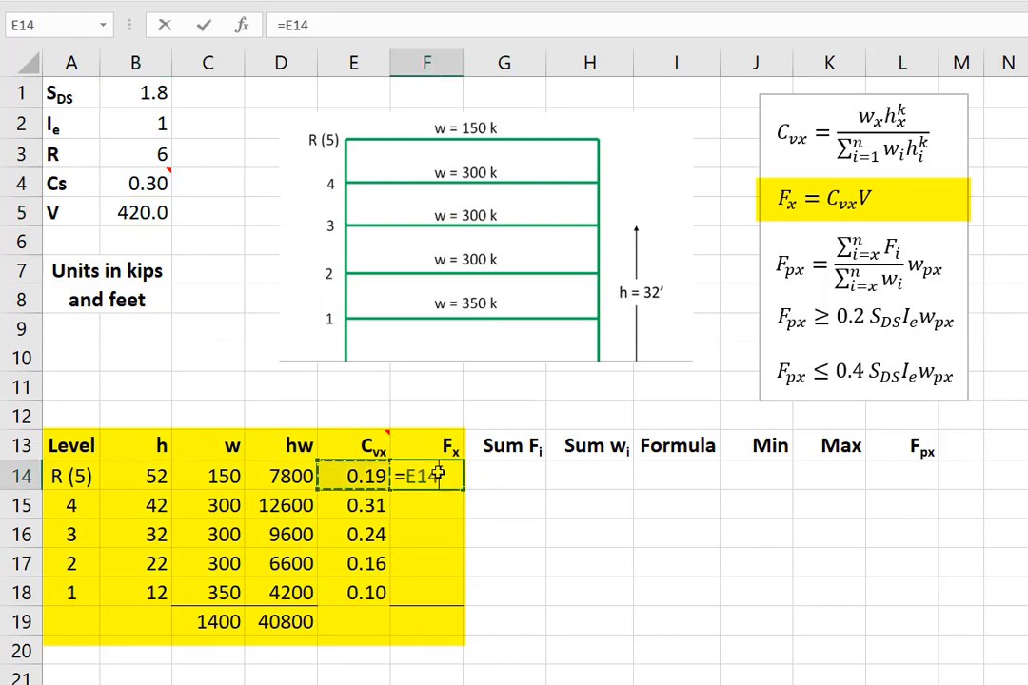
text(*V)
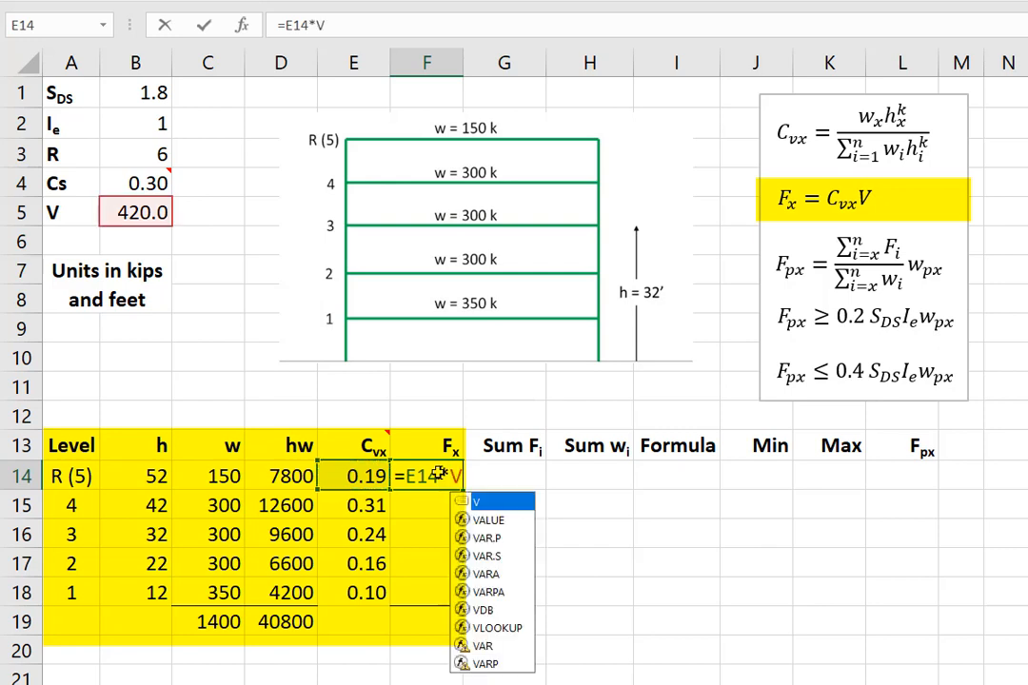
key(Enter)
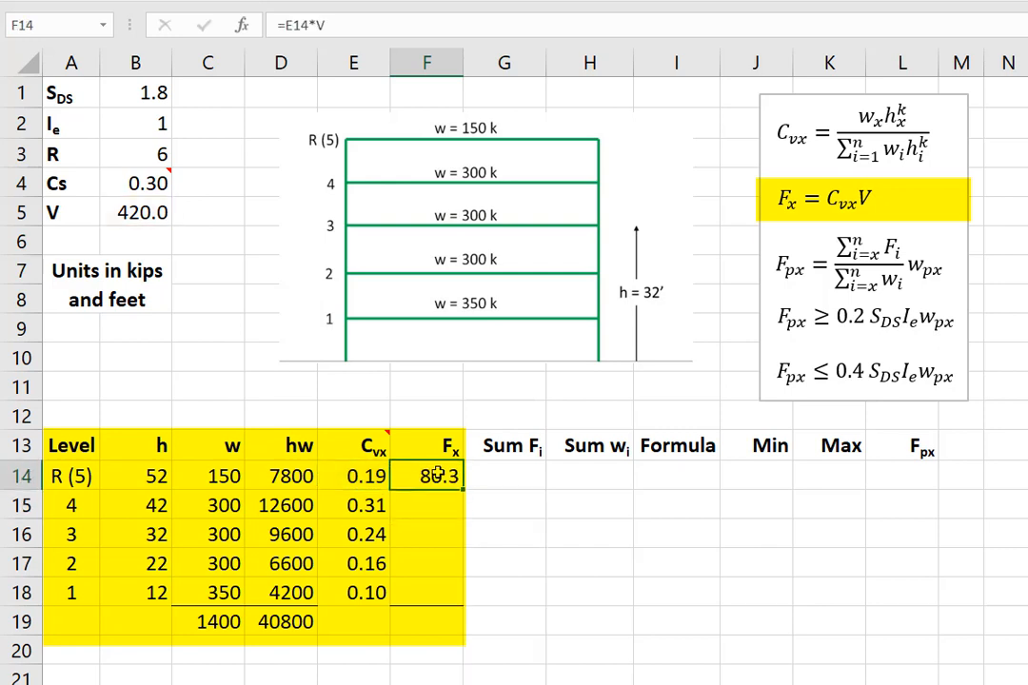
Fill Fx down to F18 and total it with SUM in F19, giving 420.0
drag(455, 487, 454, 613)
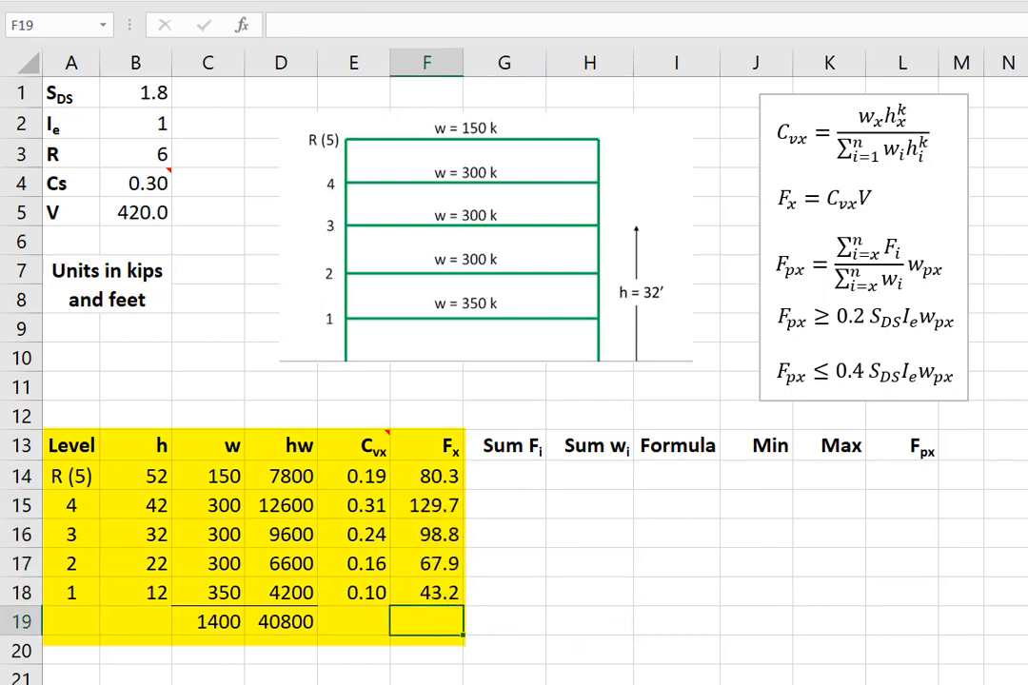
text(=sum()
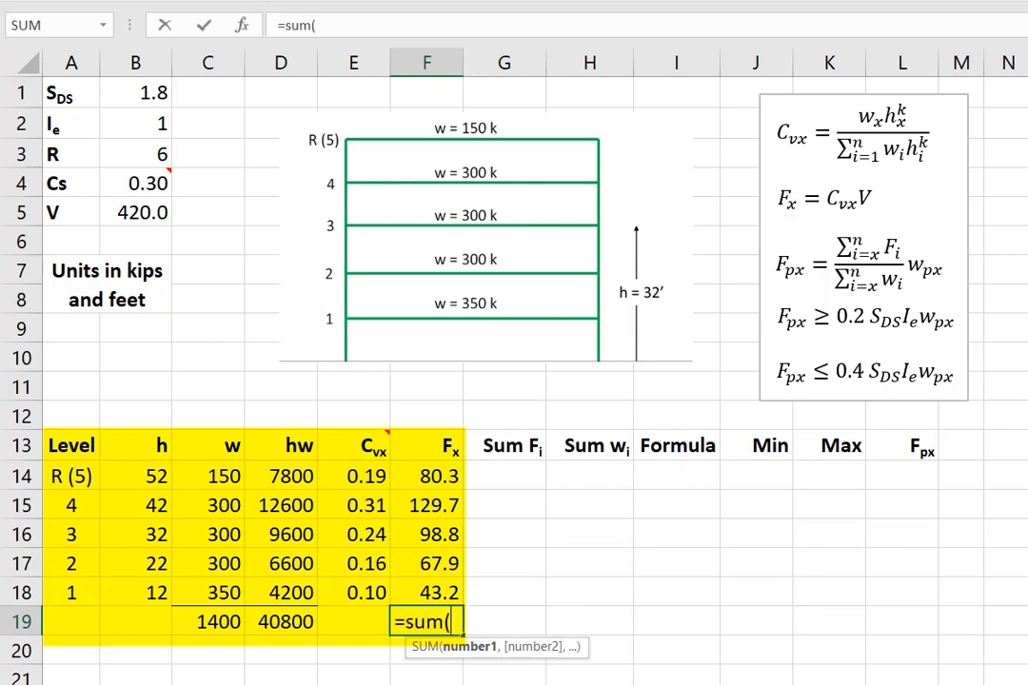
key(Enter)
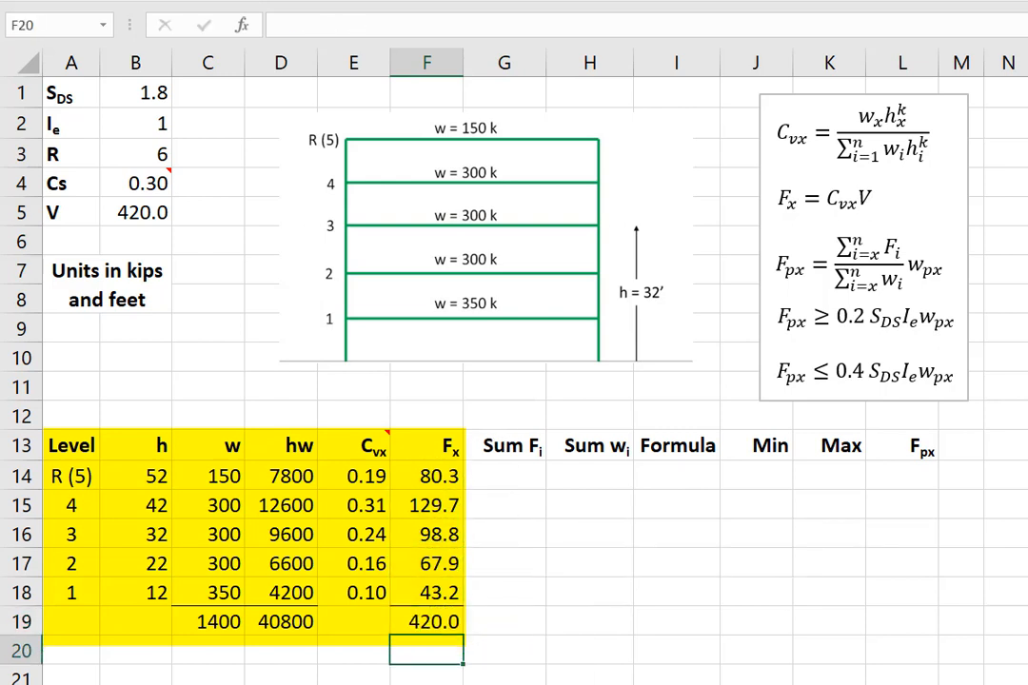
mouse_move(455, 624)
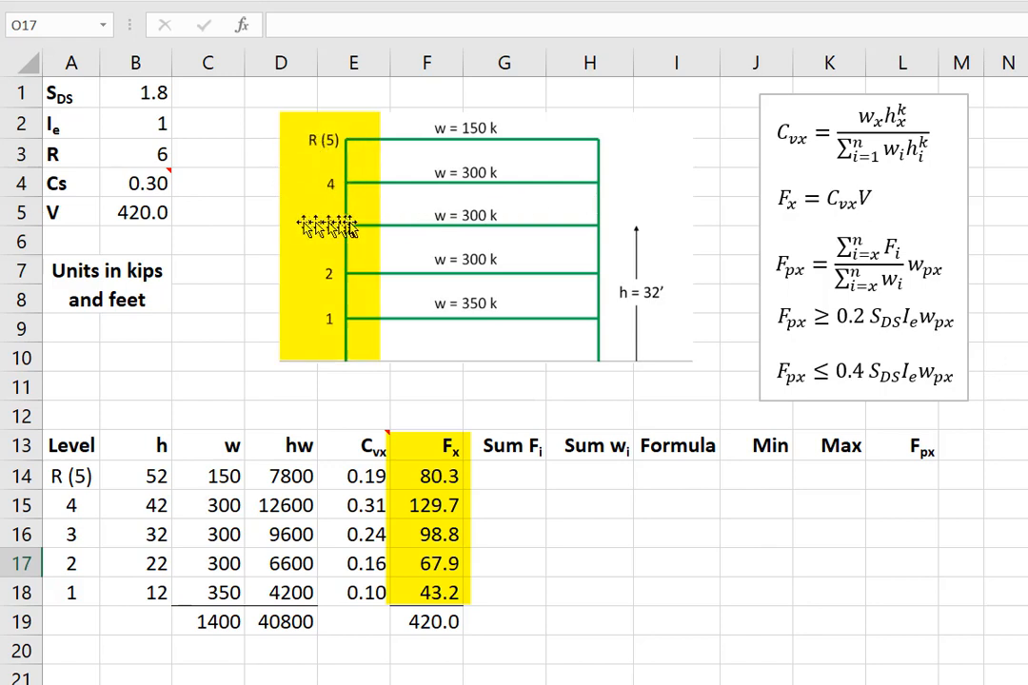
mouse_move(286, 324)
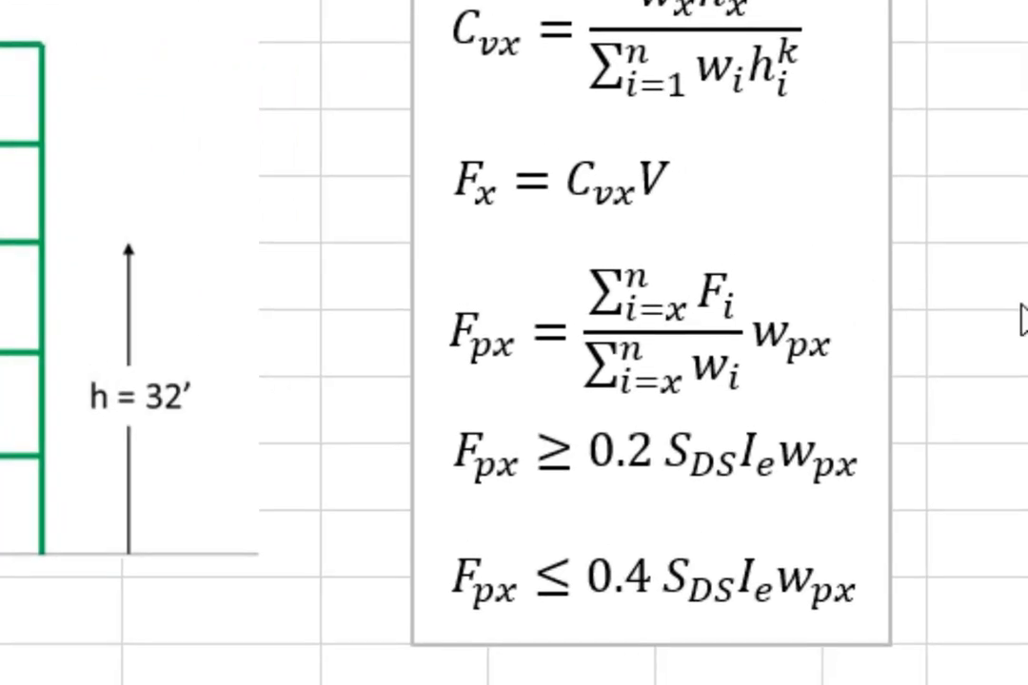
mouse_move(947, 335)
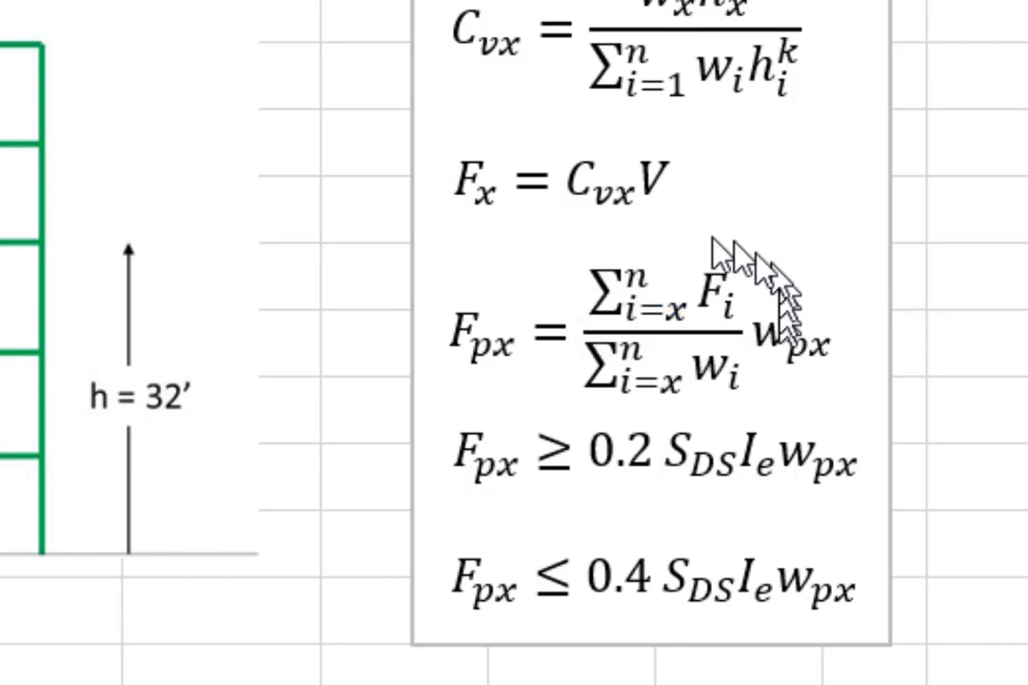
mouse_move(657, 428)
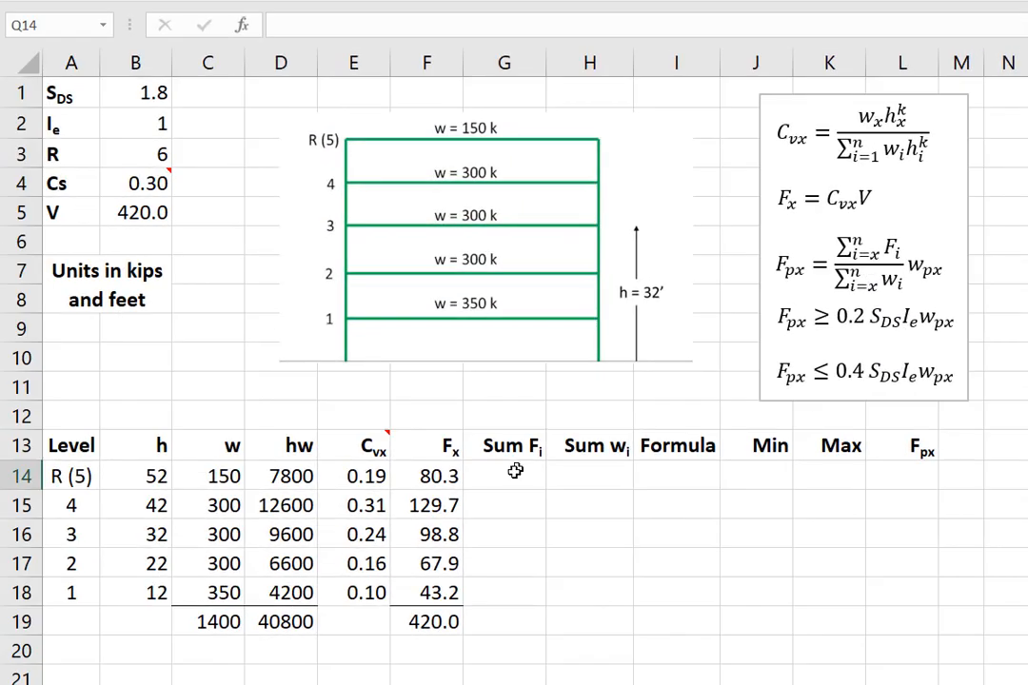
Enter running force sums in G14 onward: =F14, =G14+F15, and so on
click(509, 476)
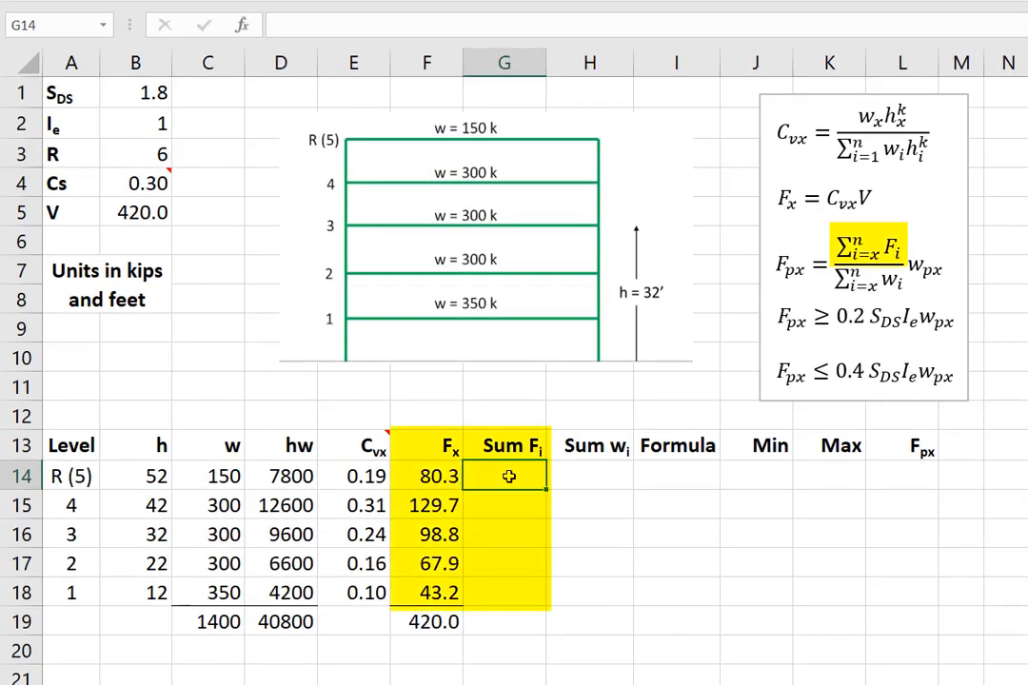
text(=)
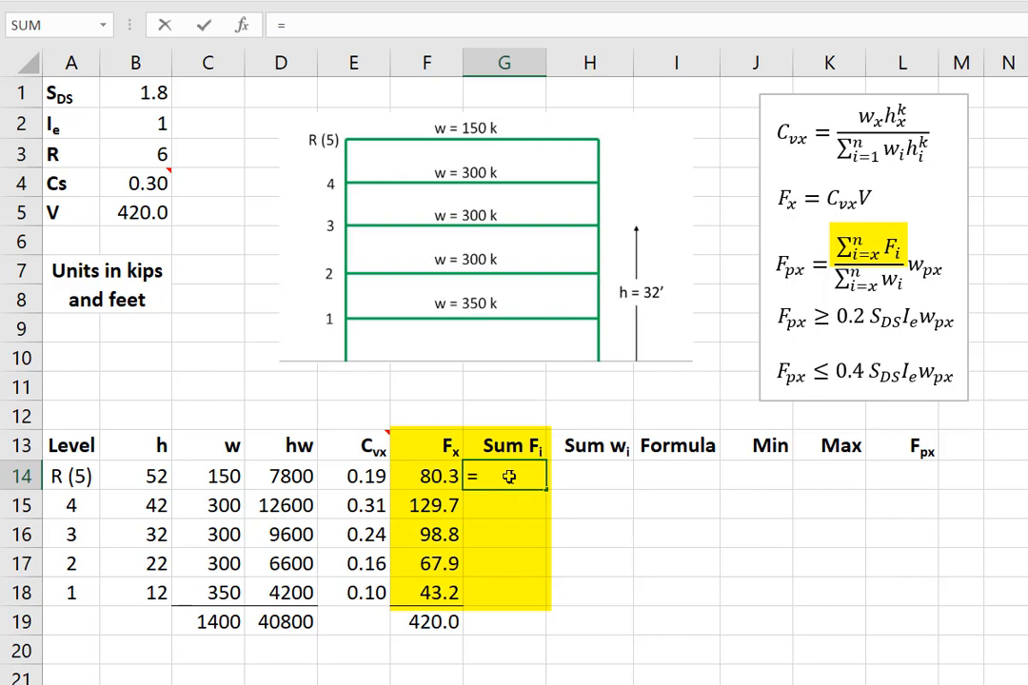
key(Enter)
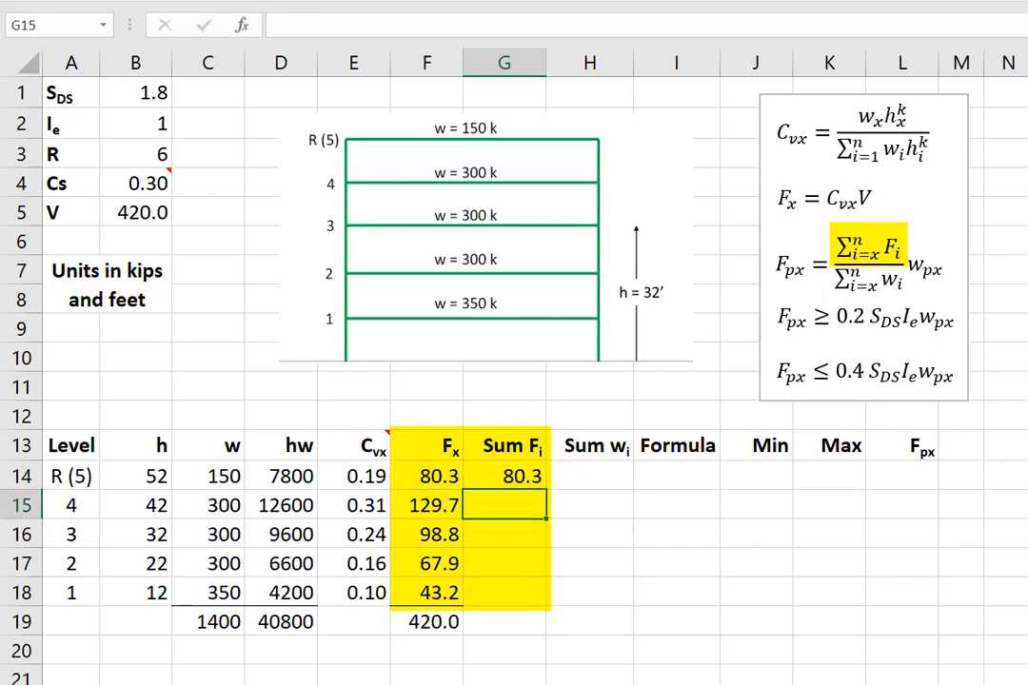
text(=G14)
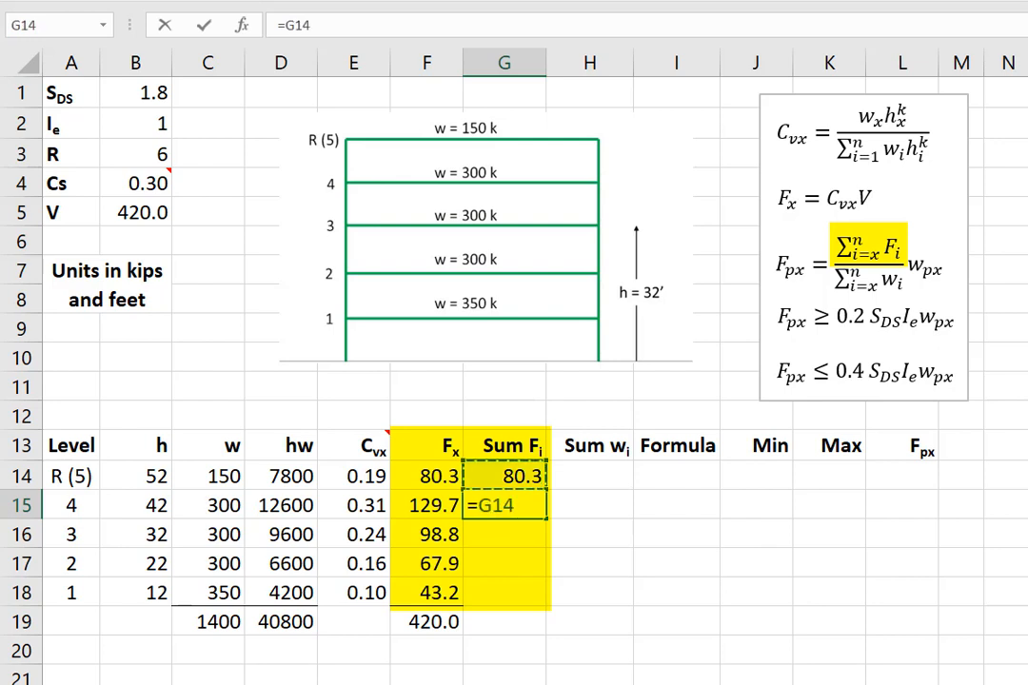
text(+)
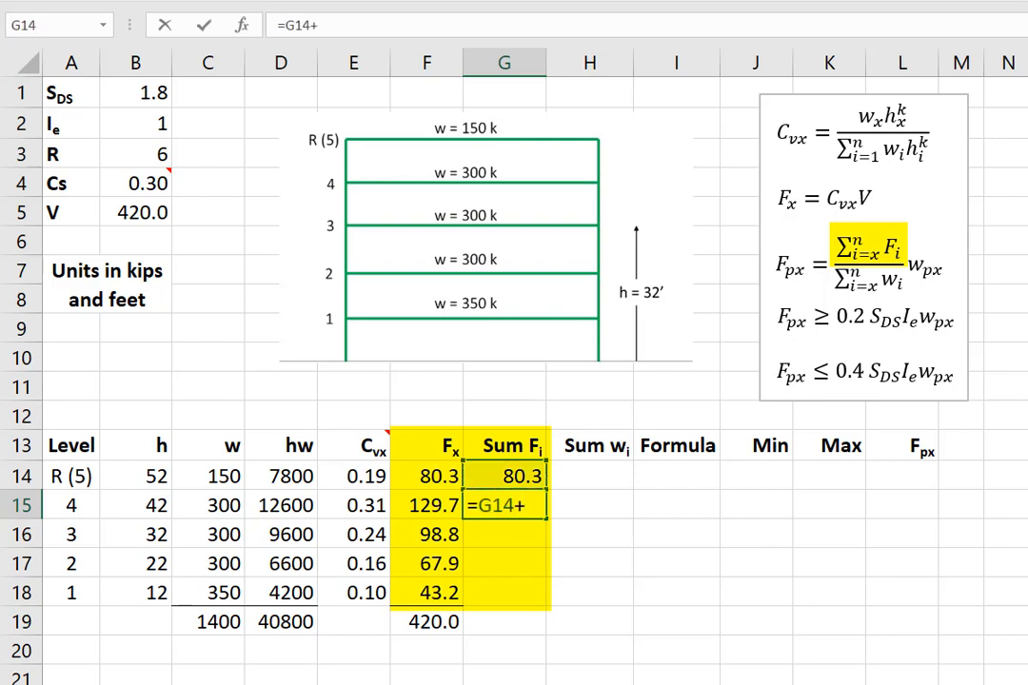
key(Enter)
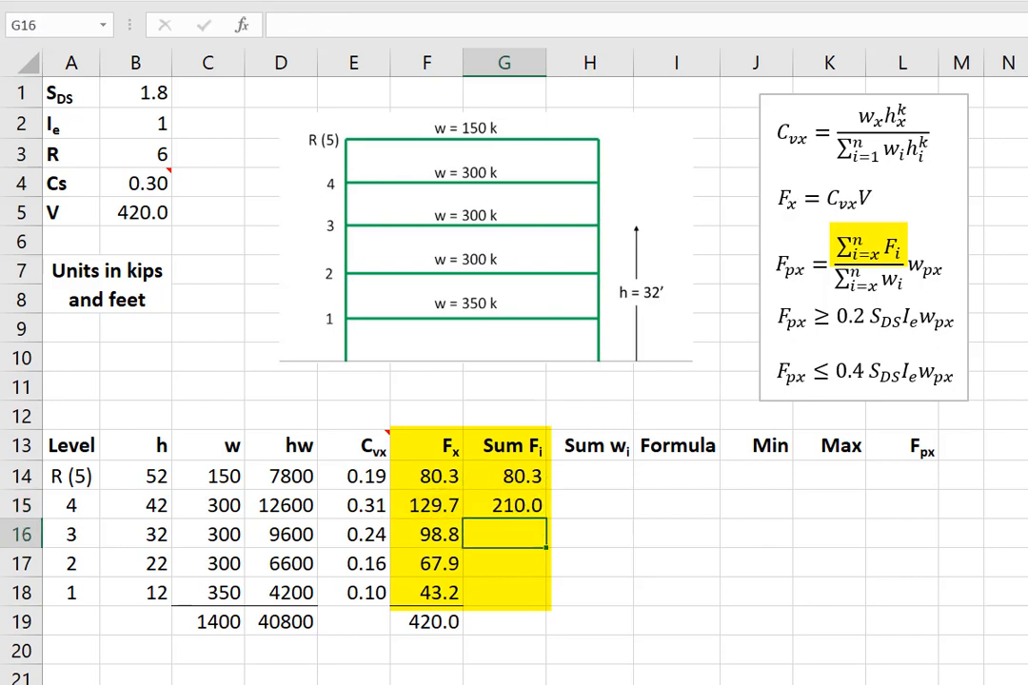
text(=G15)
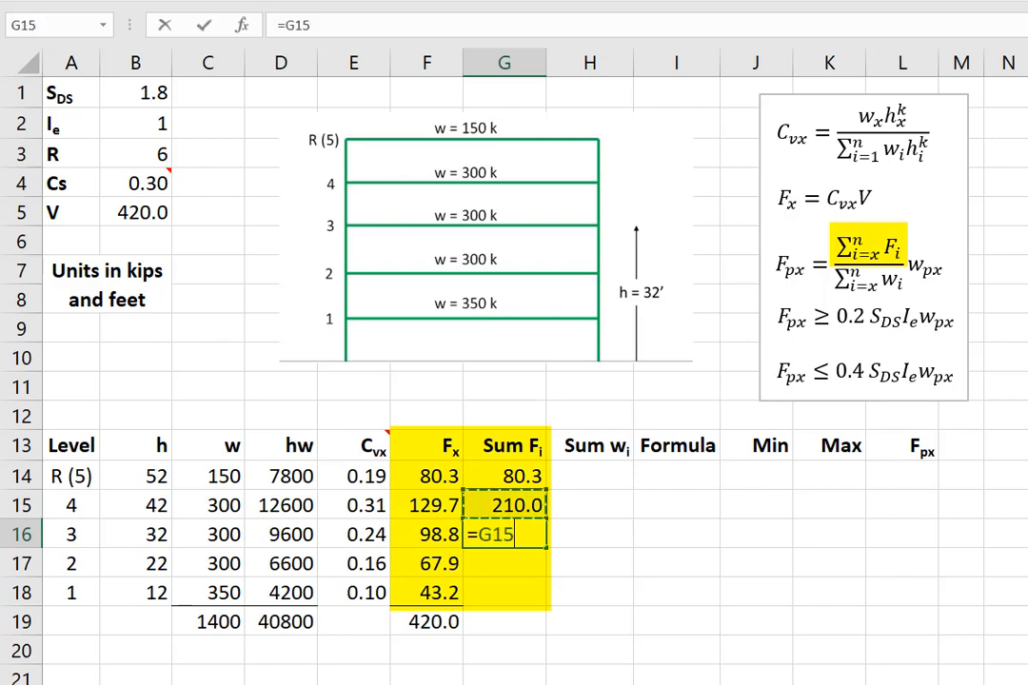
key(Enter)
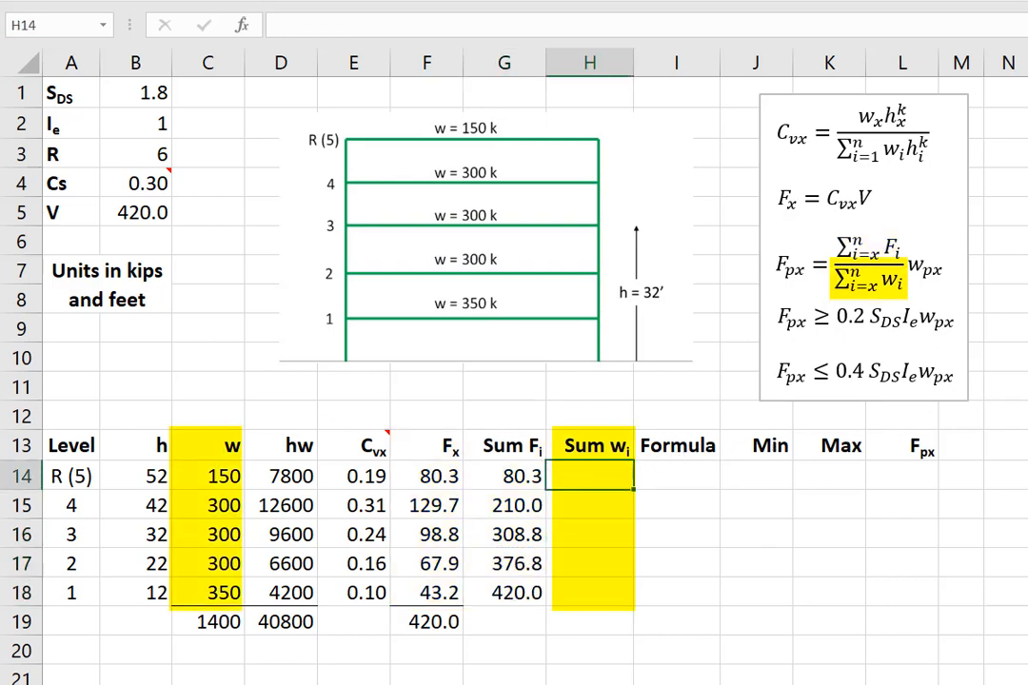
Build cumulative weights in H14–H18 (150 to 1400), filling down from H16
text(=G14)
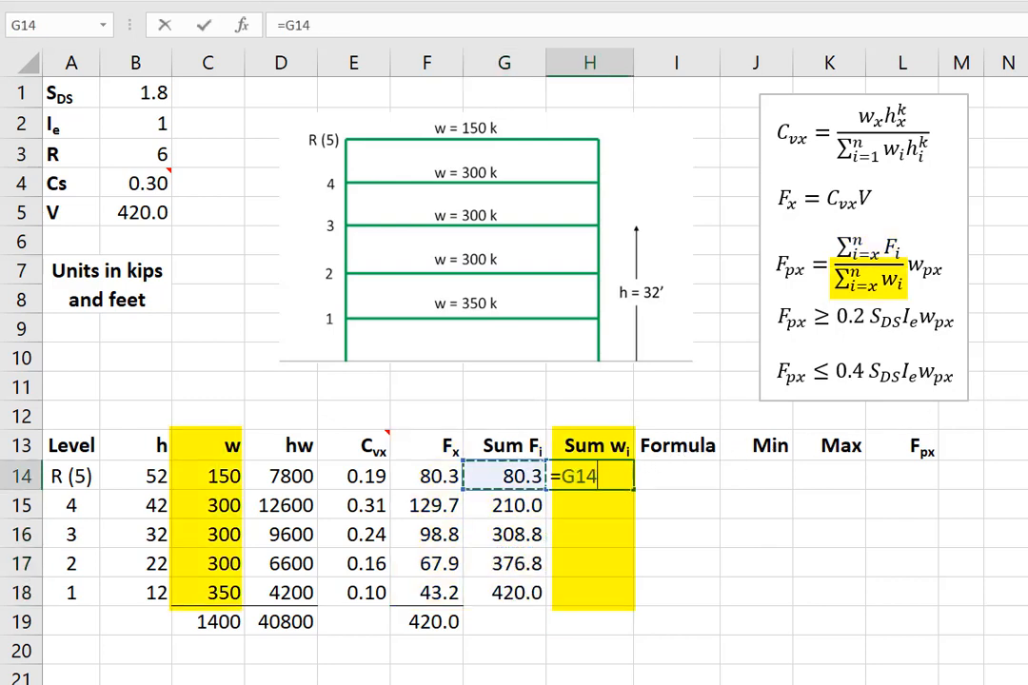
key(Enter)
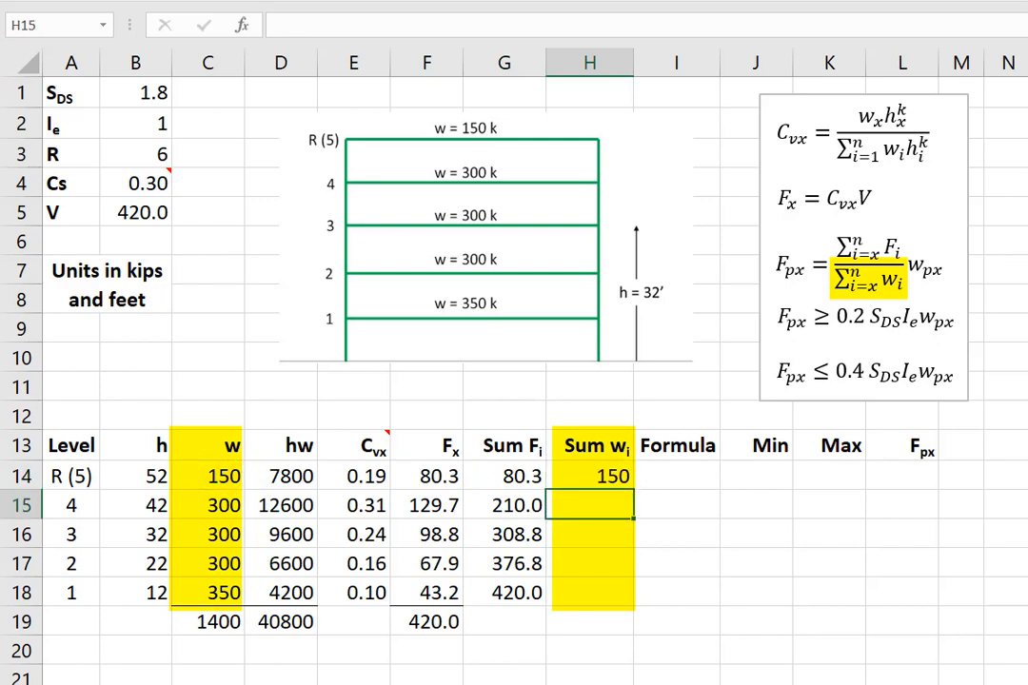
text(=H14)
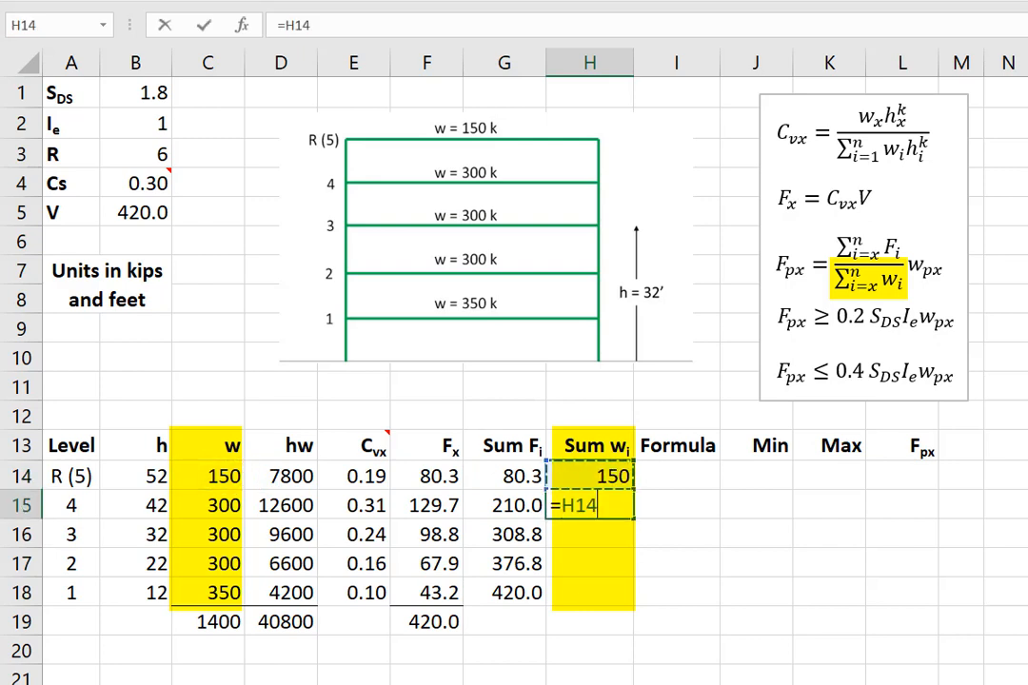
text(+)
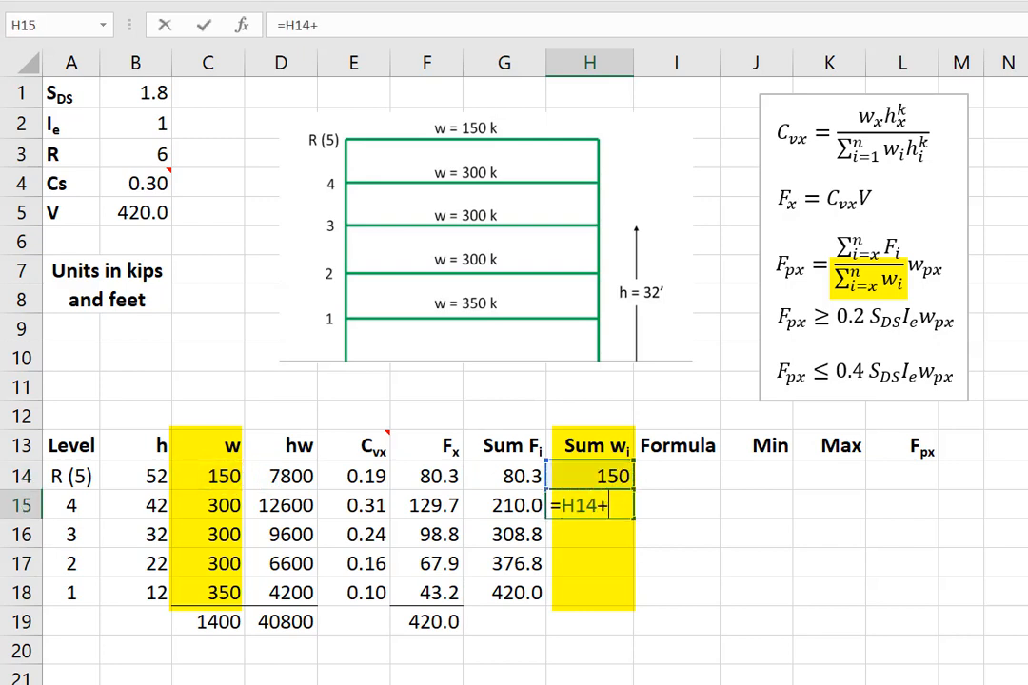
key(Enter)
text(+H15+)
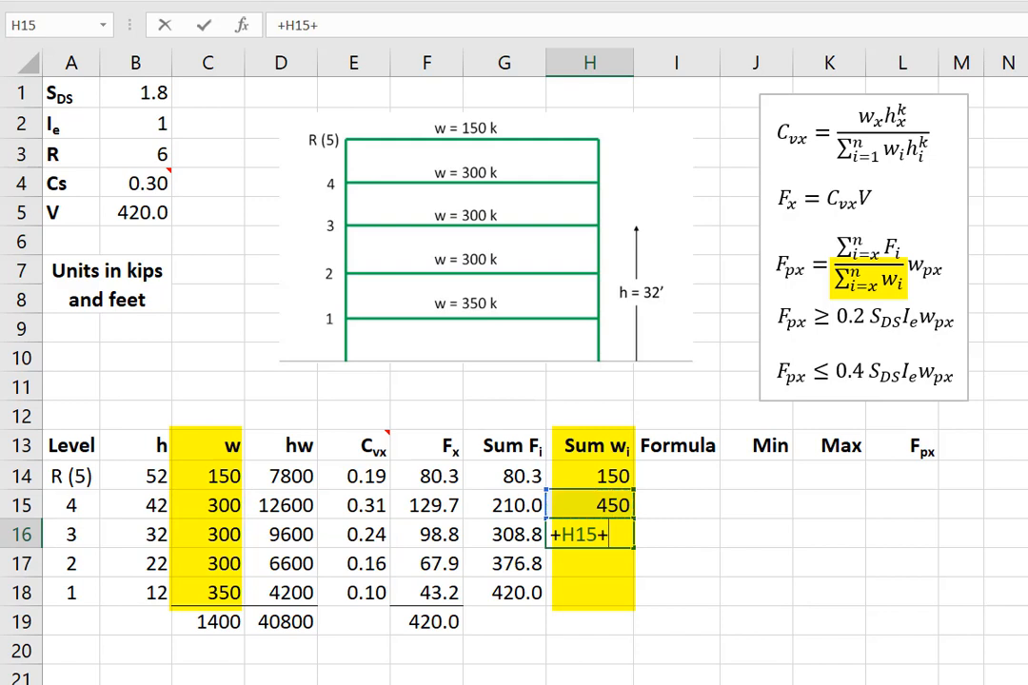
key(Enter)
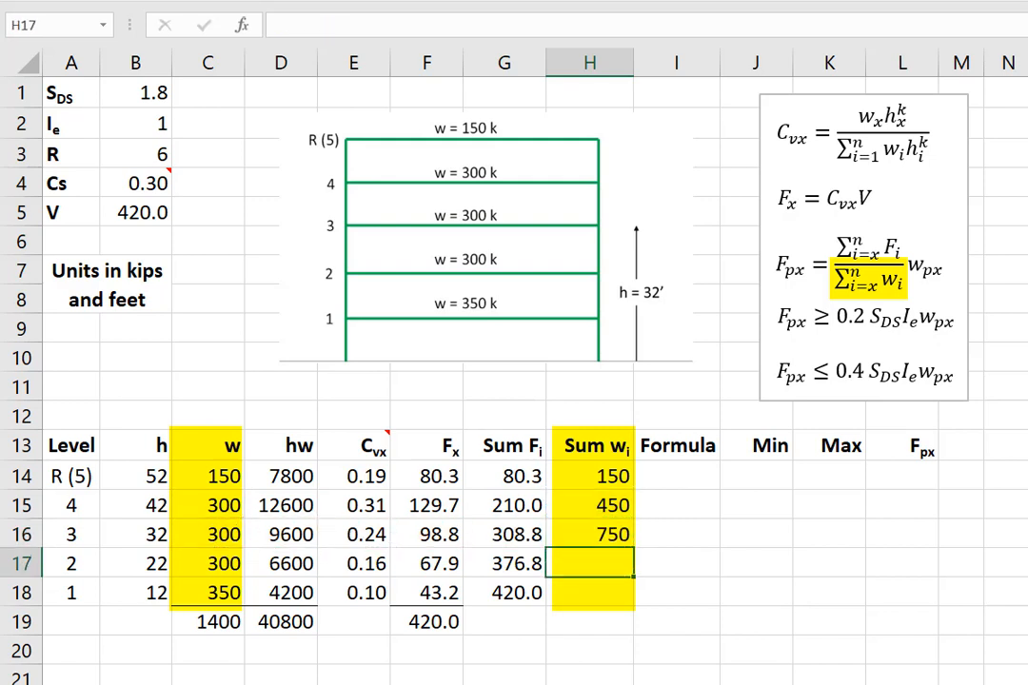
click(590, 535)
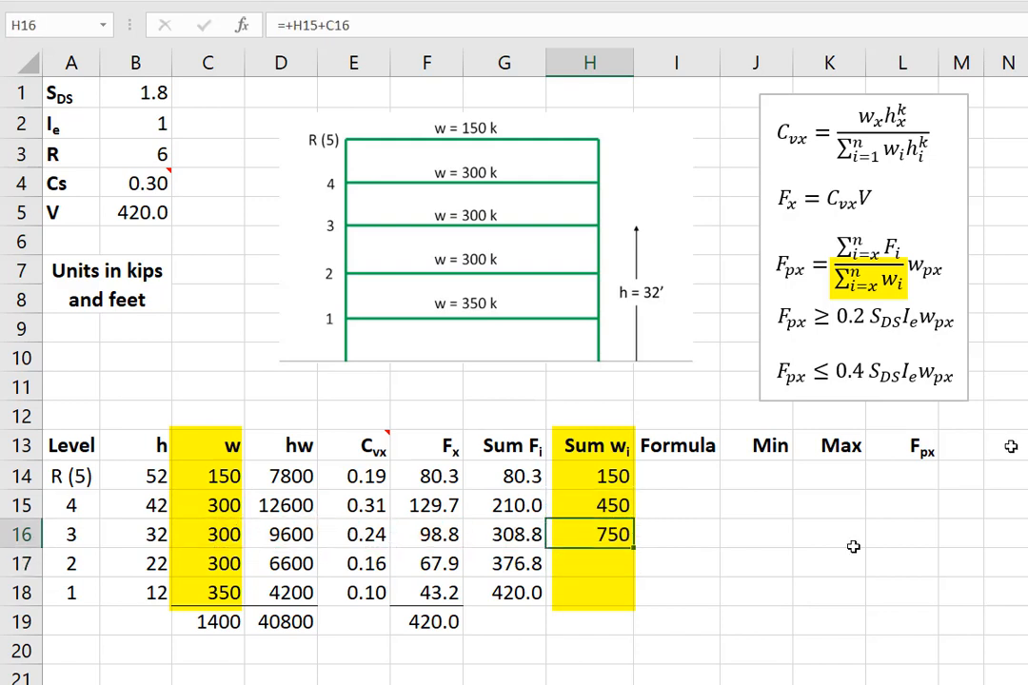
drag(588, 534, 588, 591)
text(=G14)
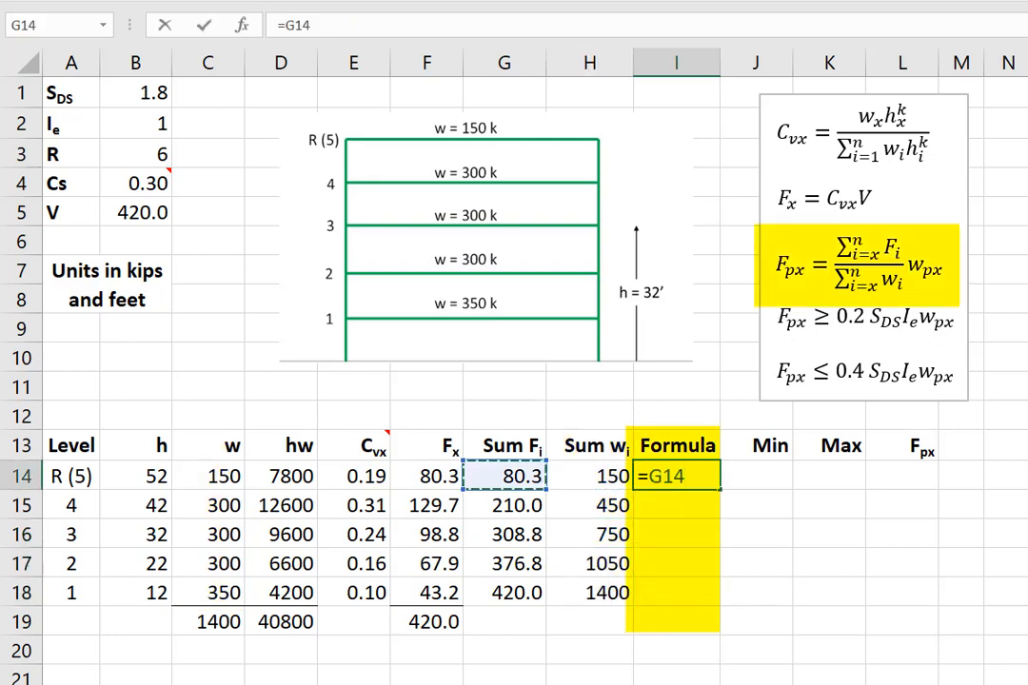
Enter =G14/H14*C14 and its level 4 version, then fill down to I18
text(/H14)
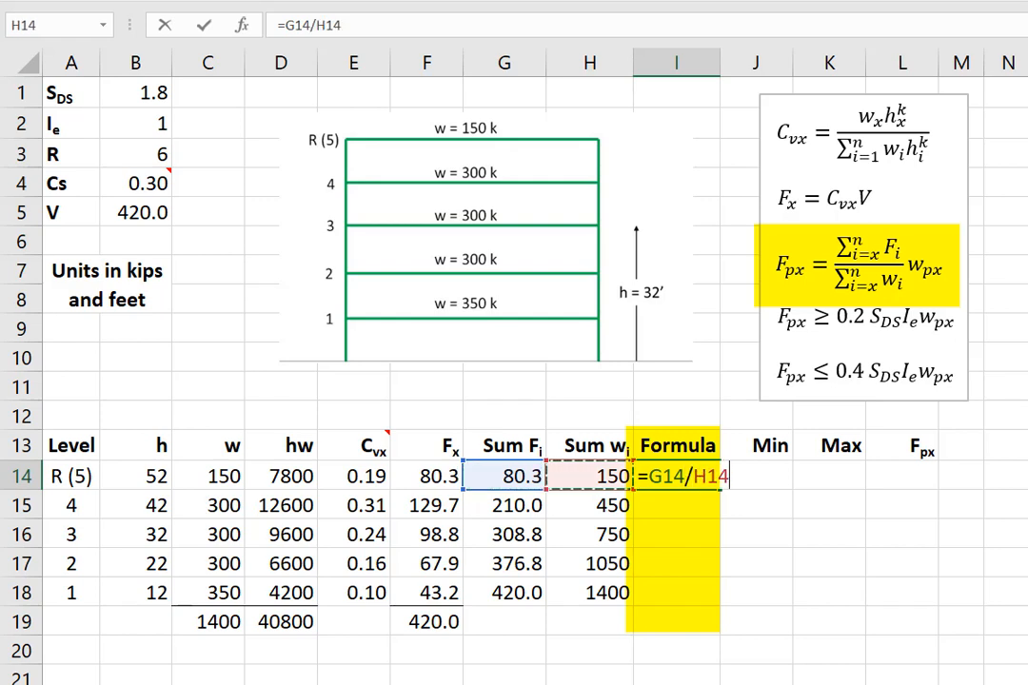
text(*H14)
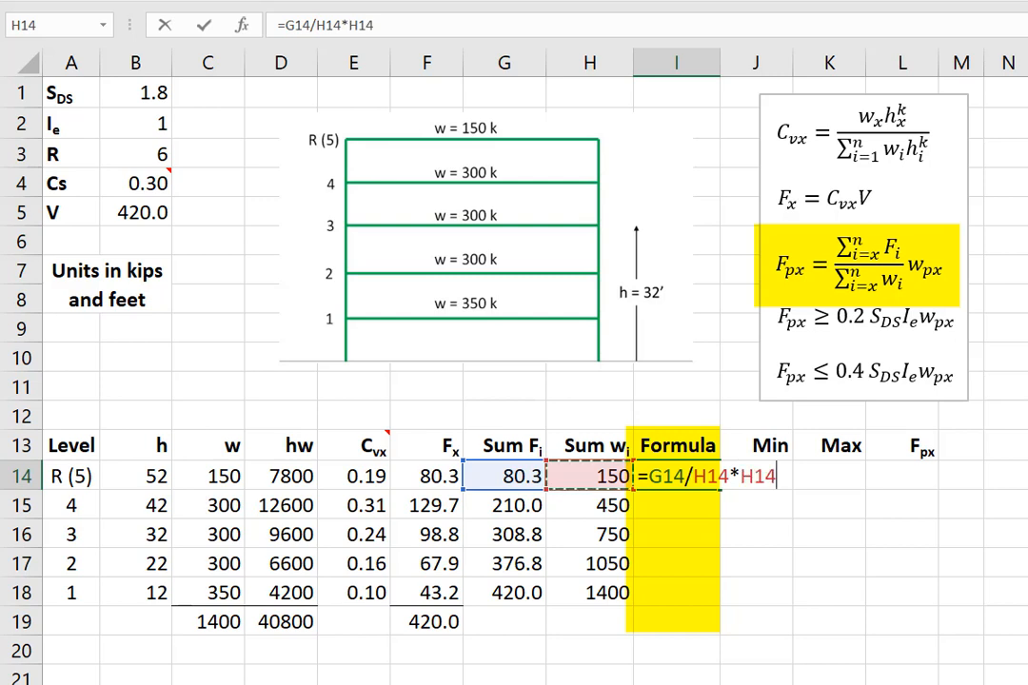
click(228, 476)
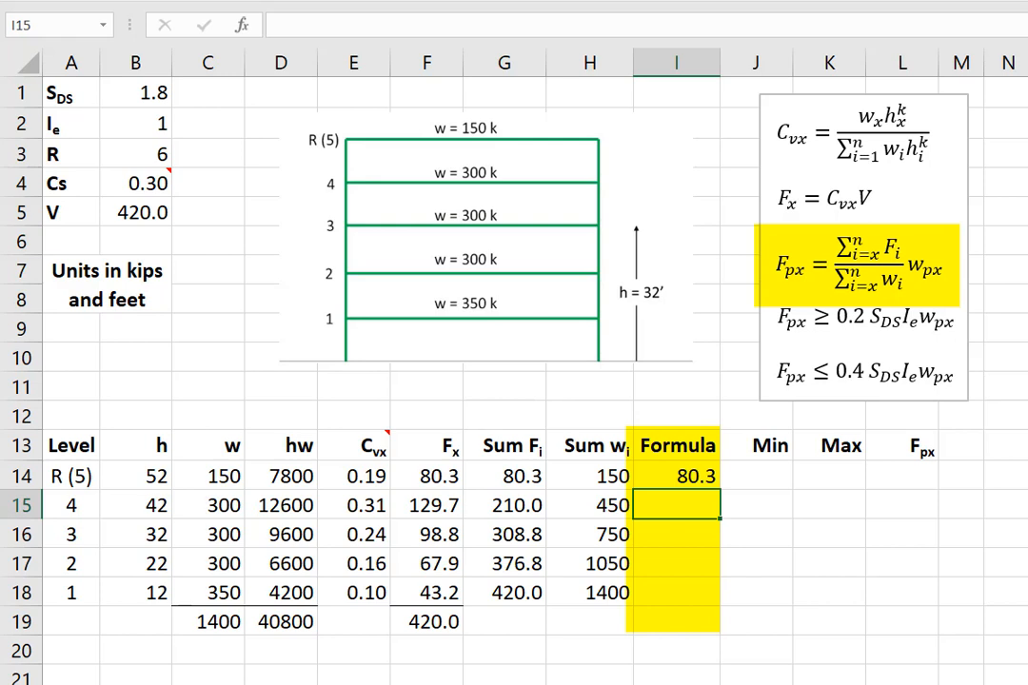
text(=)
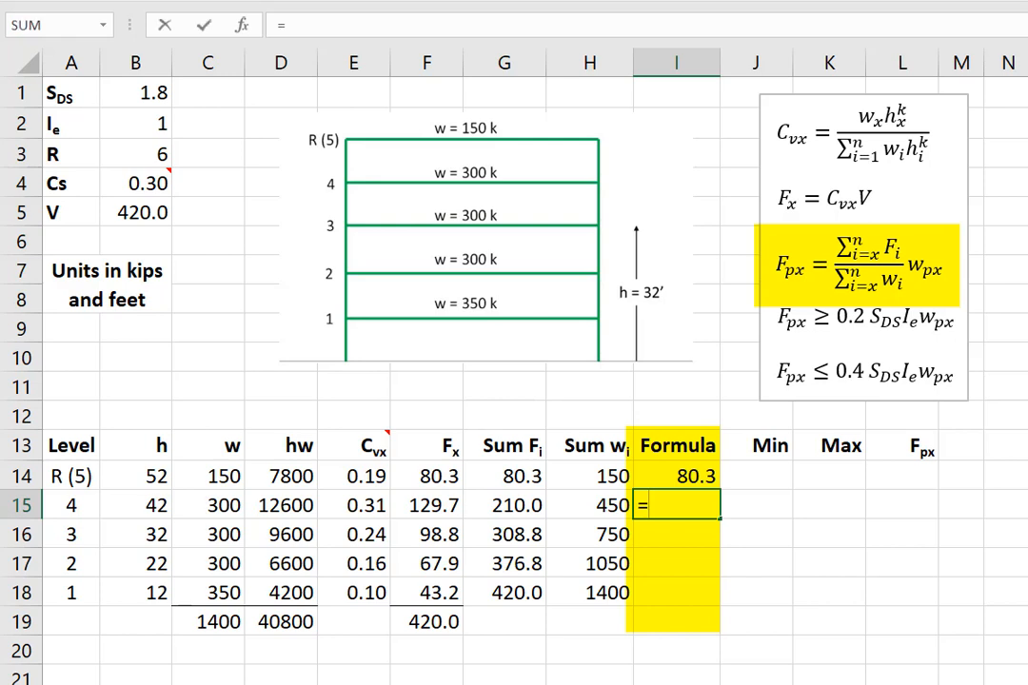
click(514, 506)
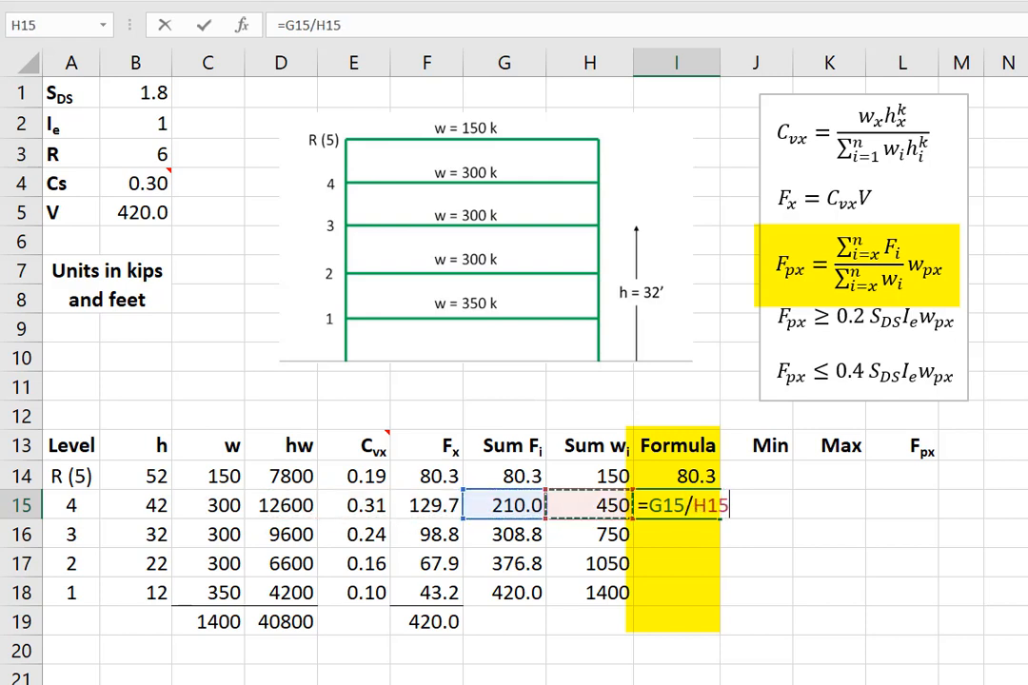
text(*)
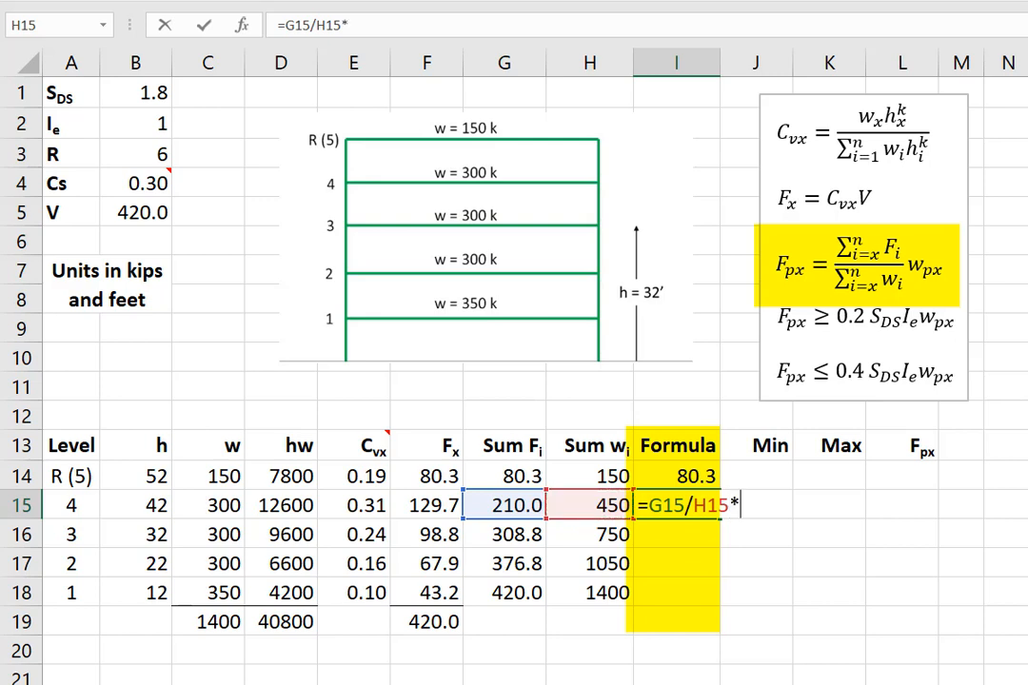
click(220, 504)
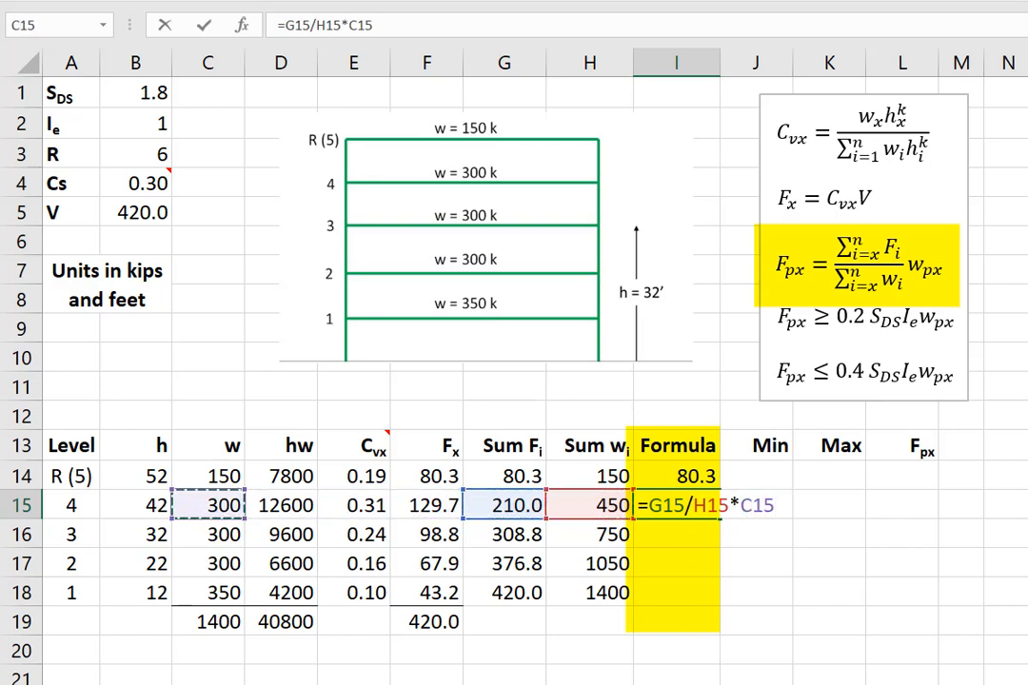
drag(675, 505, 676, 592)
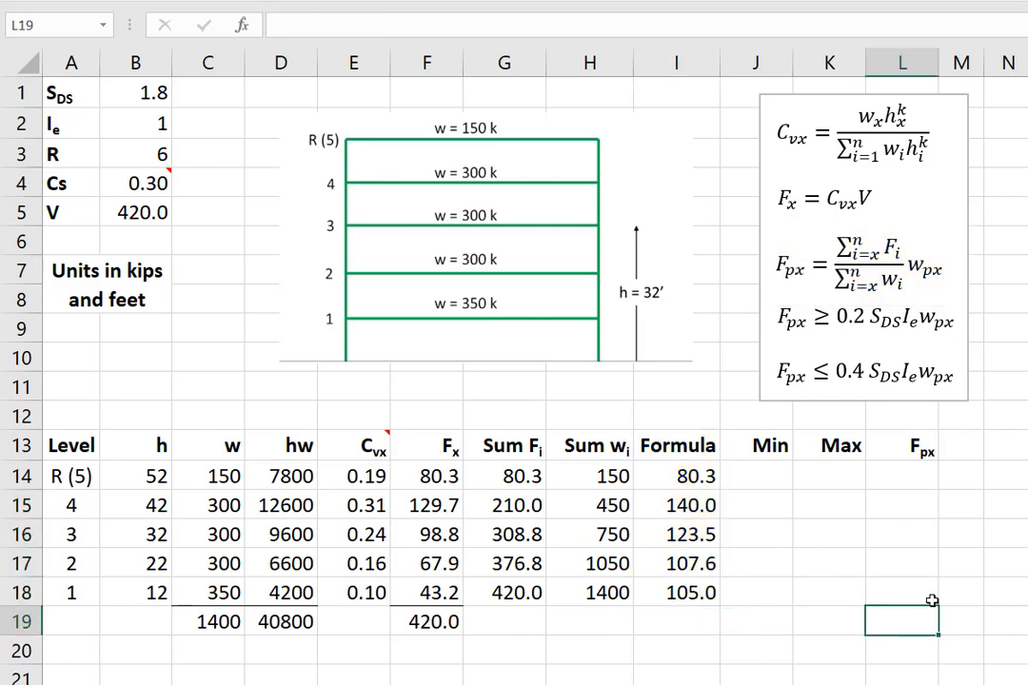
mouse_move(745, 263)
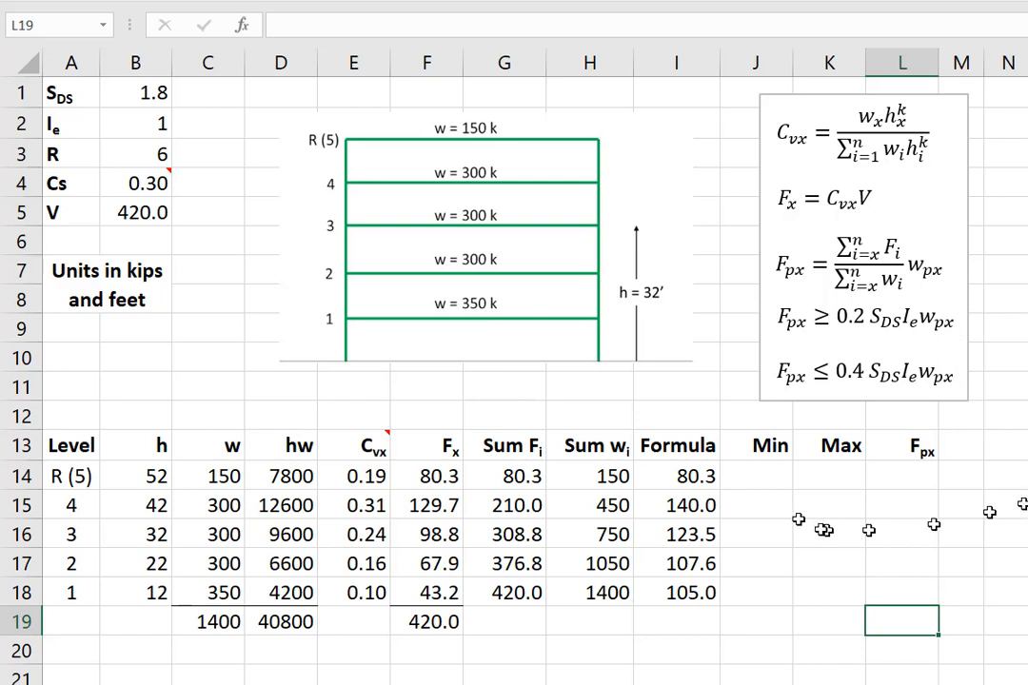
Enter the roof Min formula =0.2*Sds*Ie*C14 in J14
click(760, 475)
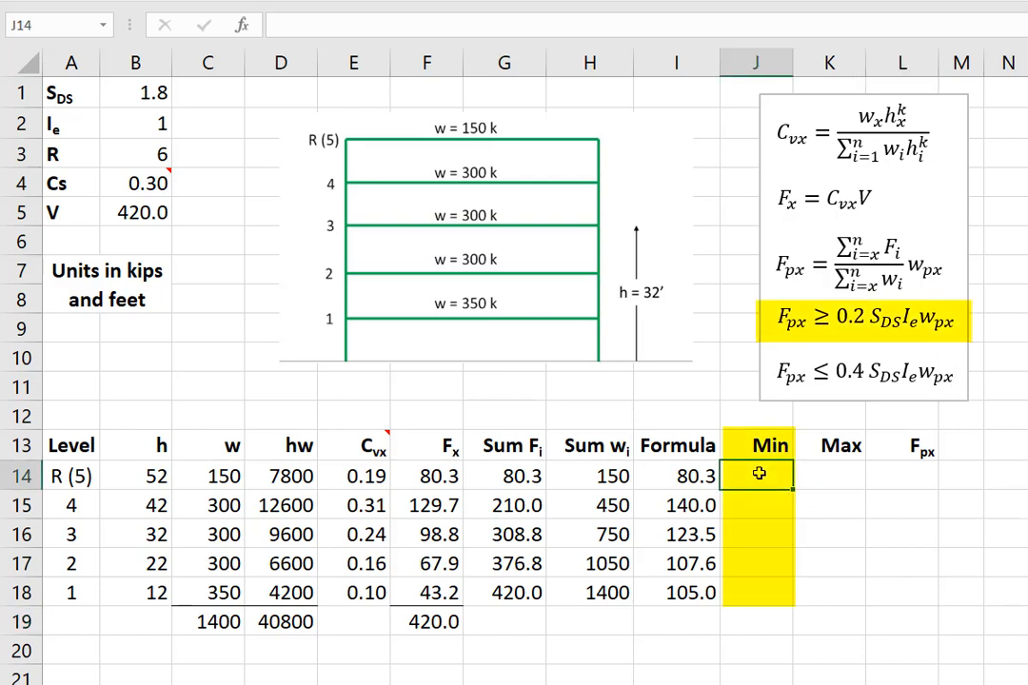
text(=0.2)
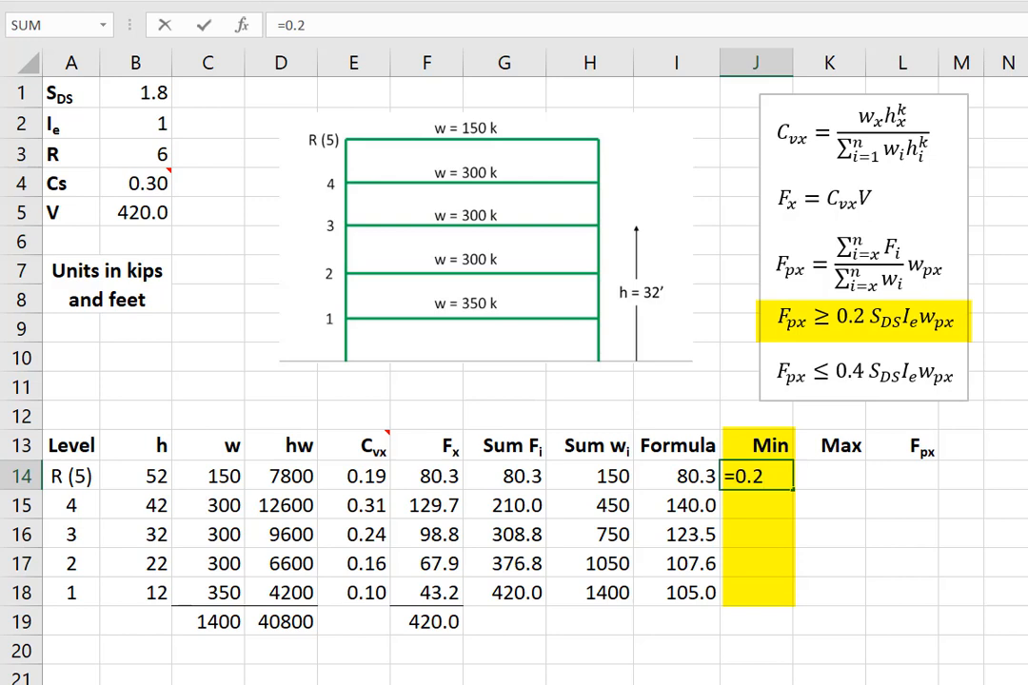
text(*)
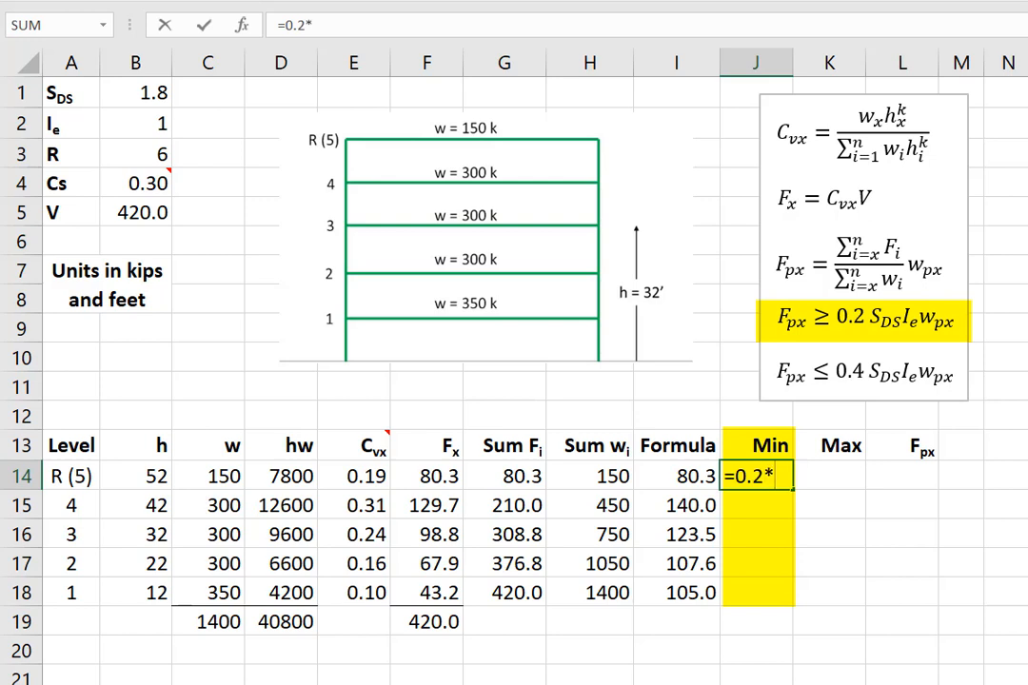
text(Sds*Ie*)
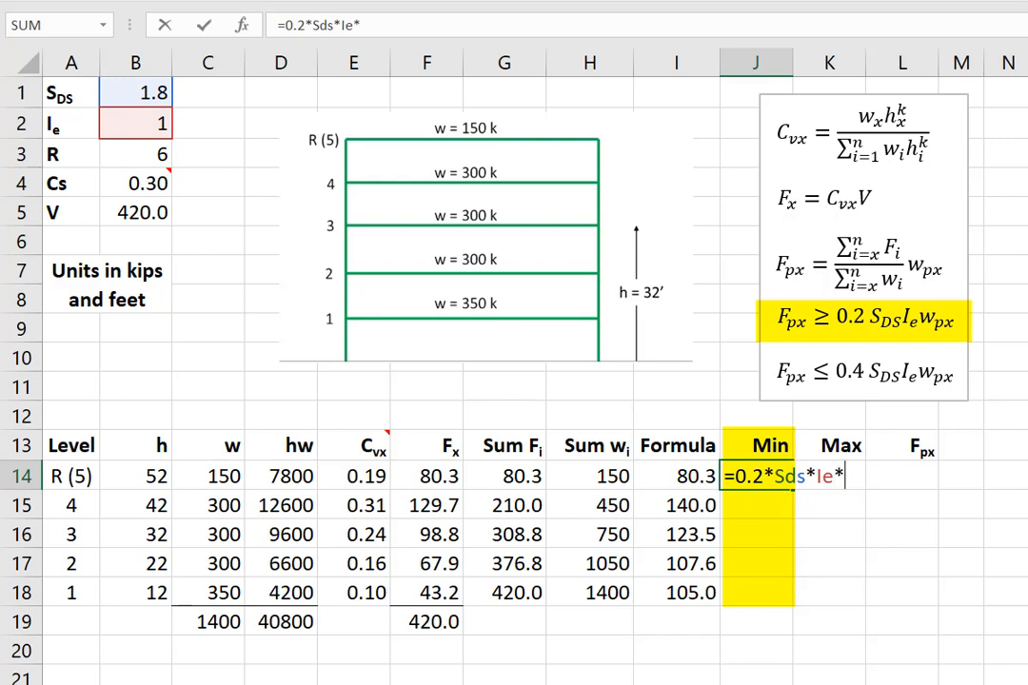
click(221, 476)
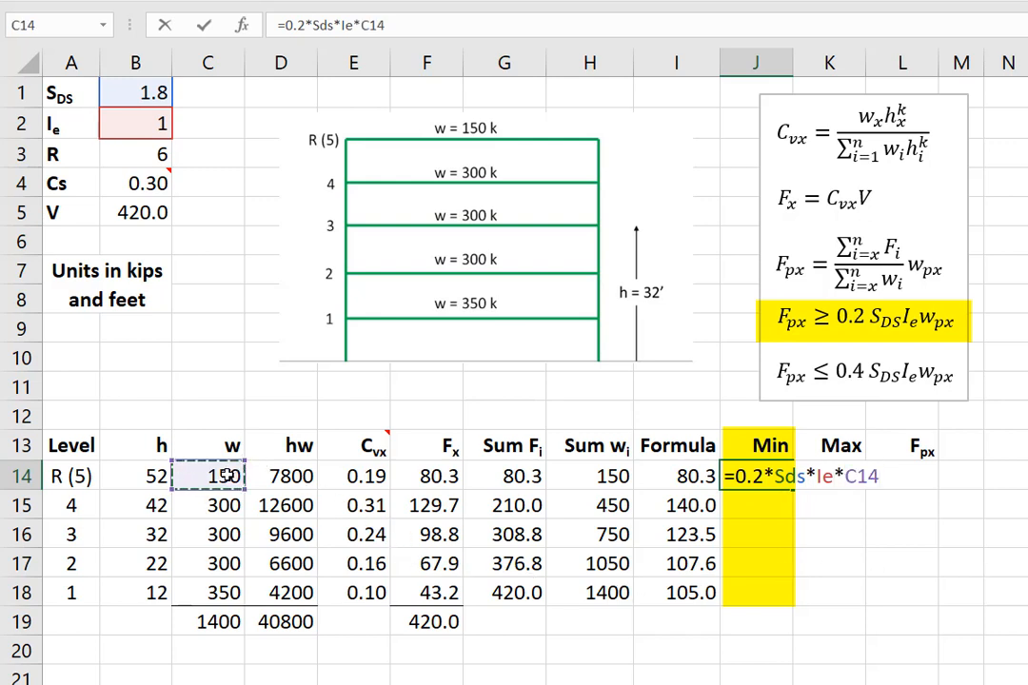
Enter the roof Max formula 0.4*Sds*Ie*w in K14
click(766, 476)
text(=0.4*Sd)
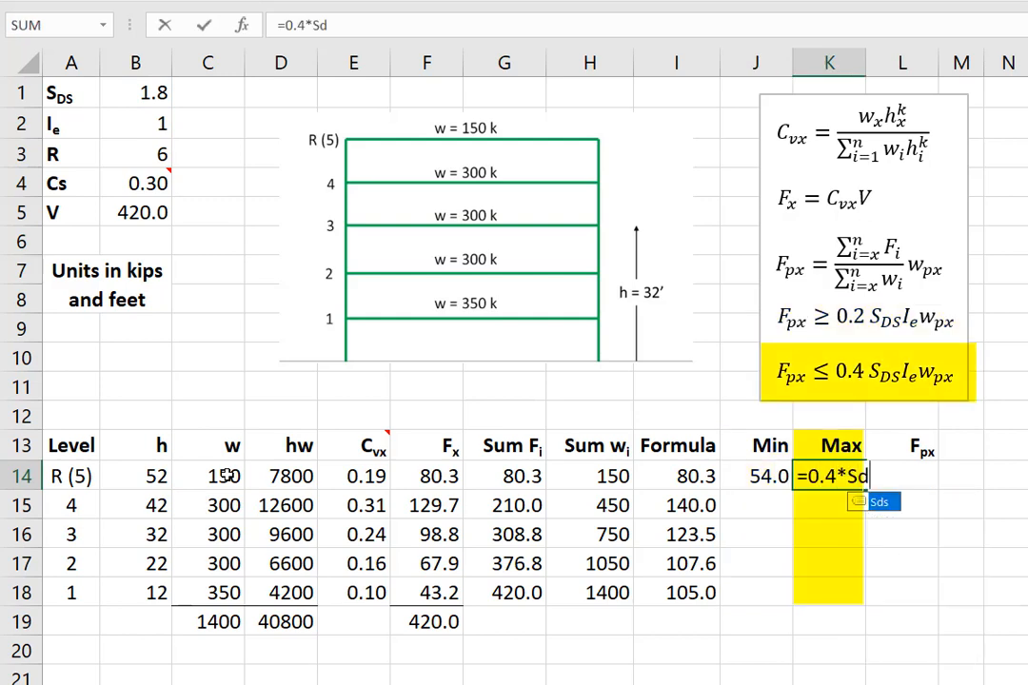
text(s*Ie*)
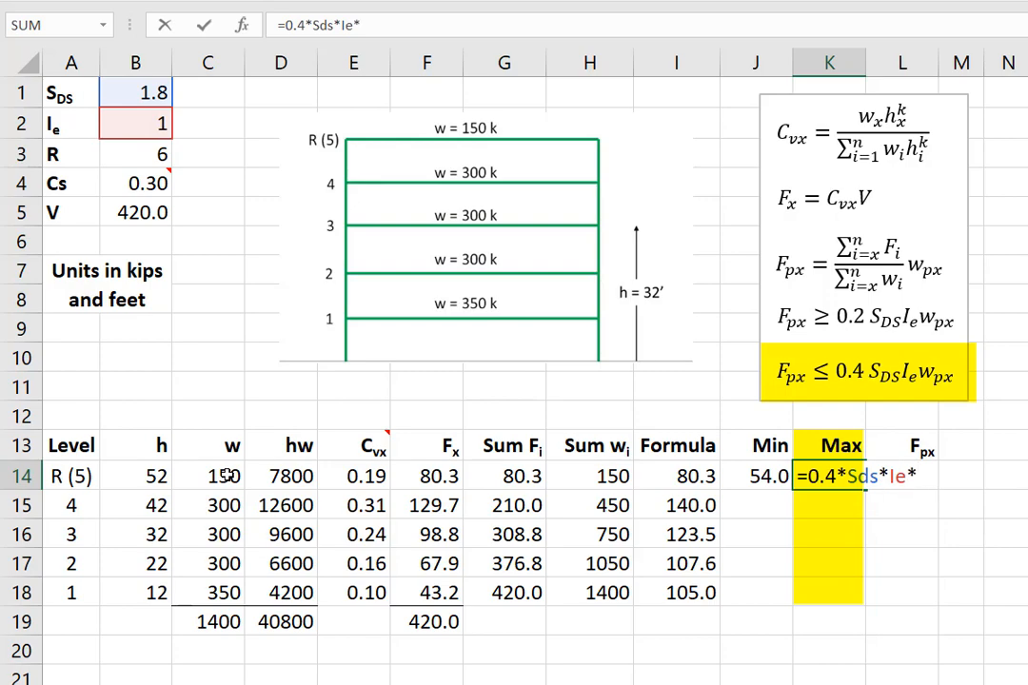
key(Enter)
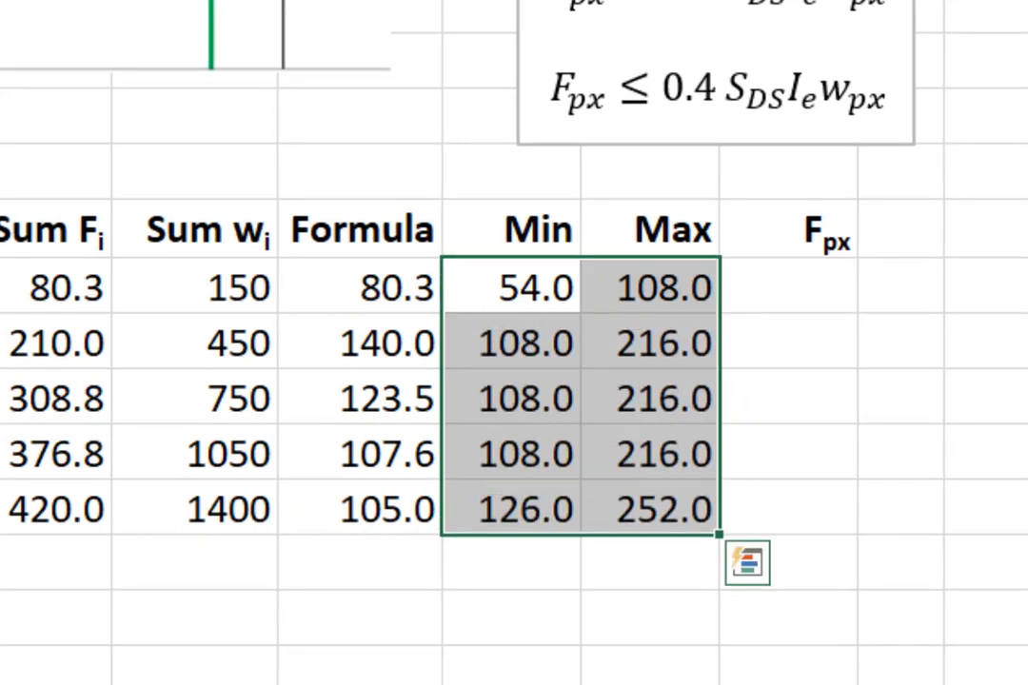
Enter =MIN(K14,MAX(I14,J14)) in L14 and fill it down to L18
click(786, 287)
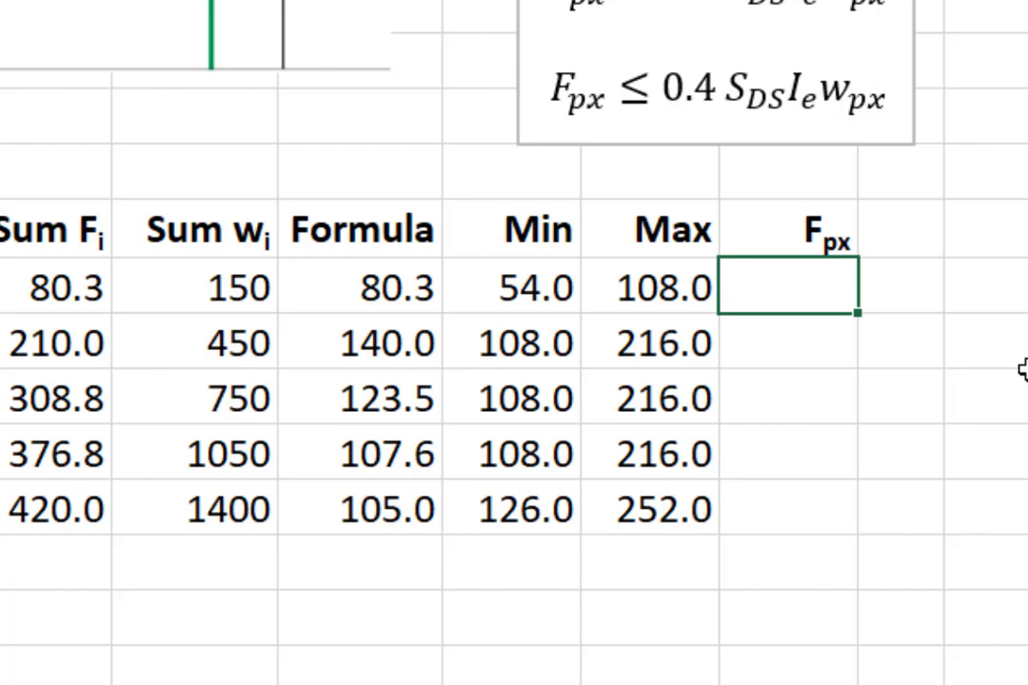
text(=min()
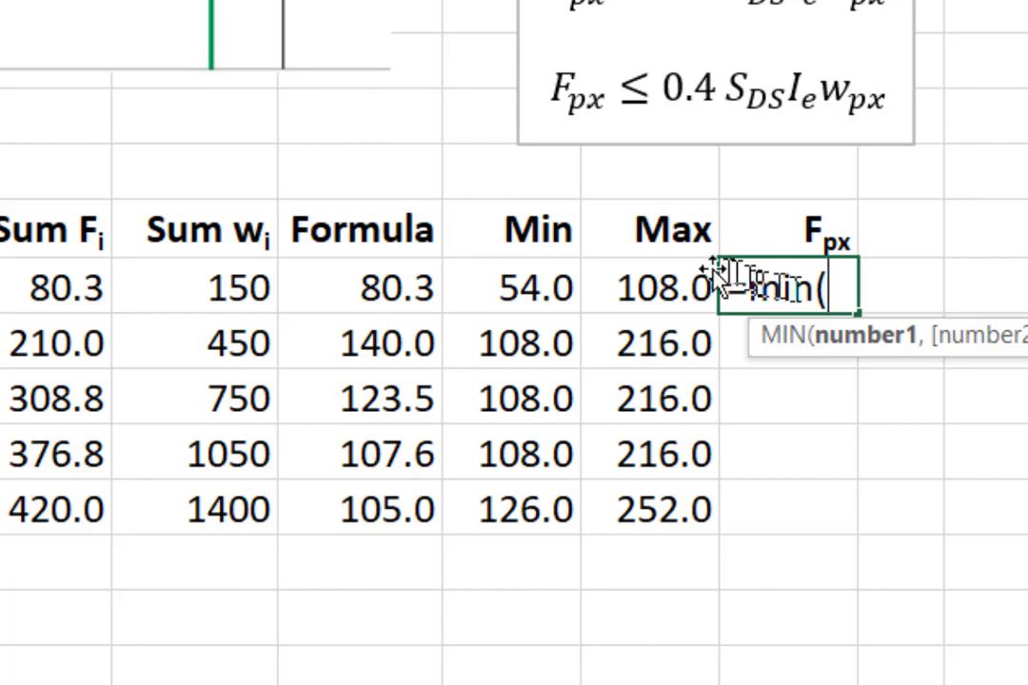
click(652, 288)
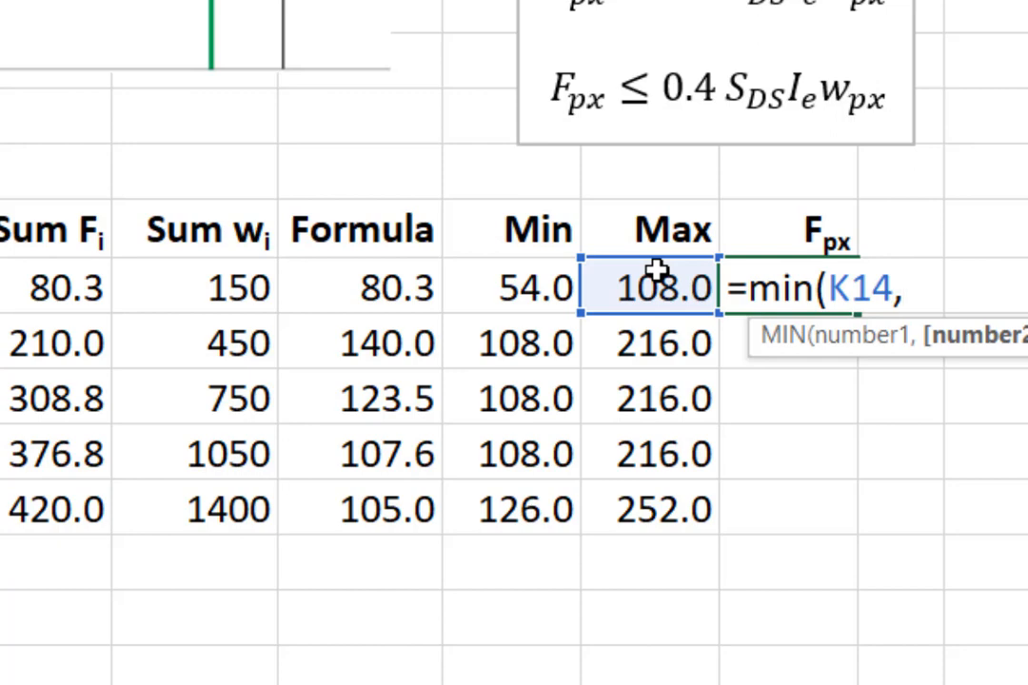
text(max()
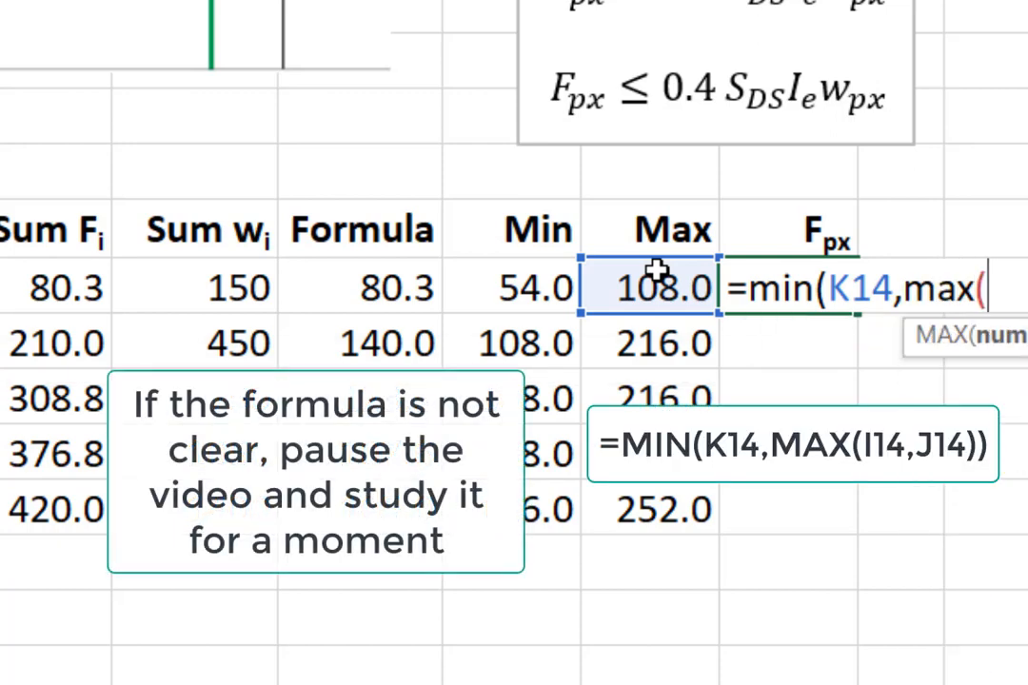
click(518, 287)
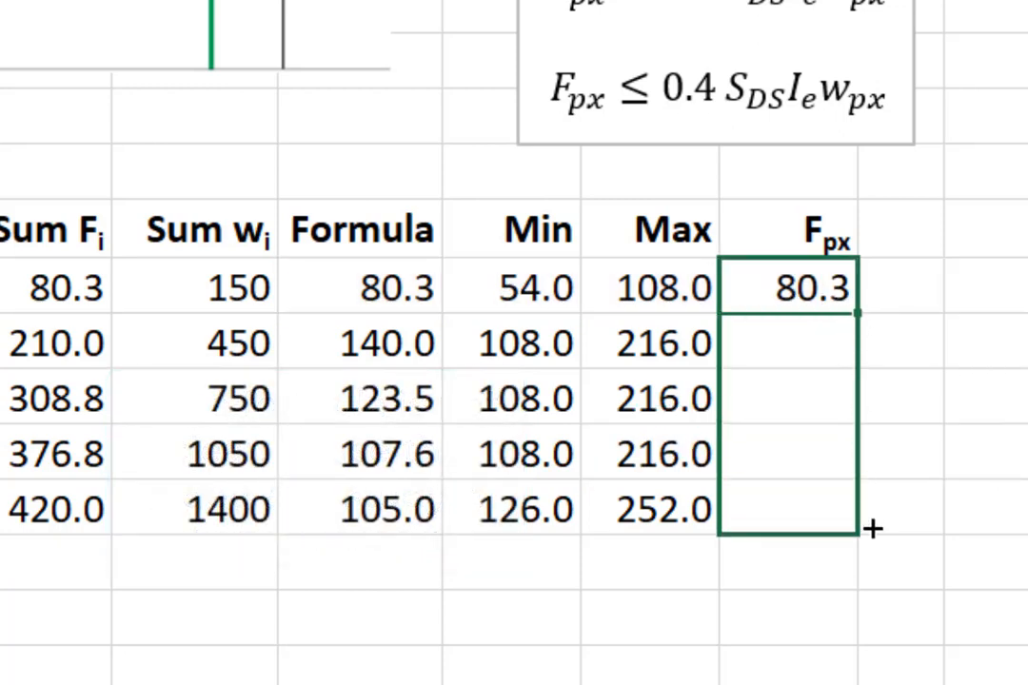
drag(861, 314, 861, 509)
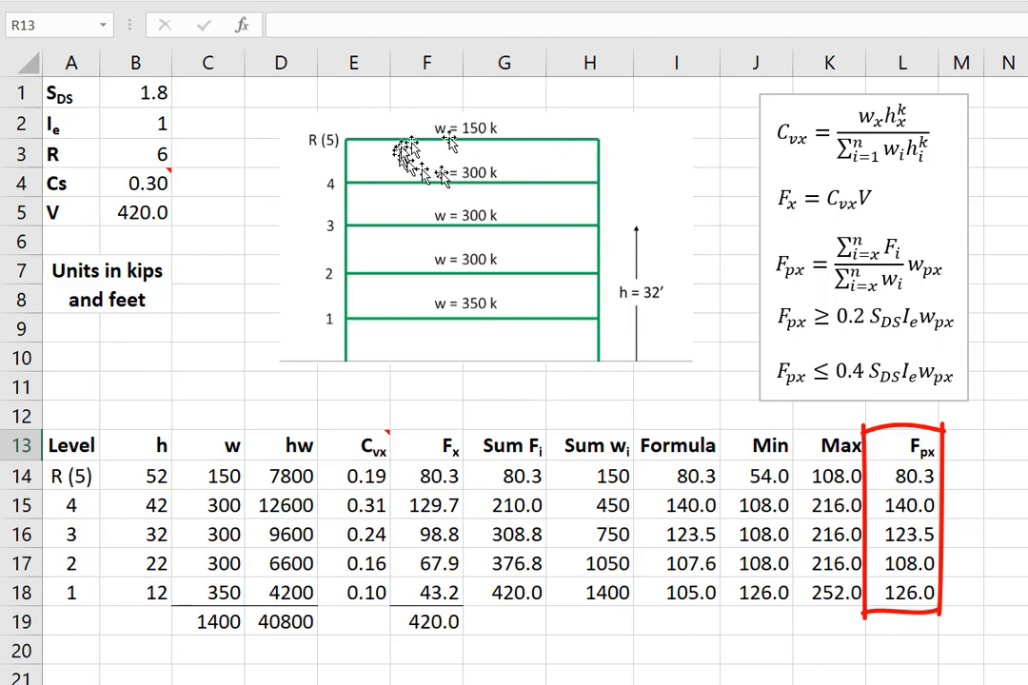
click(909, 476)
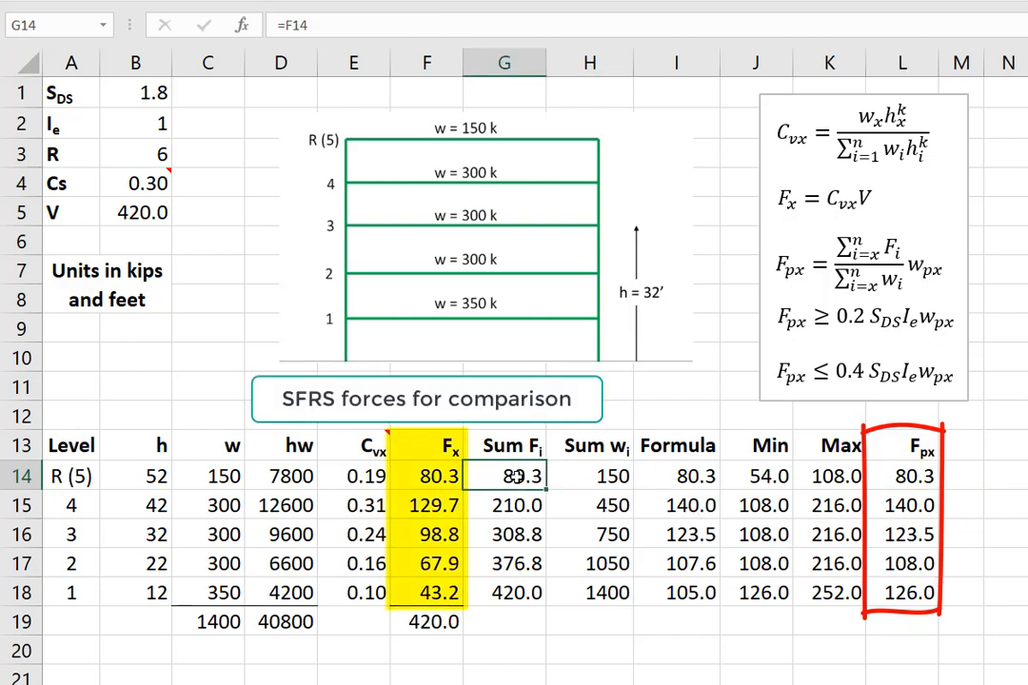
click(909, 505)
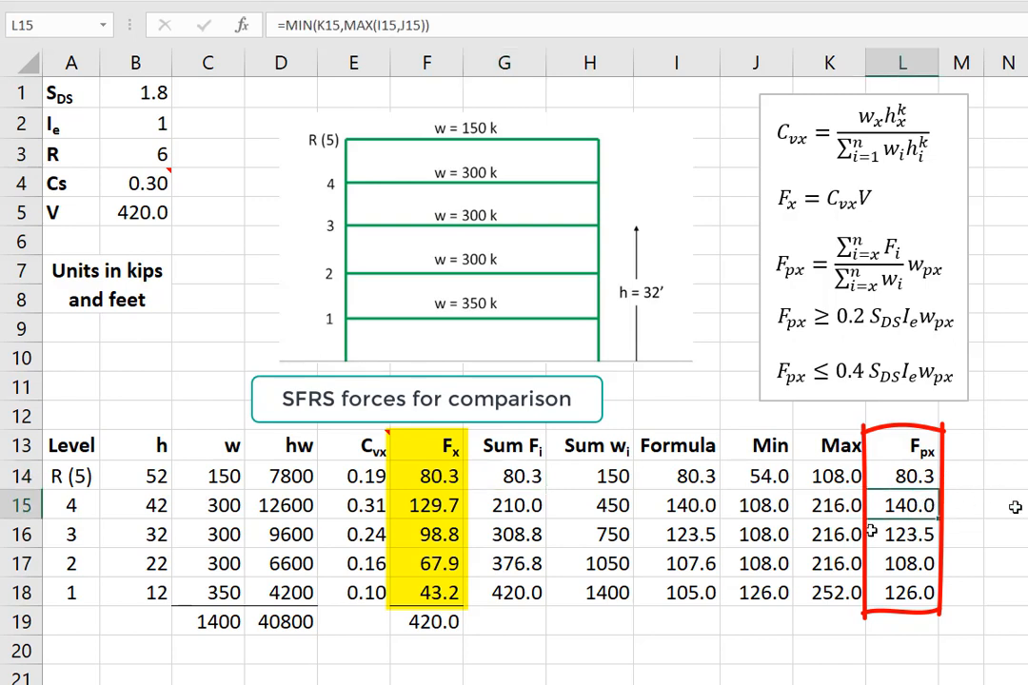
click(678, 505)
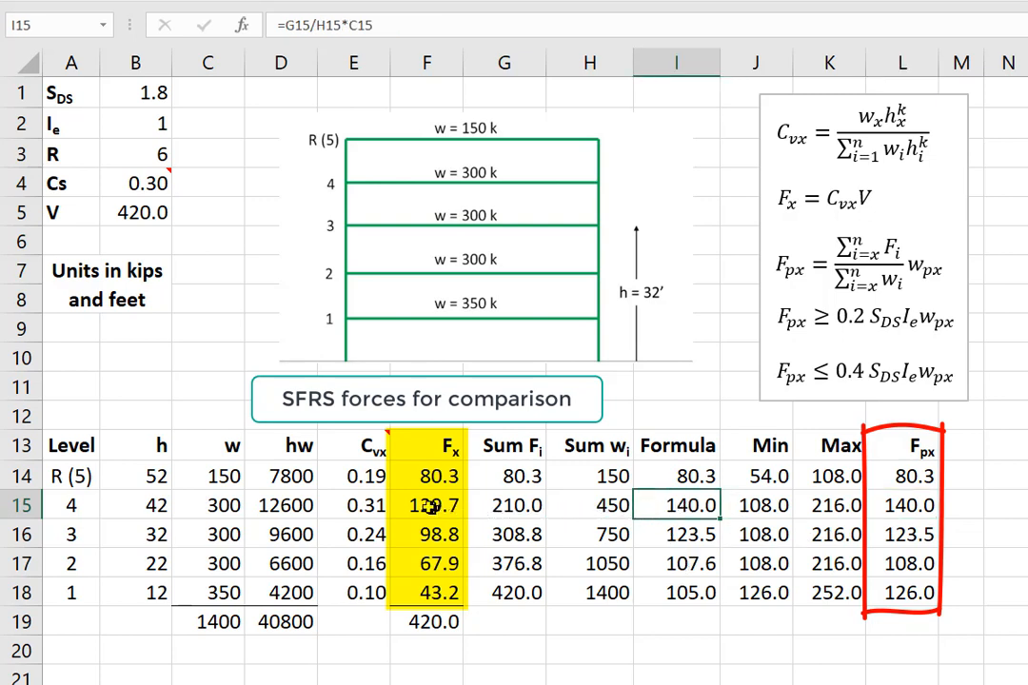
click(436, 505)
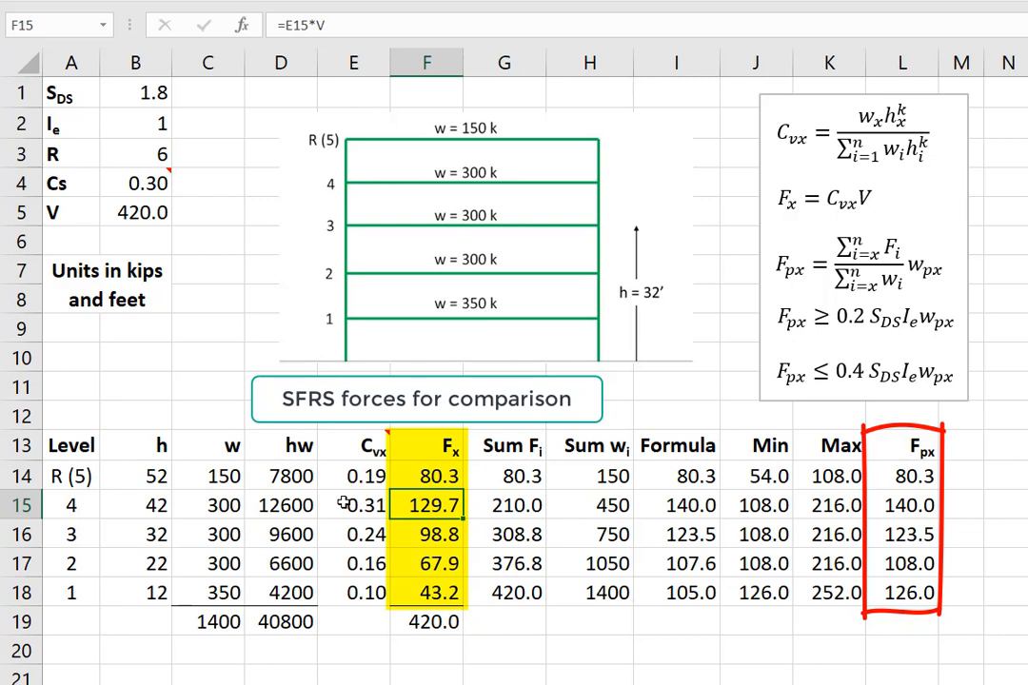
click(907, 533)
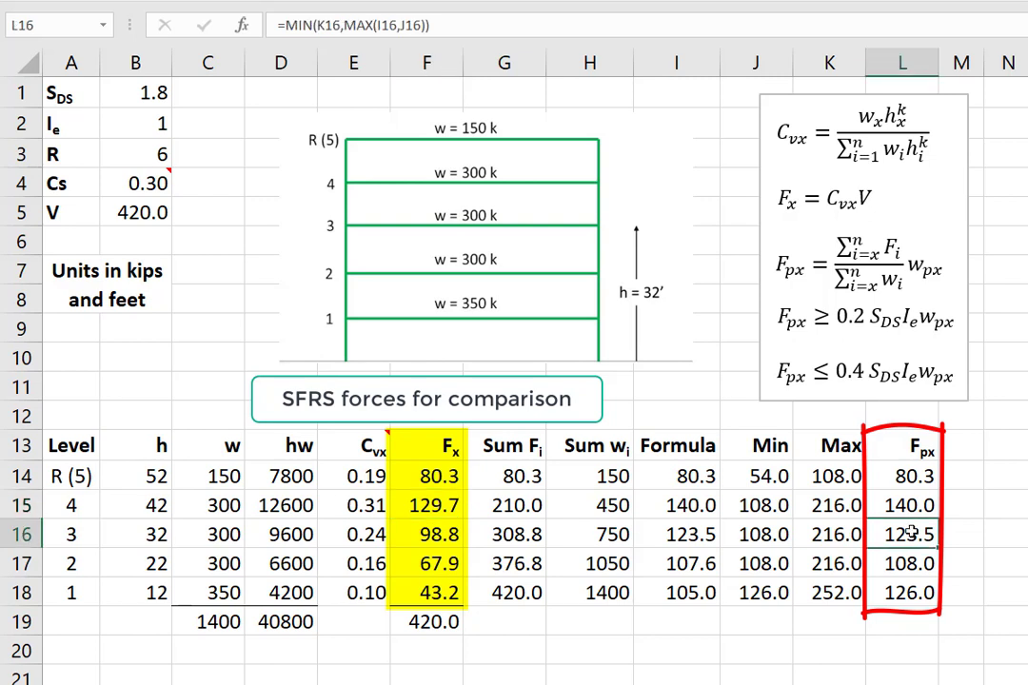
click(697, 535)
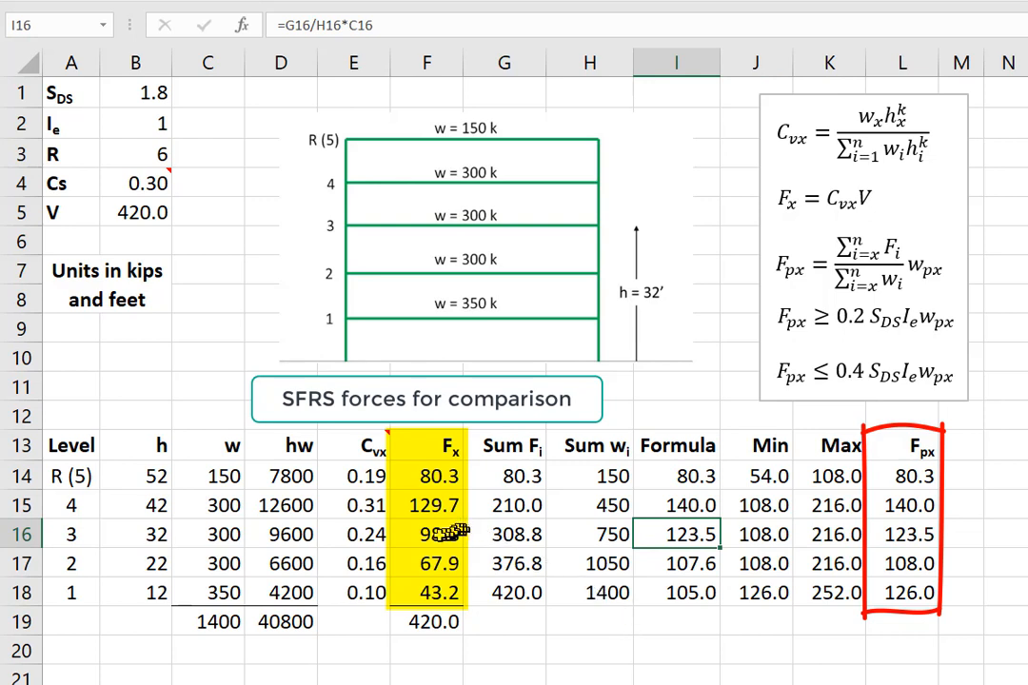
click(437, 534)
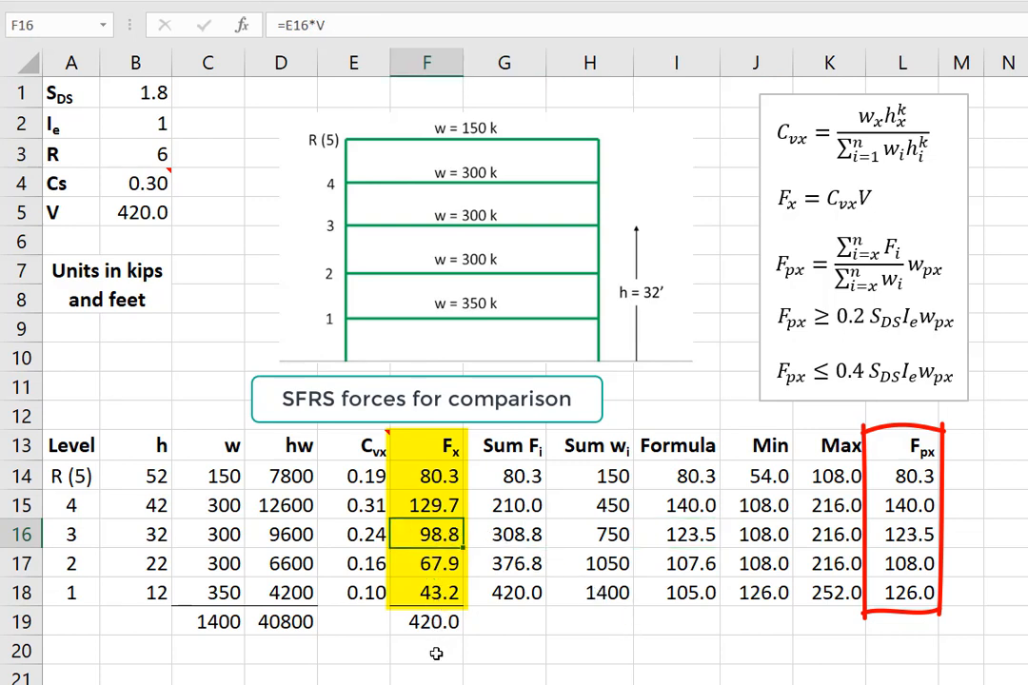
click(914, 572)
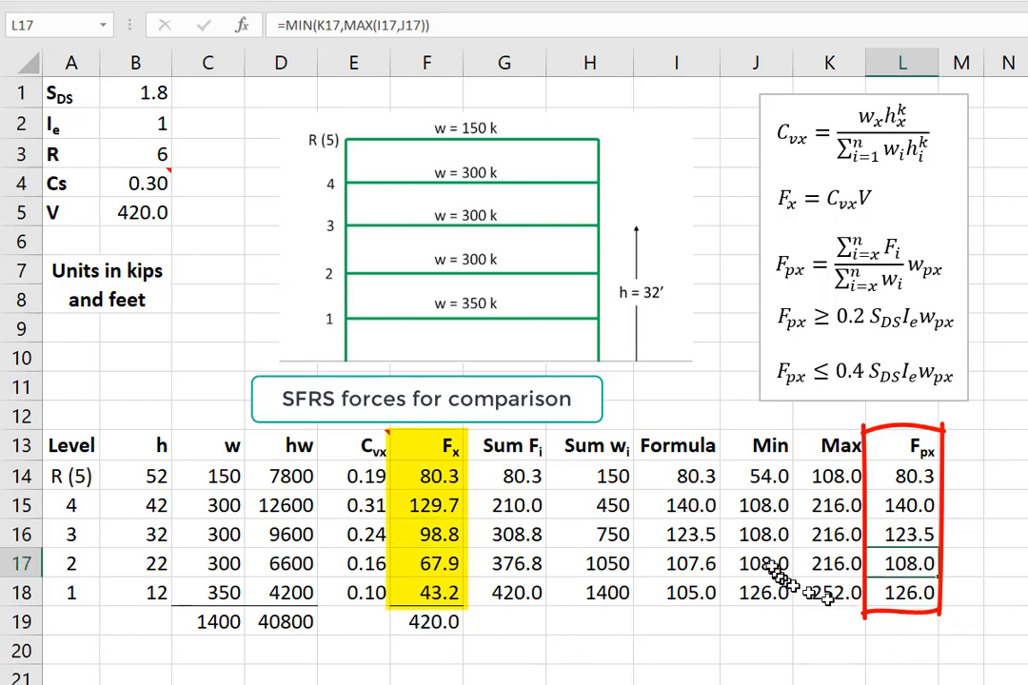
click(749, 562)
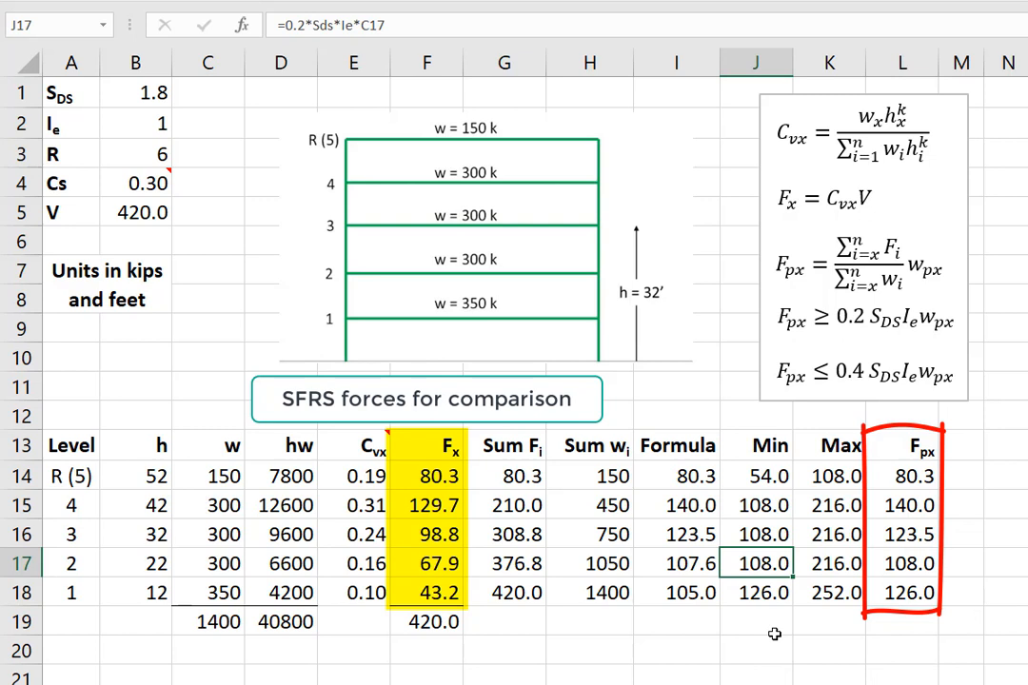
click(914, 589)
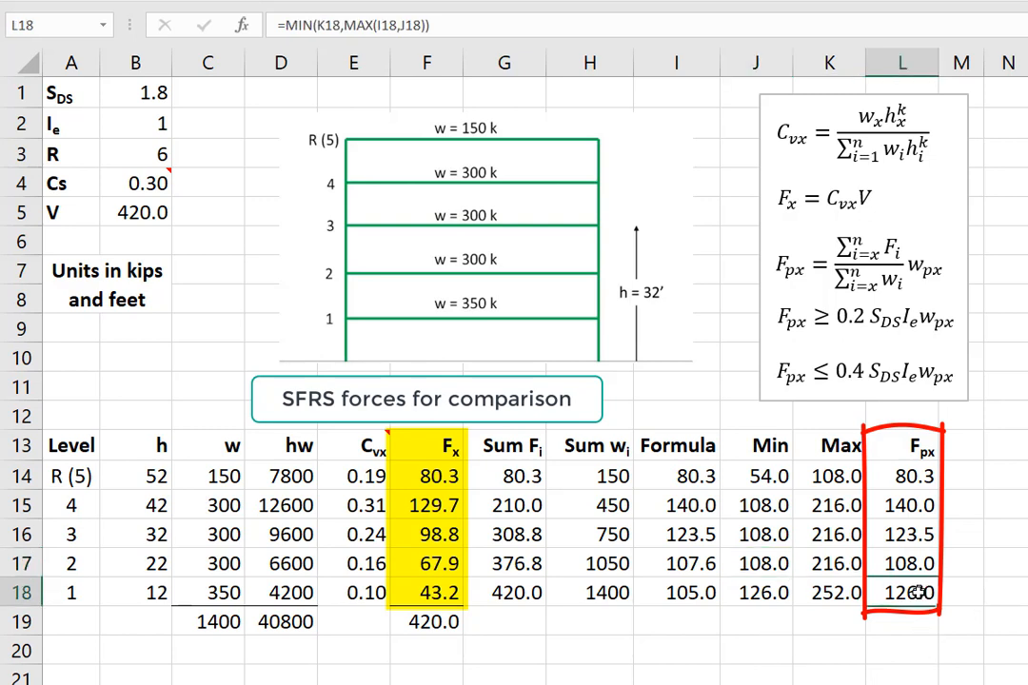
click(758, 593)
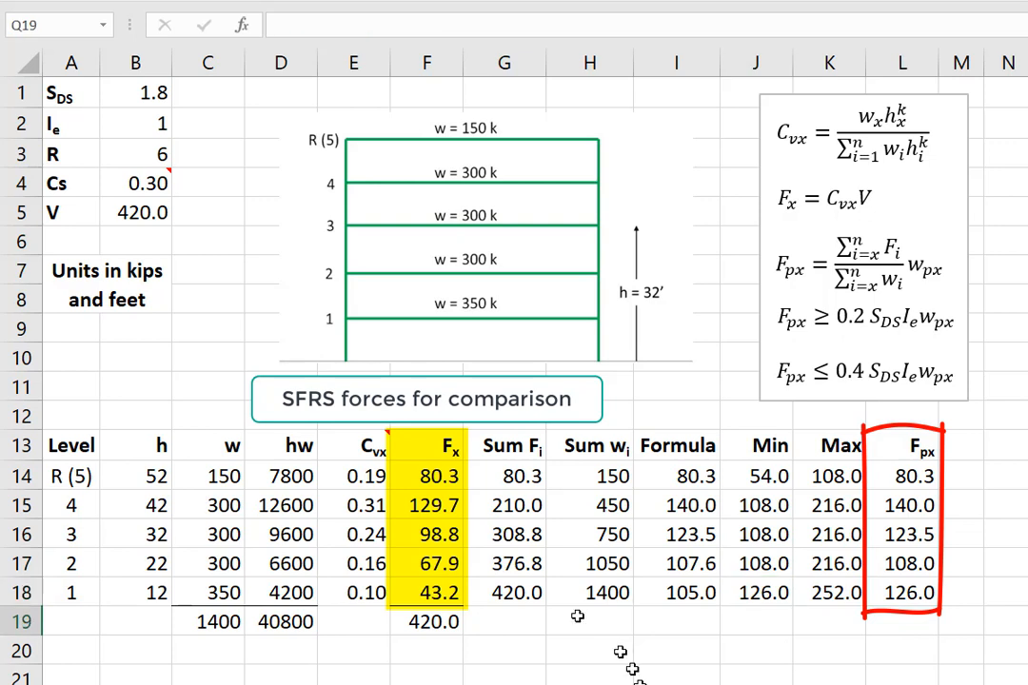
click(443, 565)
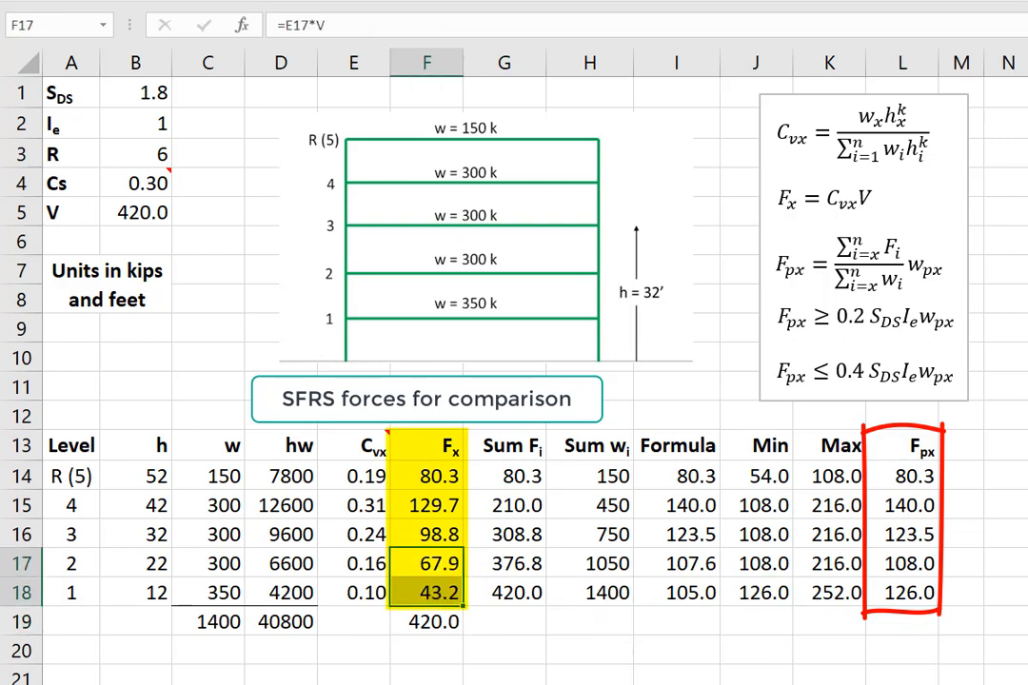